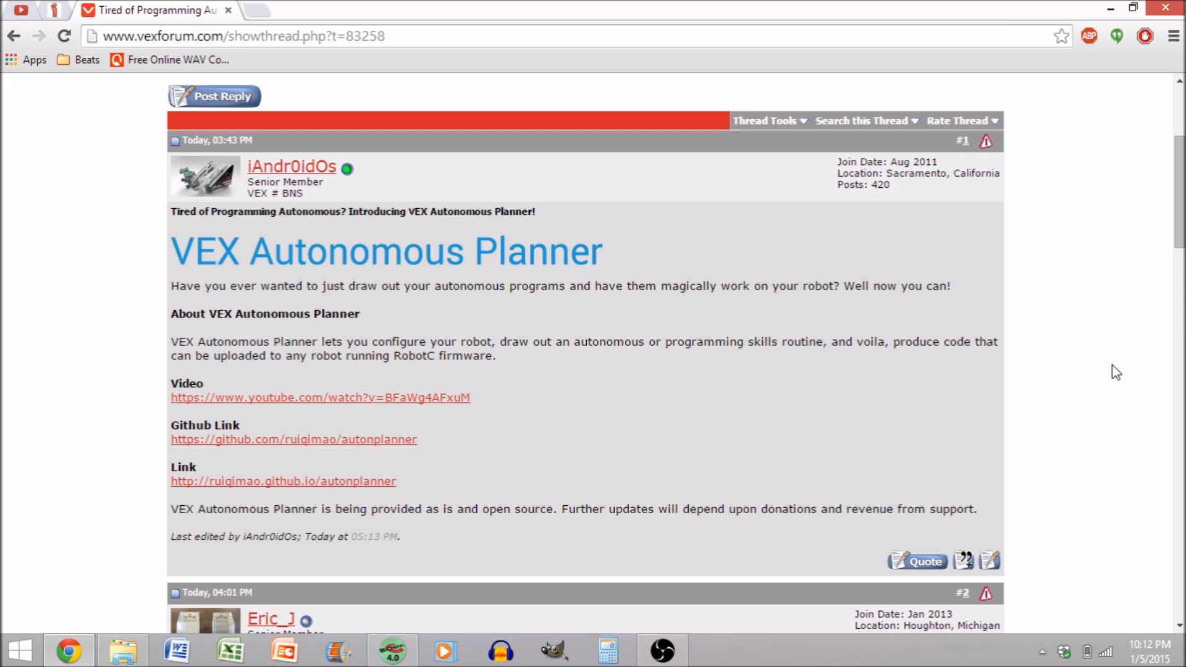
{"action": "mouse_move", "coordinate": [371, 493]}
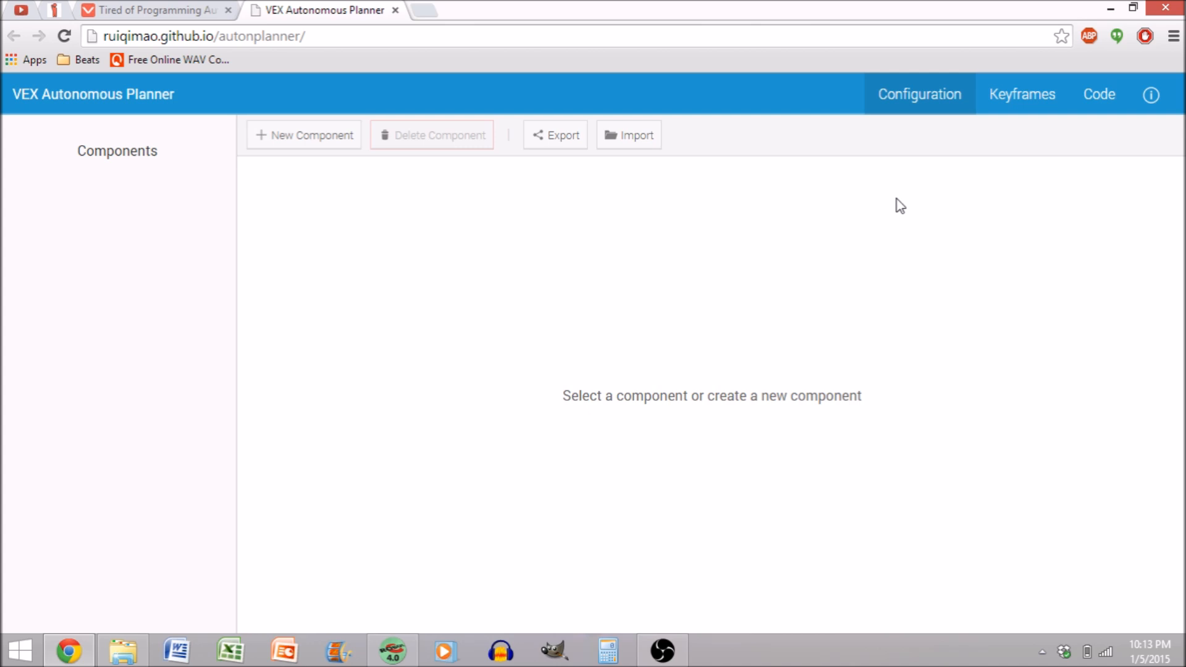
{"action": "mouse_move", "coordinate": [479, 227]}
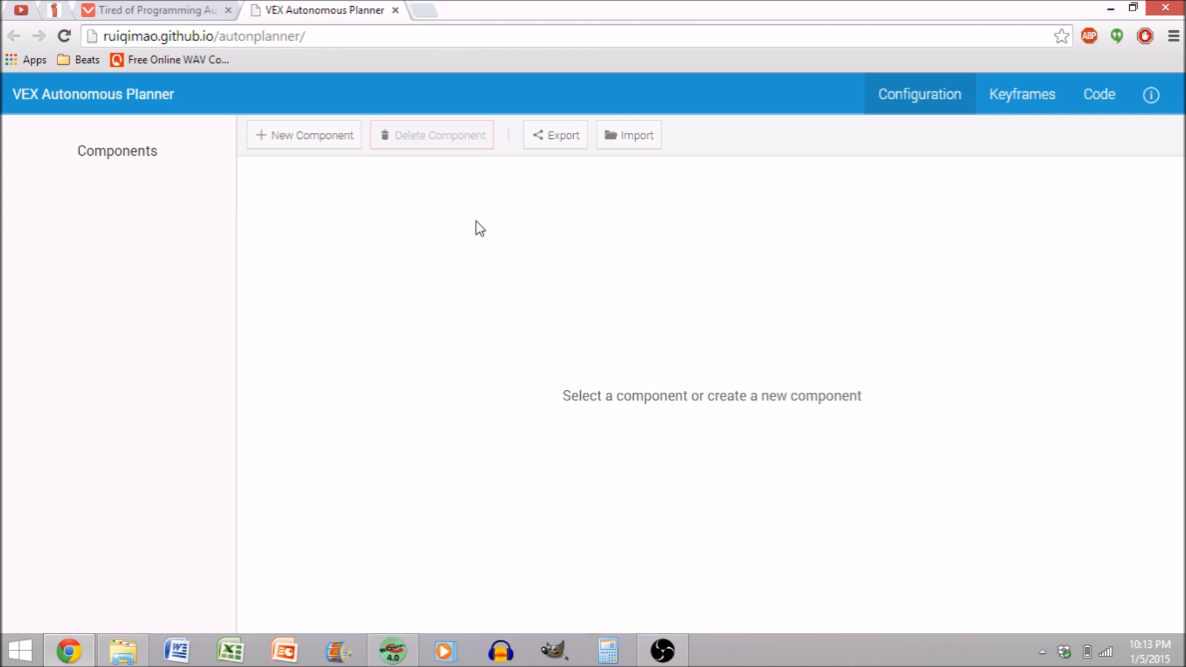
{"action": "mouse_move", "coordinate": [322, 138]}
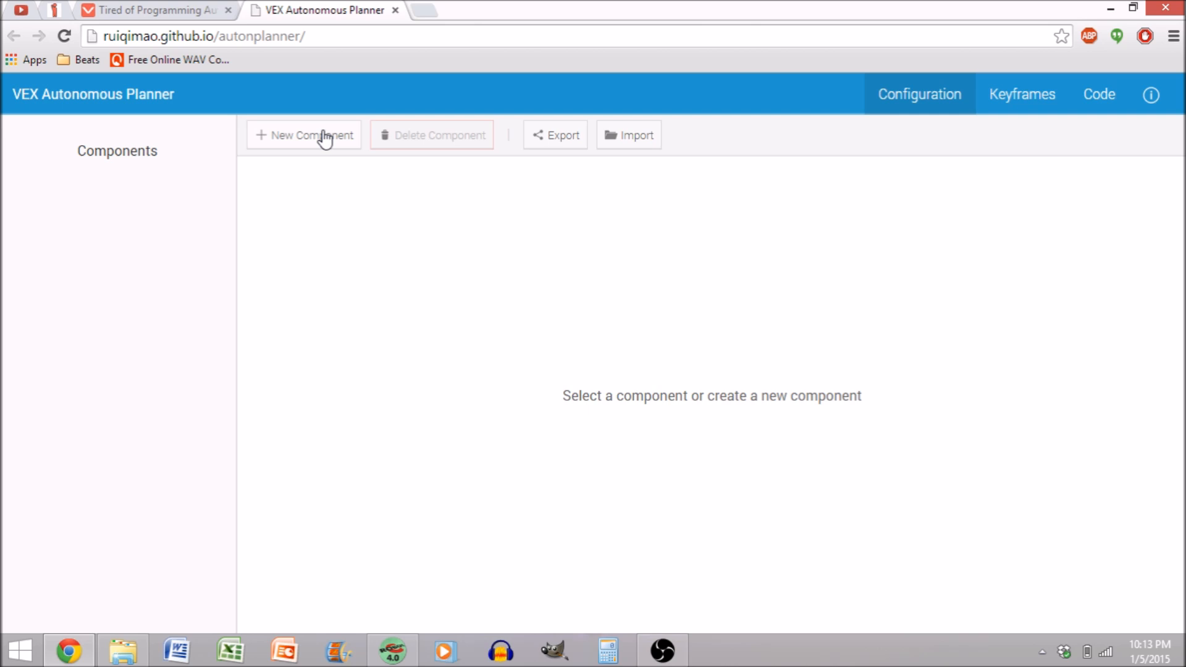
- Create a new robot component and name it Drive
{"action": "left_click", "coordinate": [304, 134]}
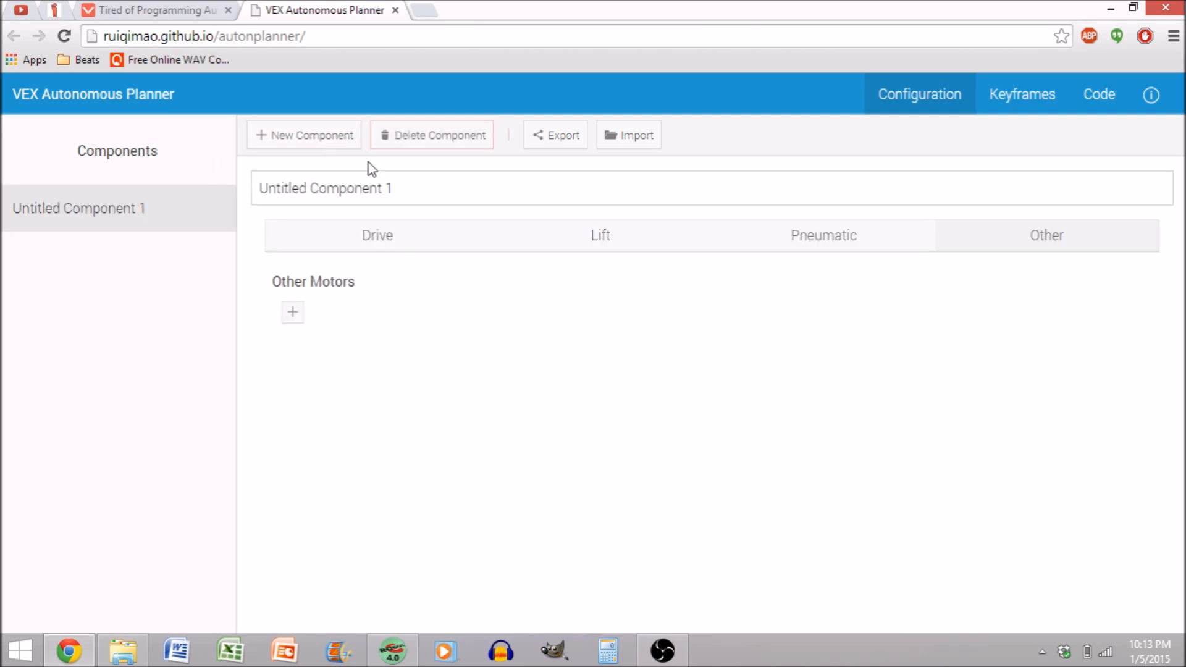
{"action": "triple_click", "coordinate": [324, 188]}
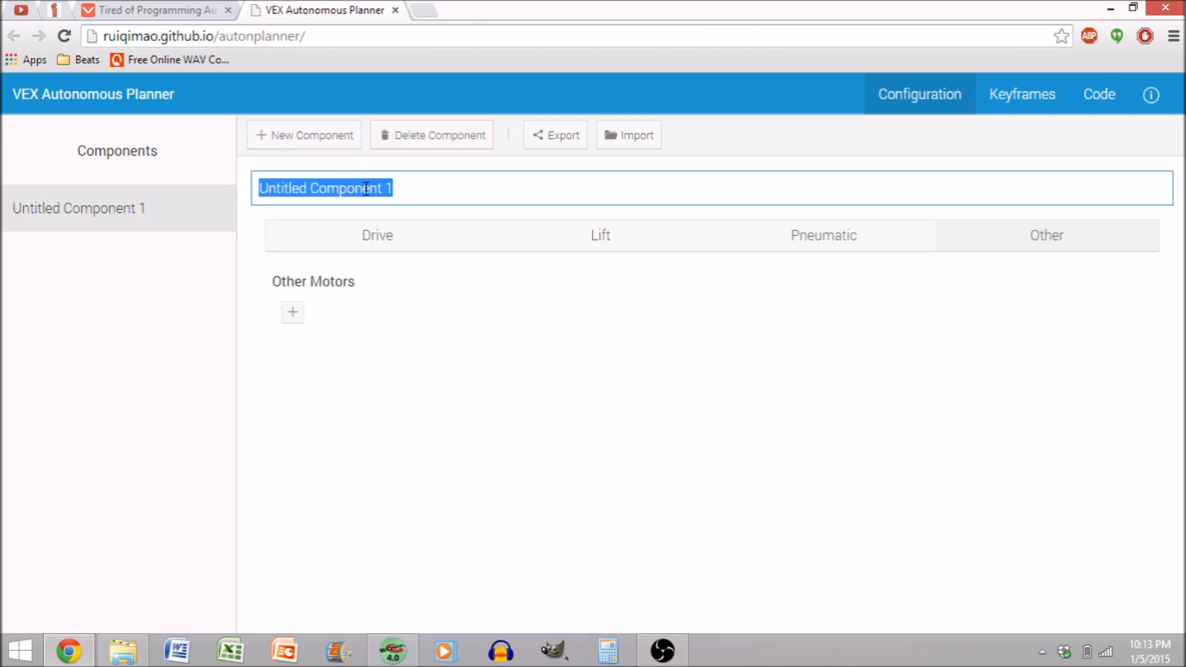
{"action": "type", "text": "Drive"}
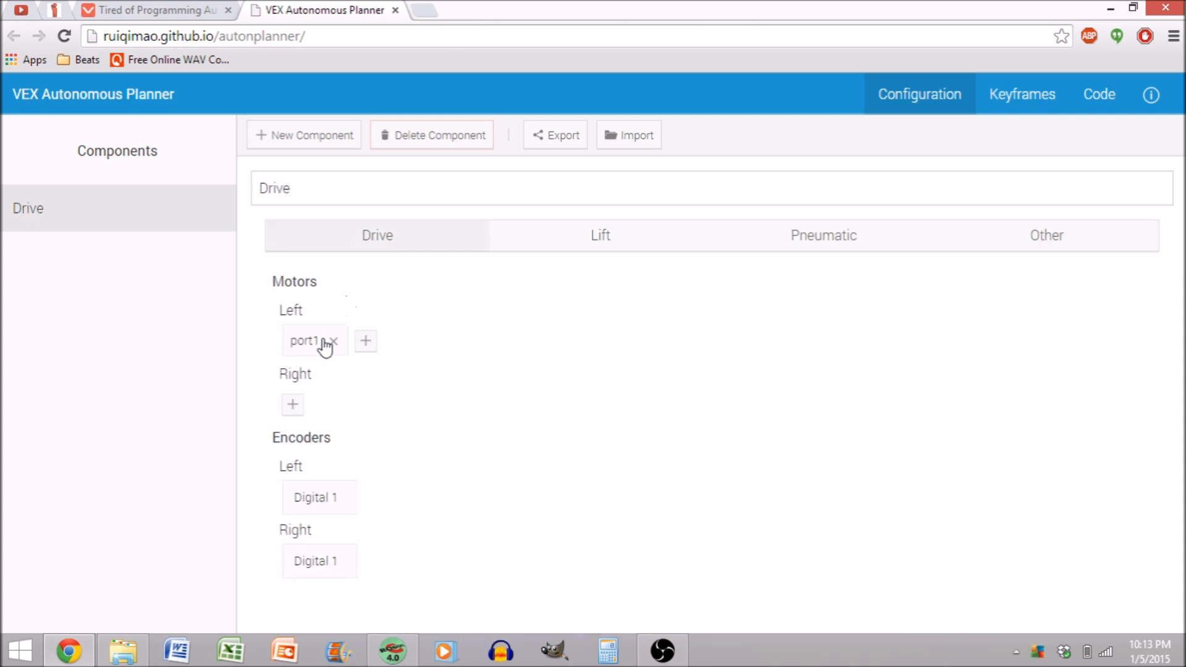
- Add second left and right drive motors (port9, port8) and set the right encoder to Digital 2
{"action": "left_click", "coordinate": [366, 341]}
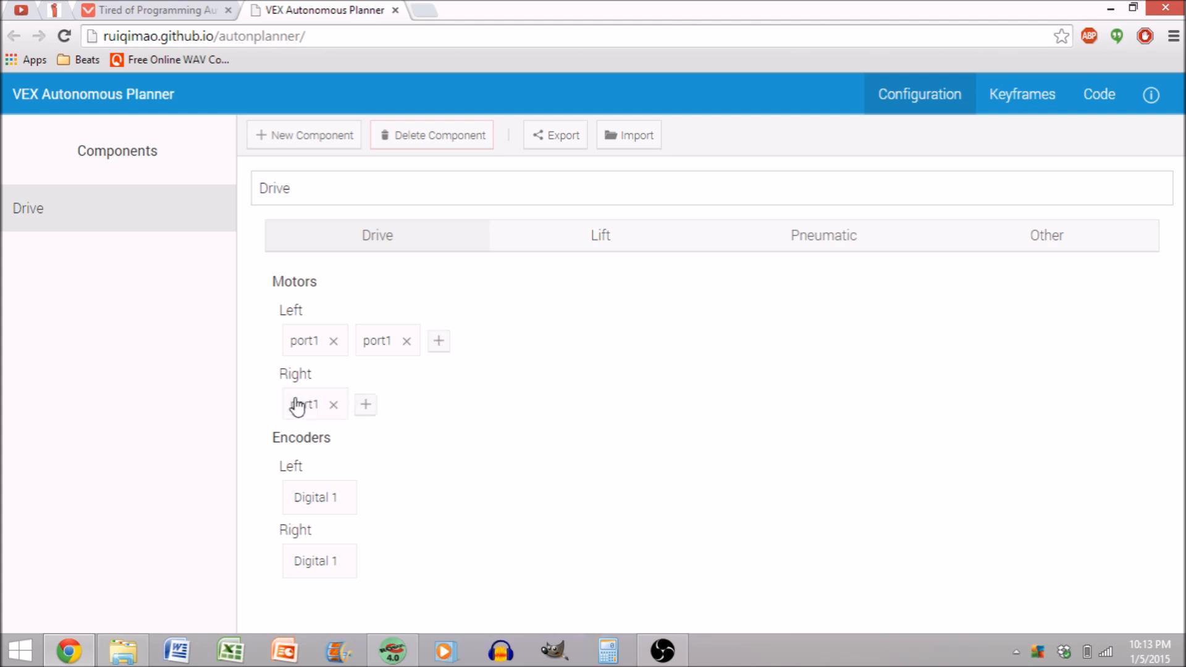
{"action": "left_click", "coordinate": [364, 404]}
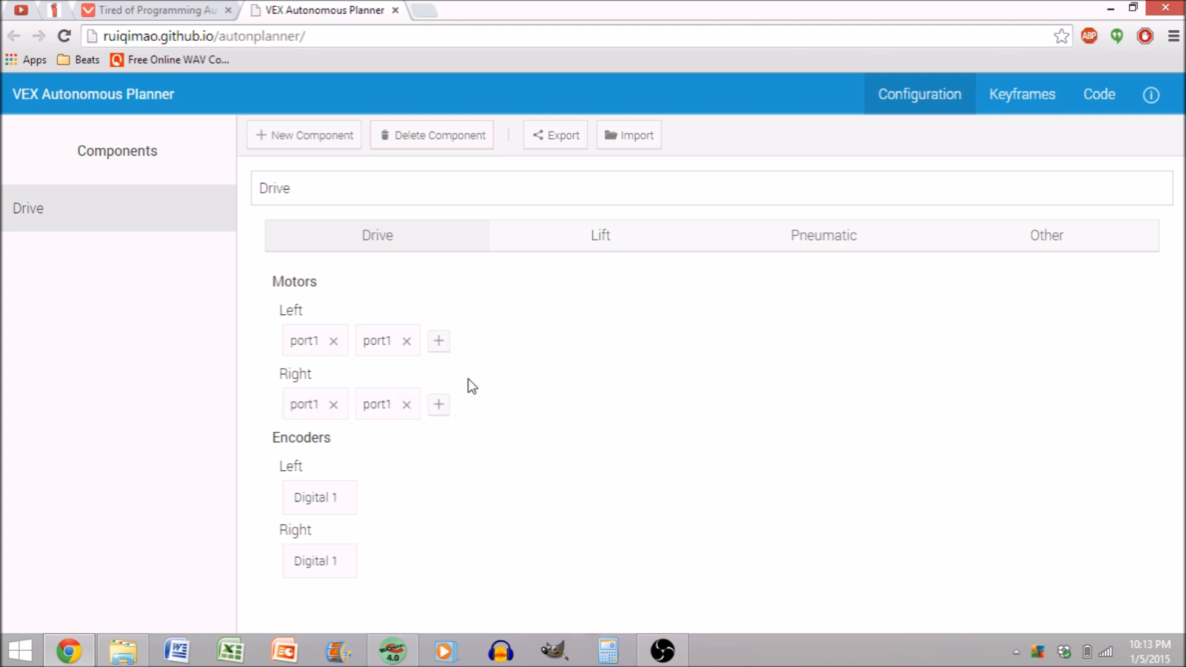
{"action": "mouse_move", "coordinate": [317, 357]}
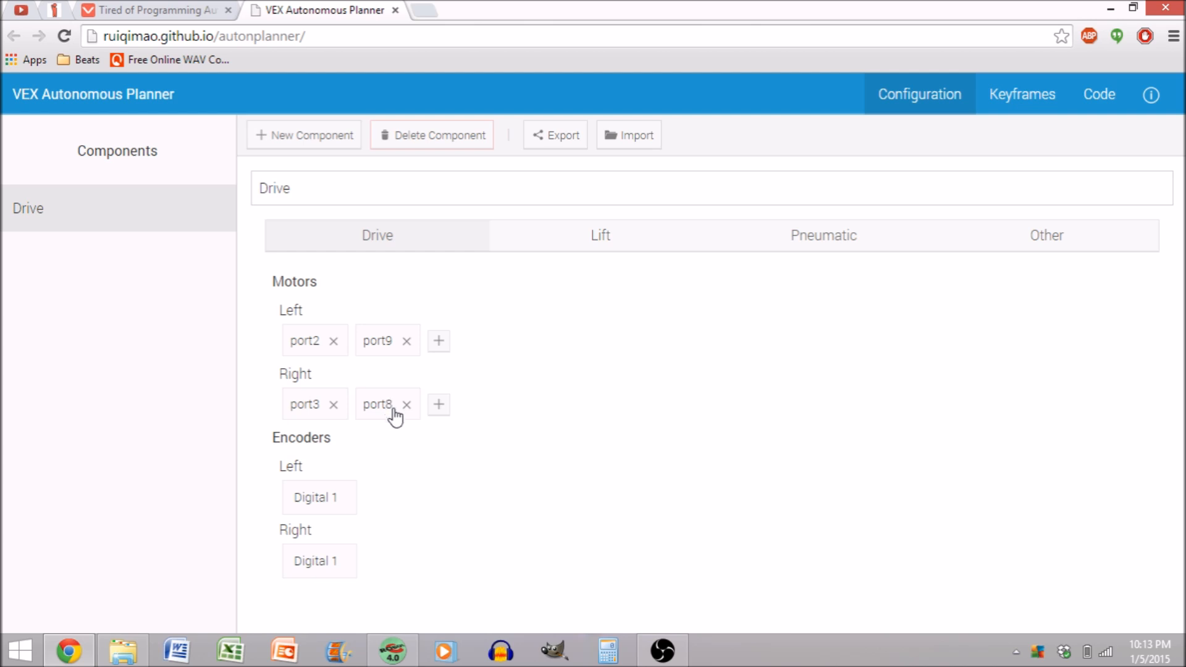
{"action": "mouse_move", "coordinate": [336, 566]}
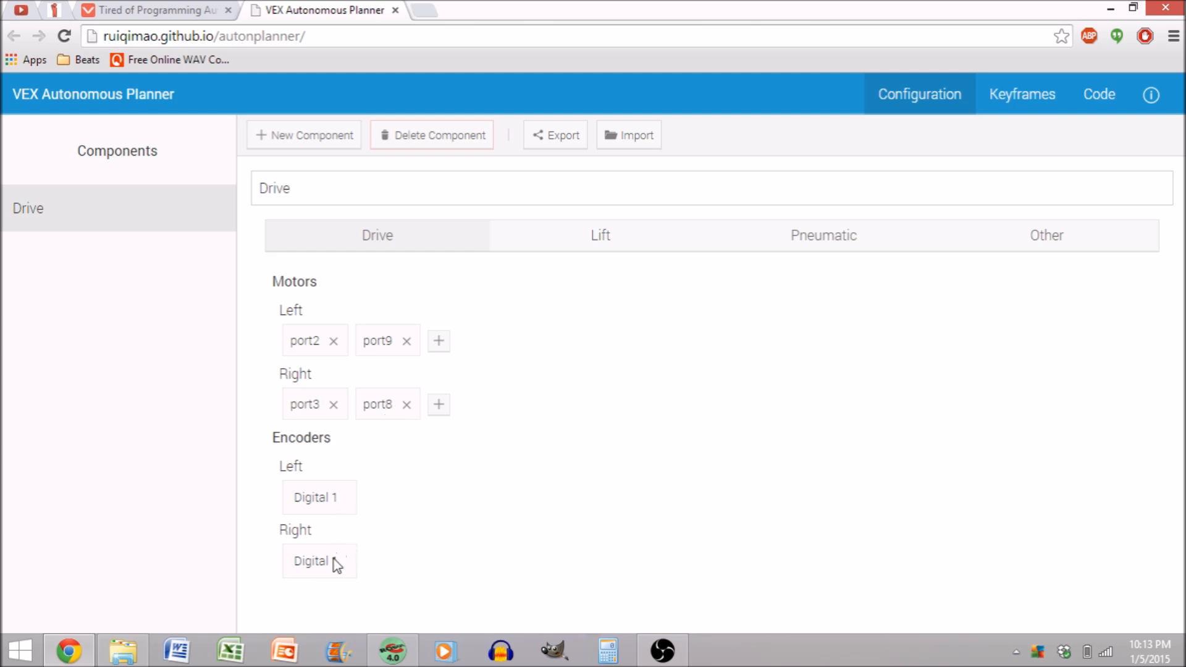
{"action": "left_click", "coordinate": [318, 561]}
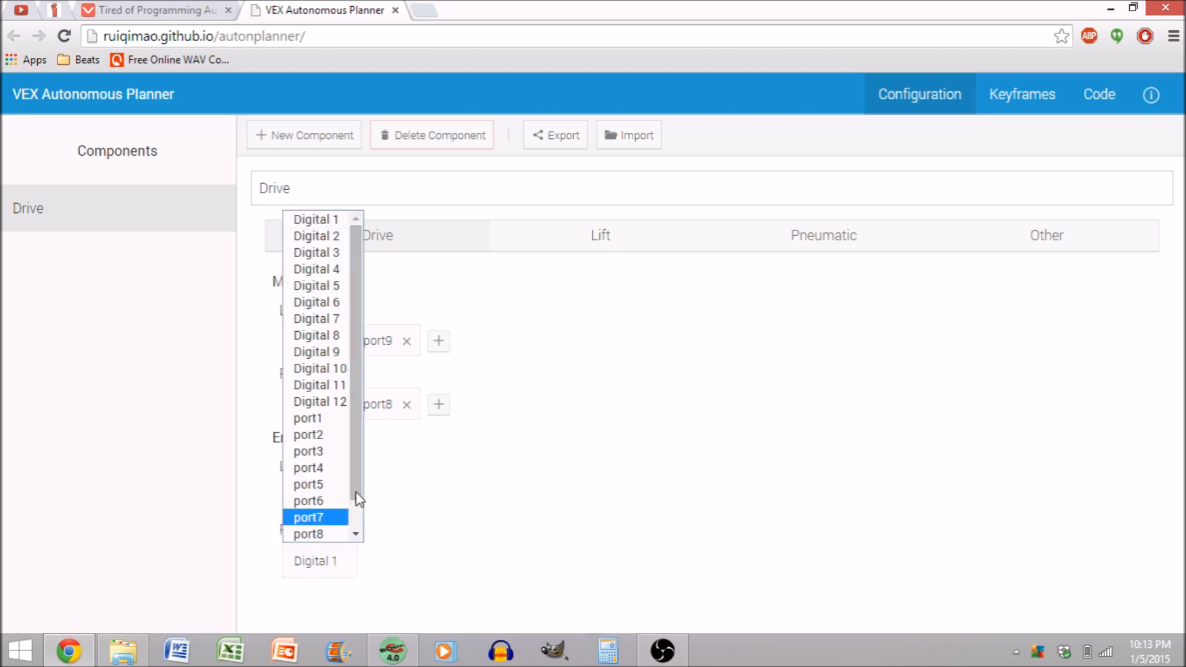
{"action": "mouse_move", "coordinate": [340, 370]}
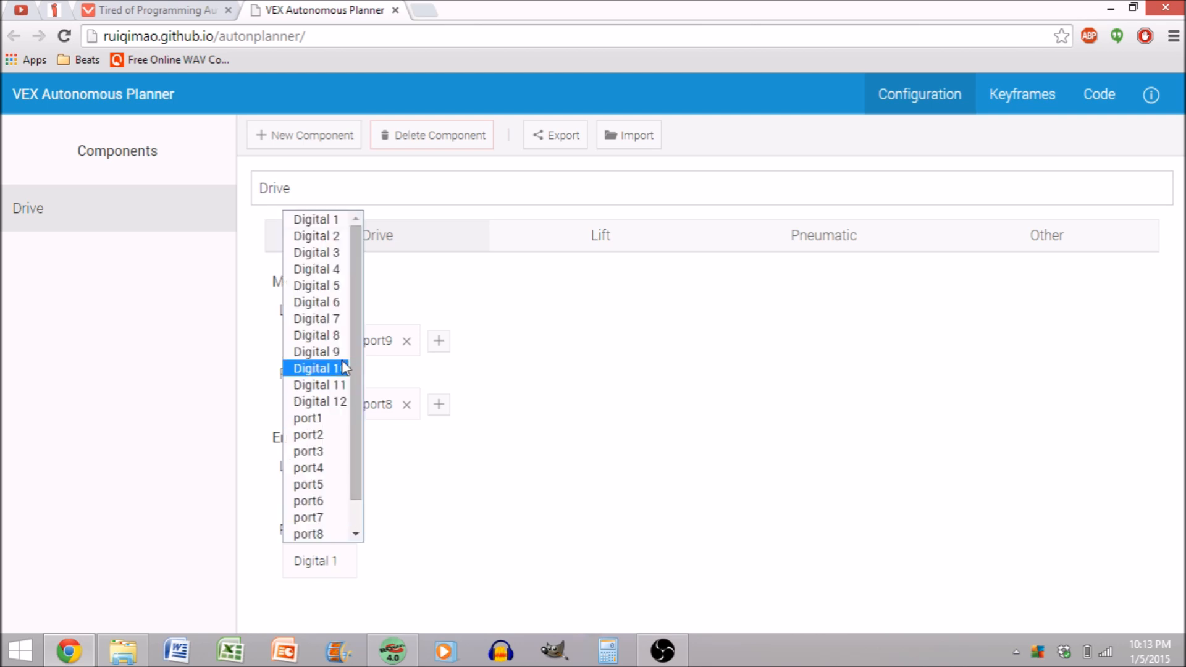
{"action": "mouse_move", "coordinate": [333, 270]}
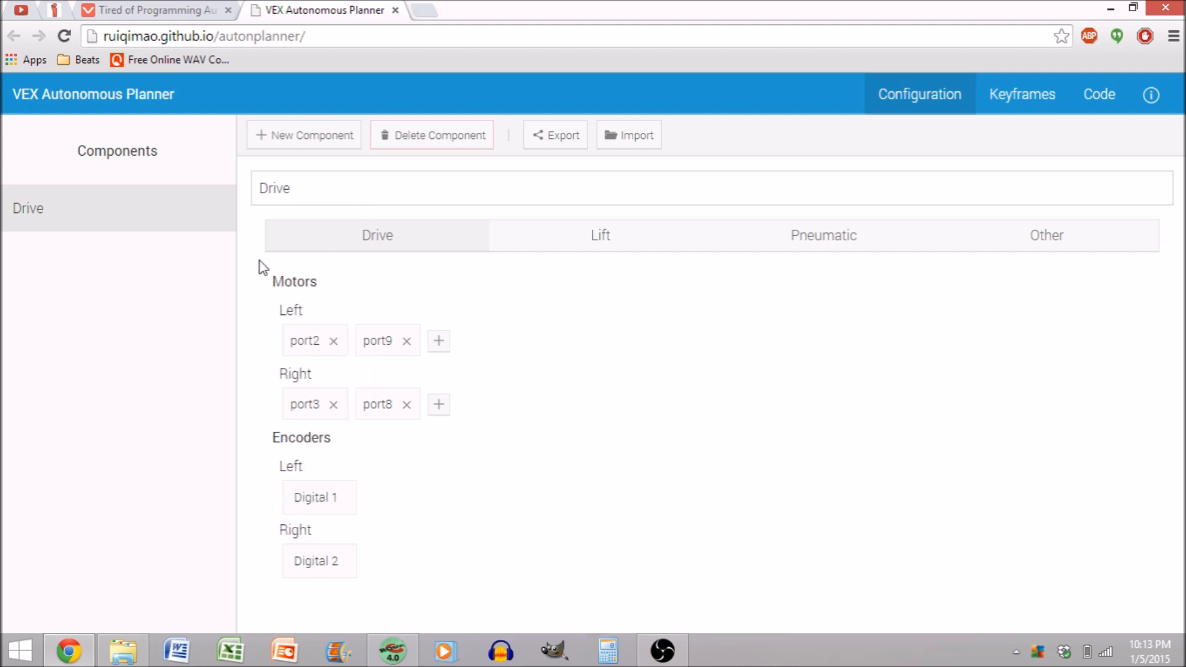
{"action": "left_click", "coordinate": [303, 135]}
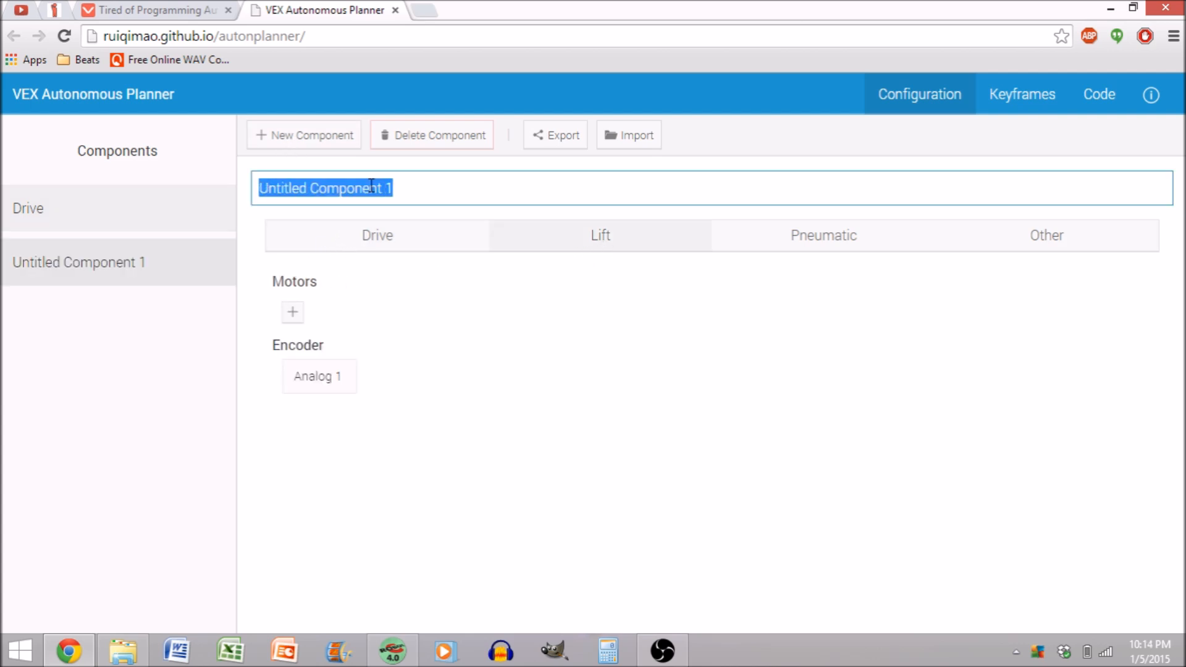
- Name the Lift component and add its motor, then create an Intake component with motors port1 and port10
{"action": "type", "text": "Lift"}
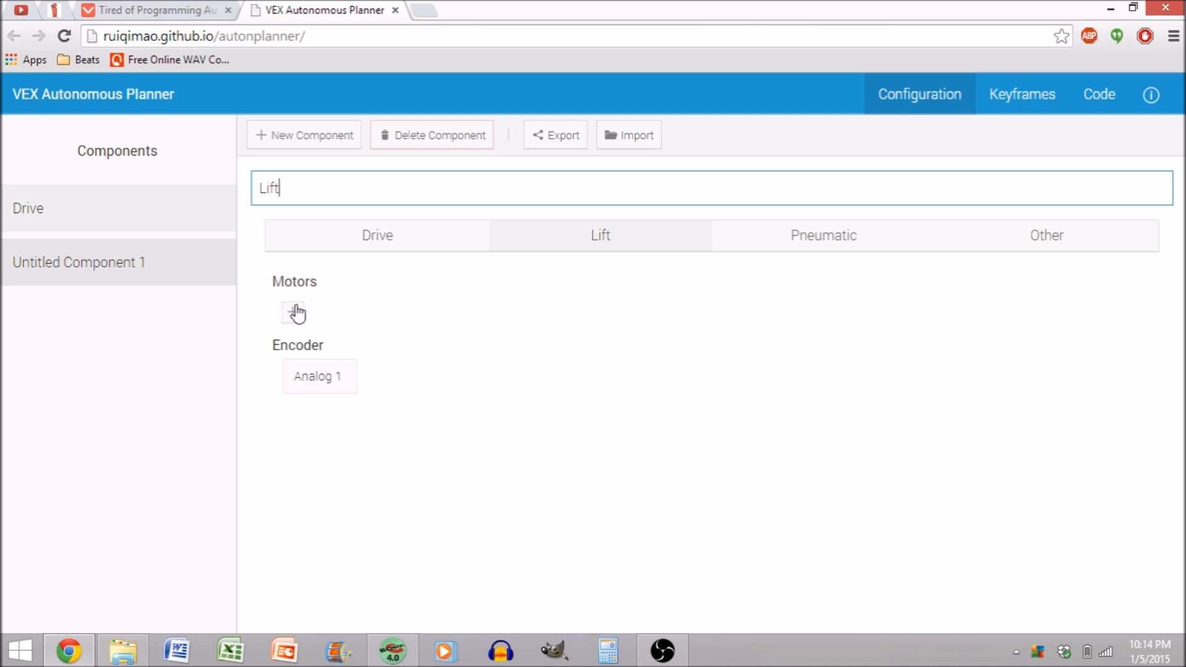
{"action": "left_click", "coordinate": [294, 314]}
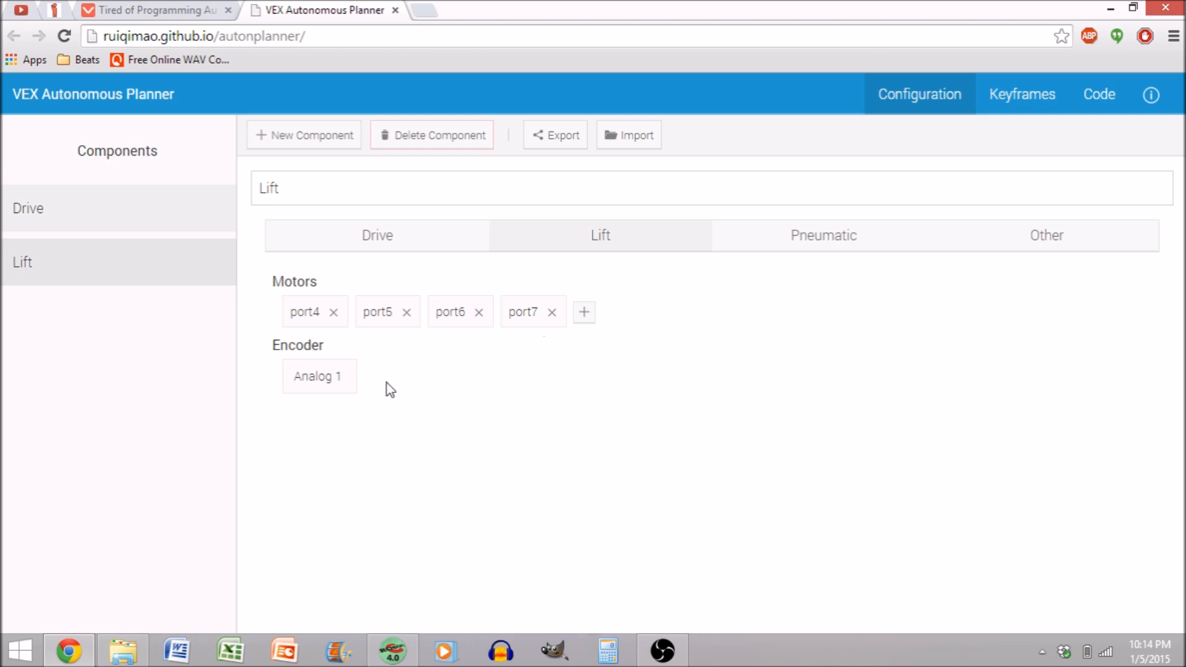
{"action": "mouse_move", "coordinate": [320, 384]}
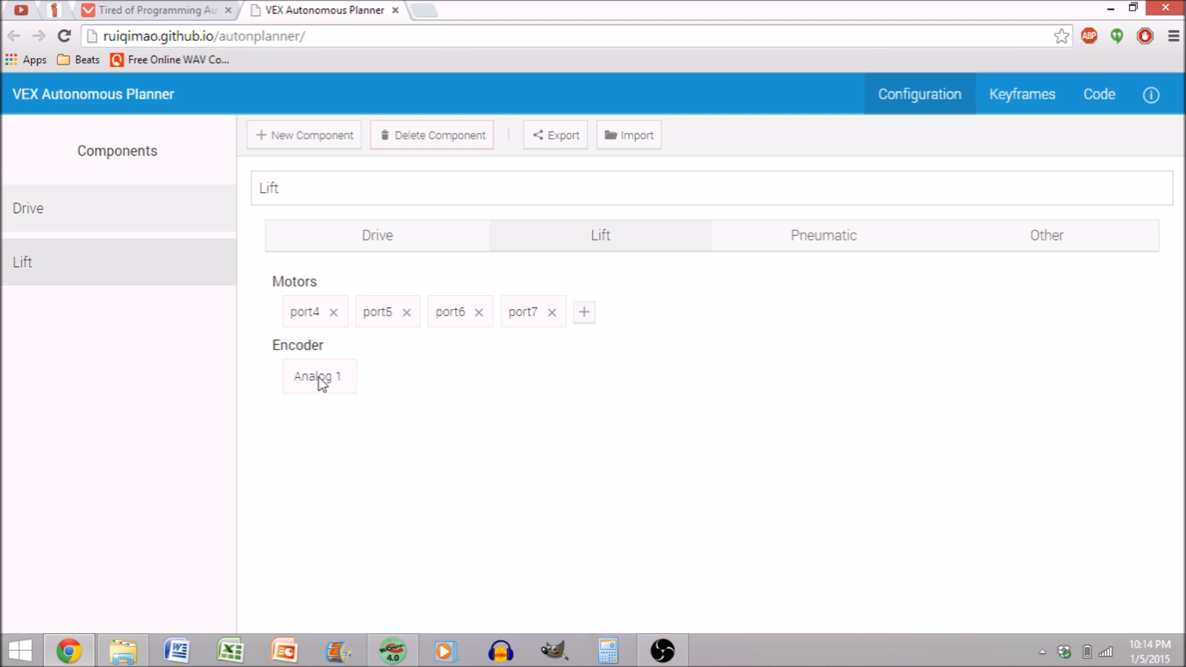
{"action": "mouse_move", "coordinate": [334, 232]}
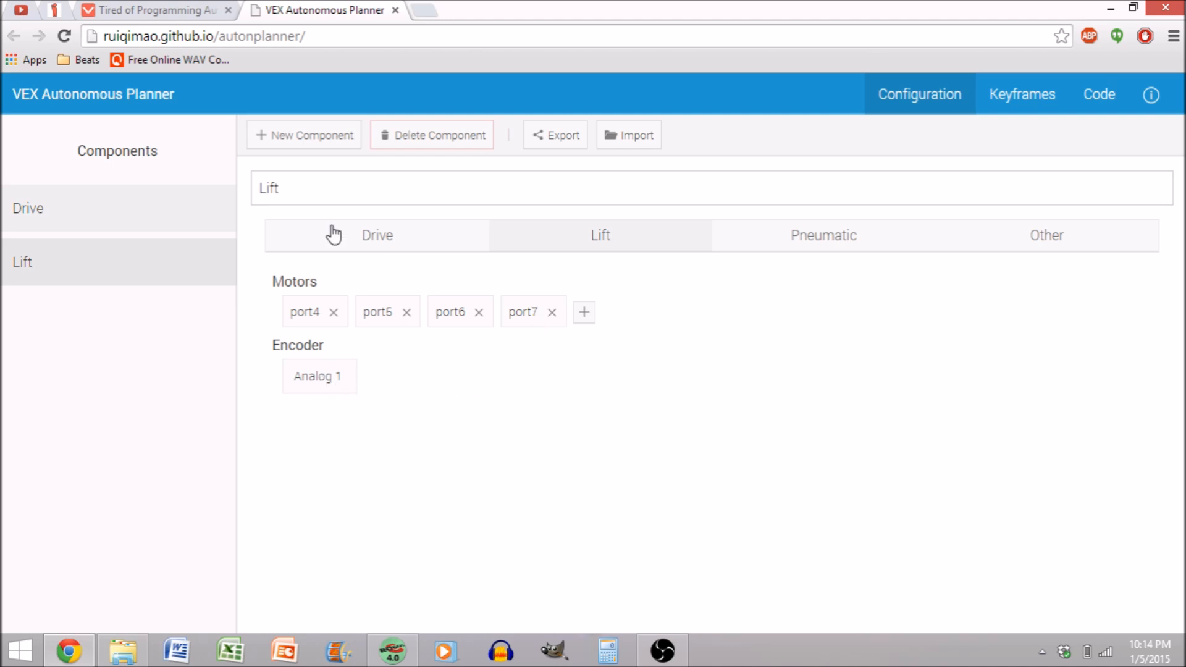
{"action": "left_click", "coordinate": [304, 135]}
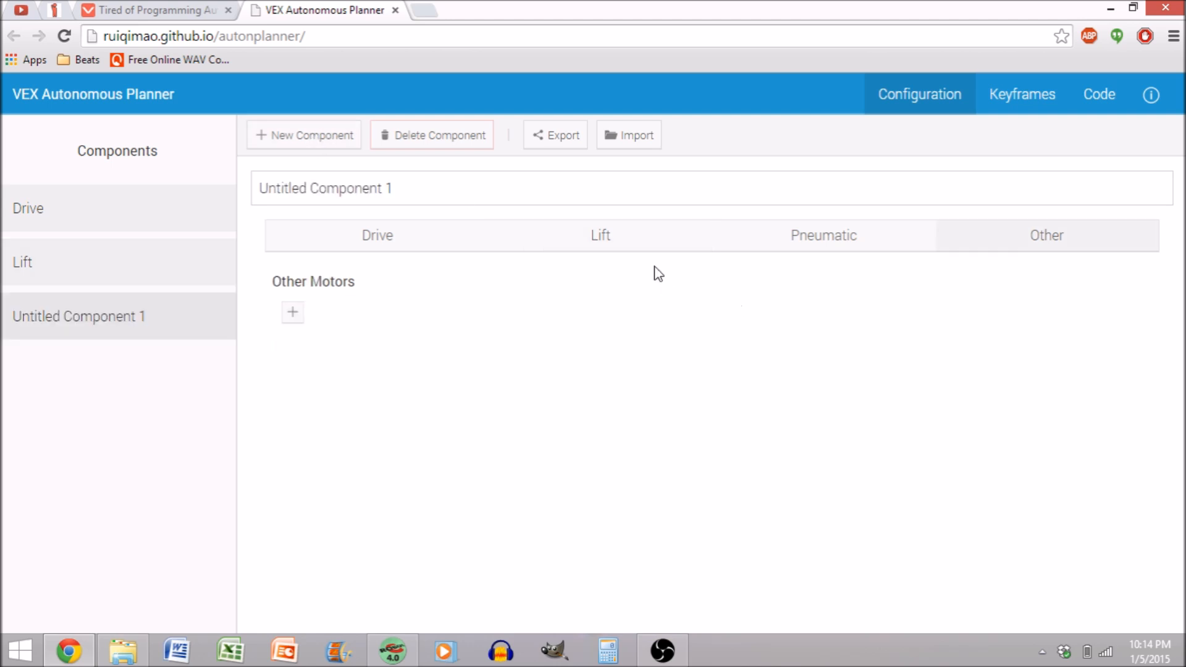
{"action": "double_click", "coordinate": [324, 187]}
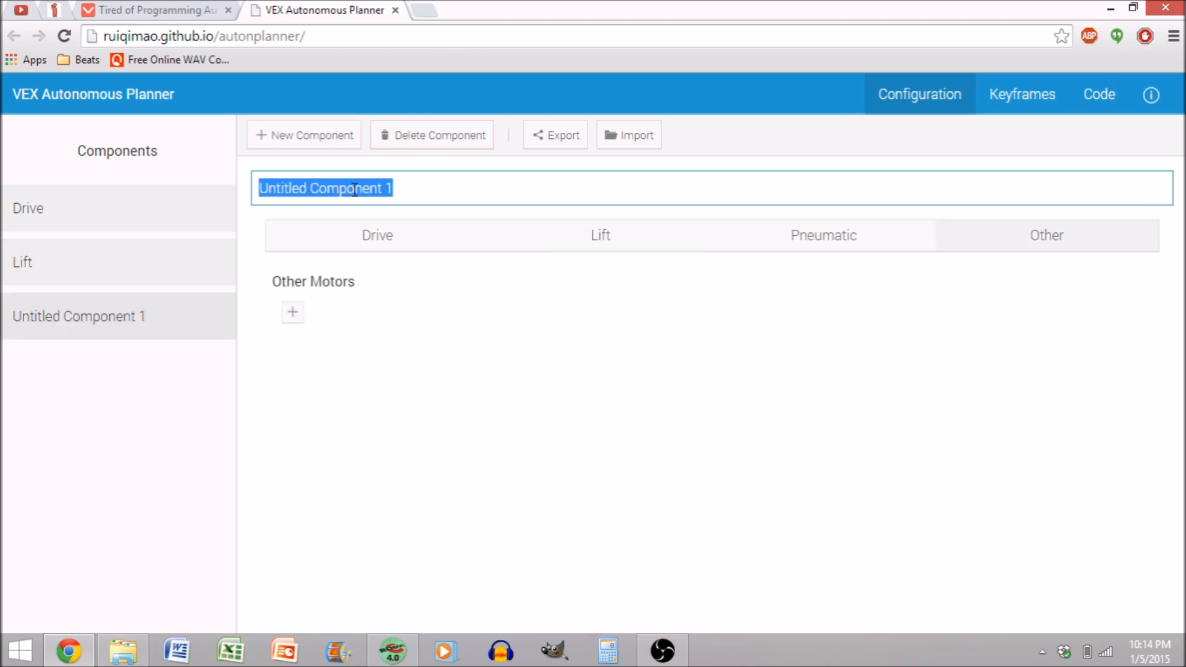
{"action": "type", "text": "Intake"}
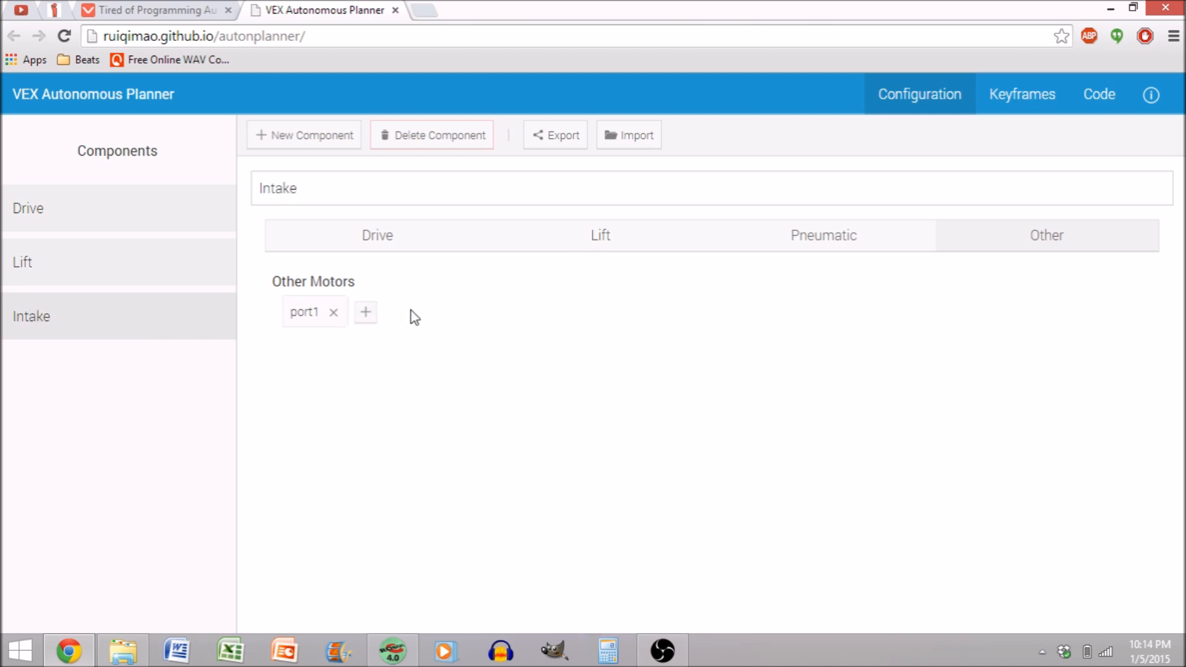
{"action": "left_click", "coordinate": [366, 313]}
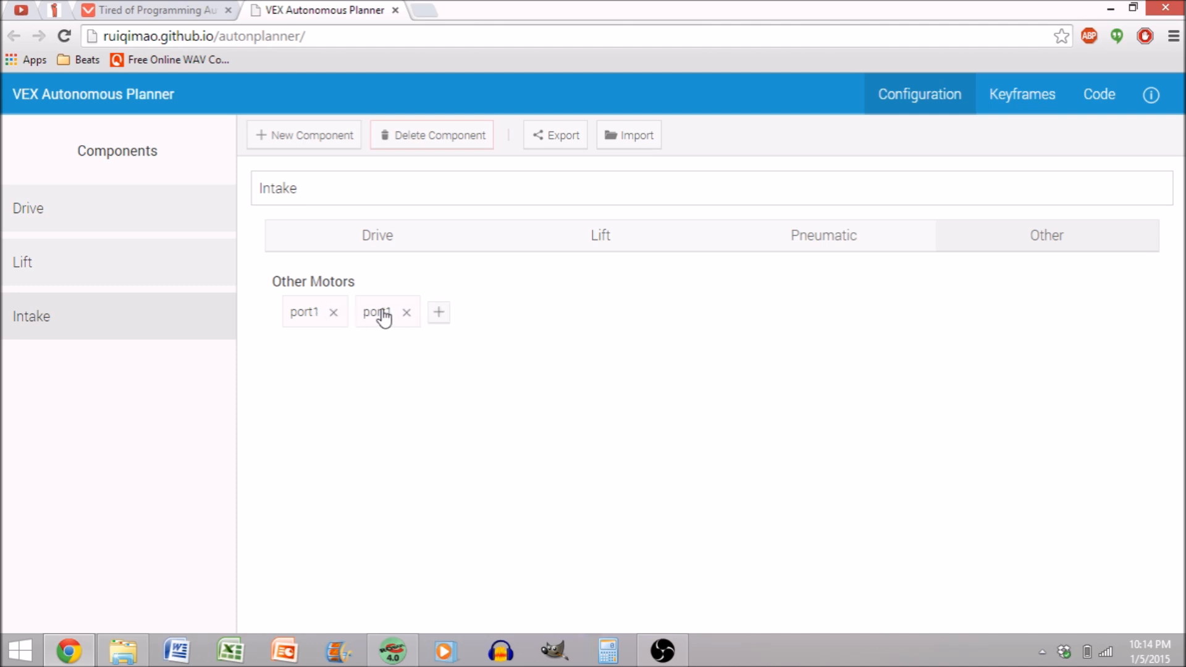
{"action": "type", "text": "0"}
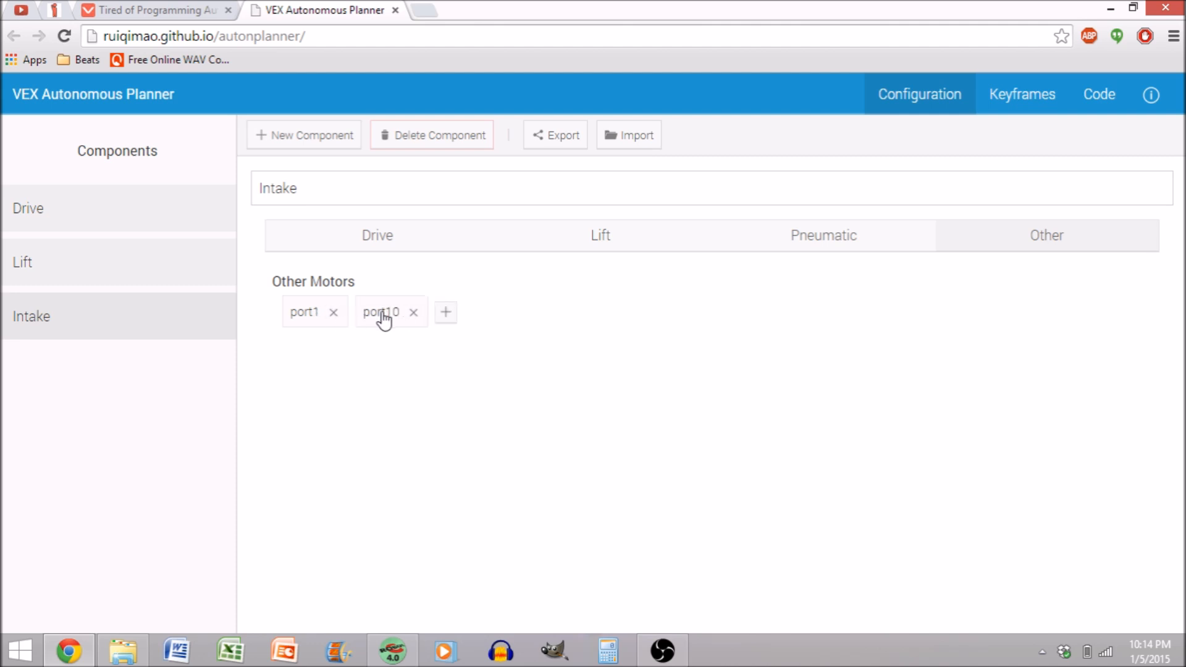
{"action": "mouse_move", "coordinate": [479, 370]}
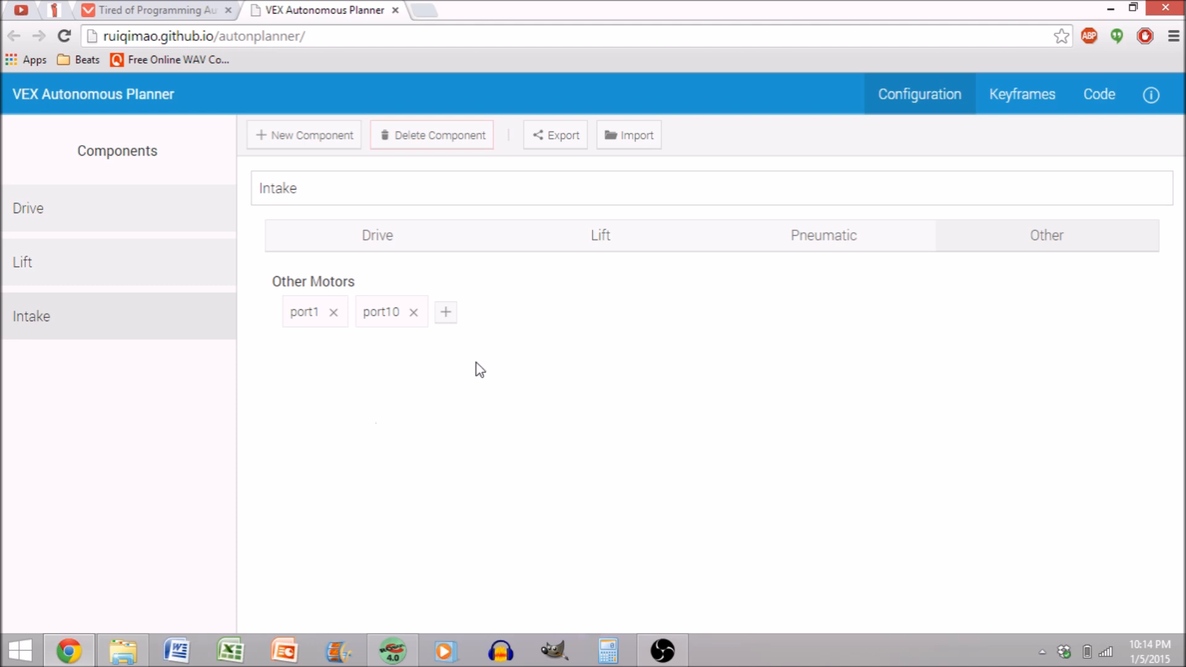
{"action": "mouse_move", "coordinate": [330, 156]}
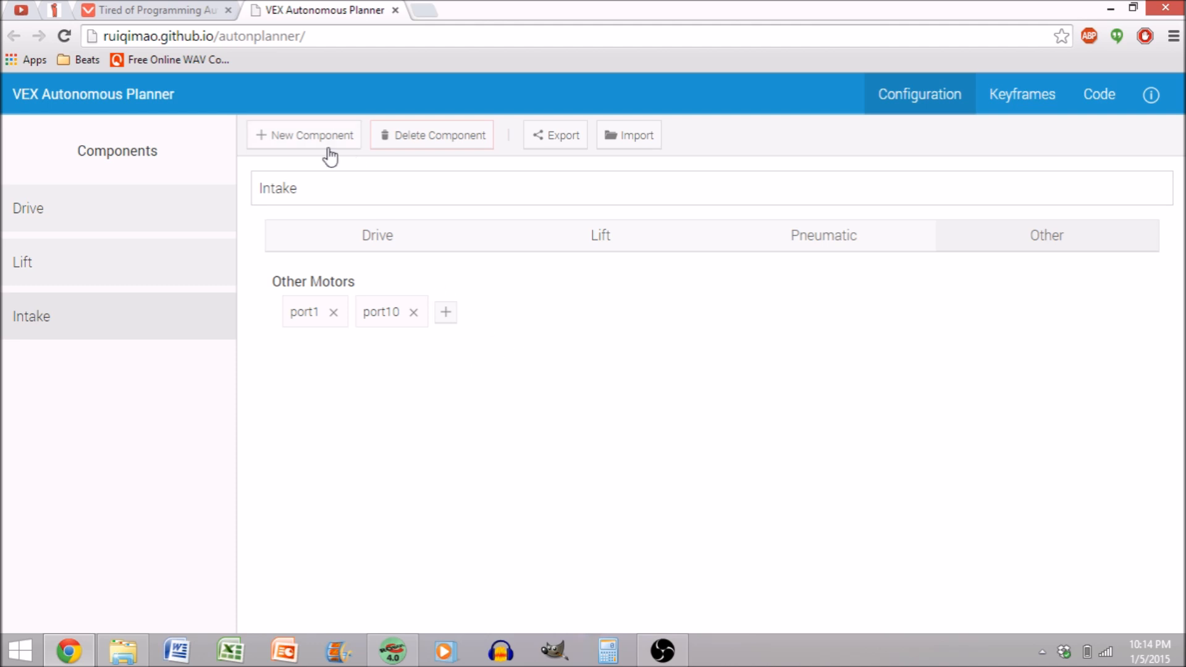
- Create a pneumatic component named Claw on Digital 3 only, review Drive, and move to keyframe planning
{"action": "left_click", "coordinate": [304, 134]}
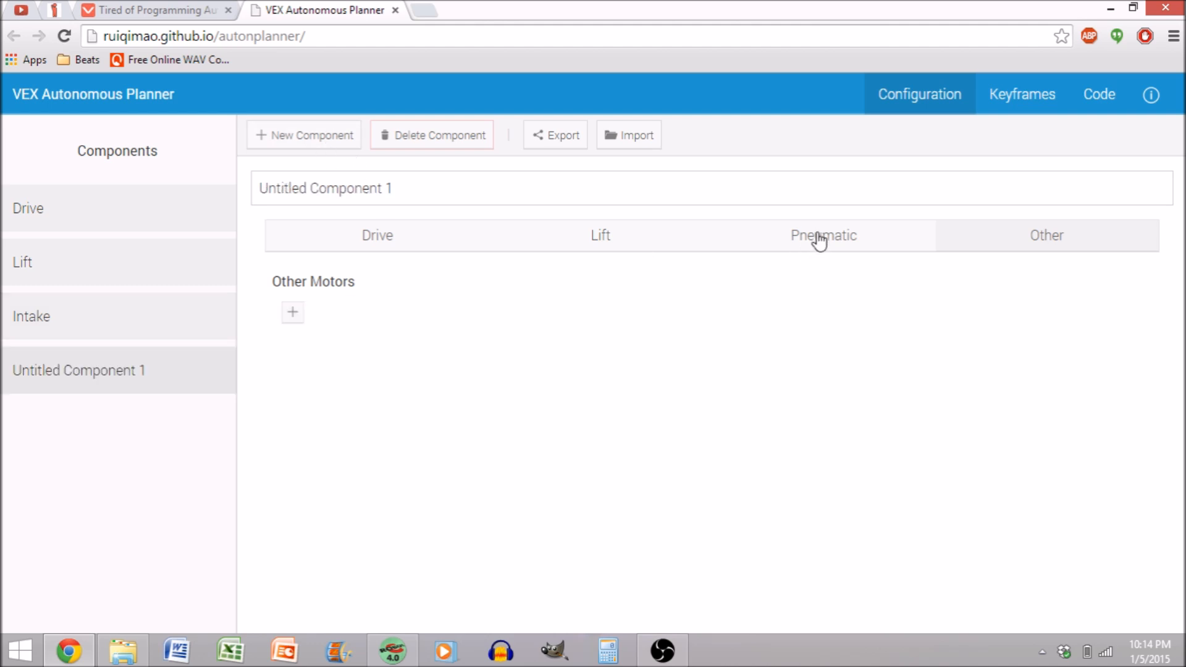
{"action": "left_click", "coordinate": [822, 235]}
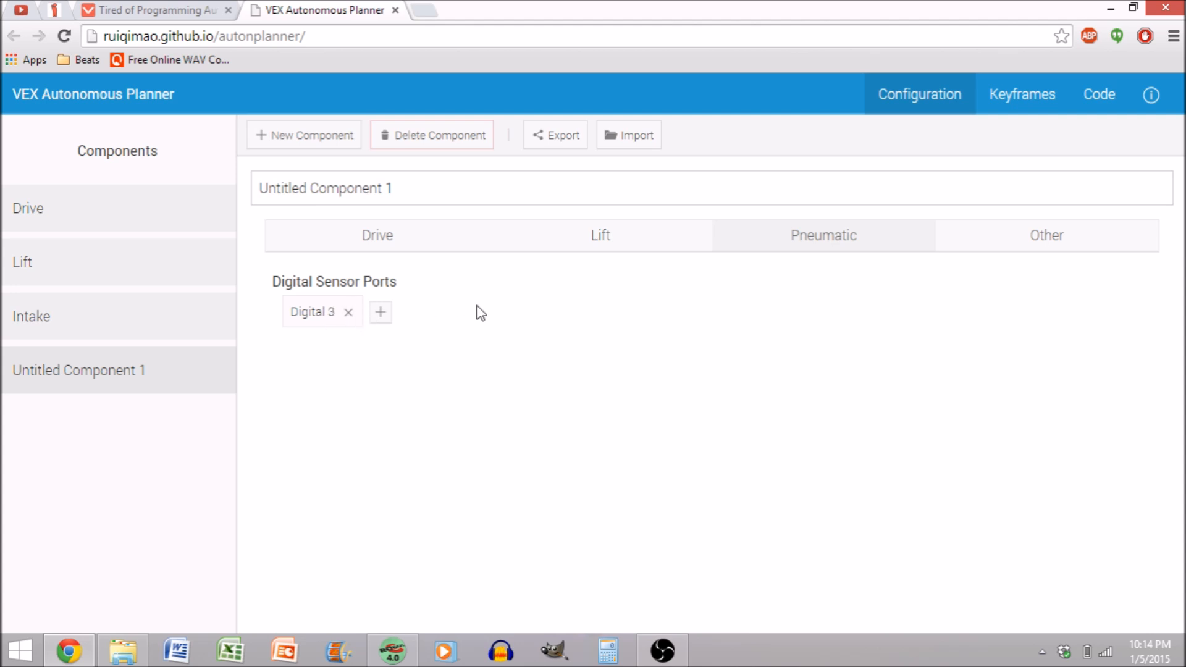
{"action": "mouse_move", "coordinate": [719, 304]}
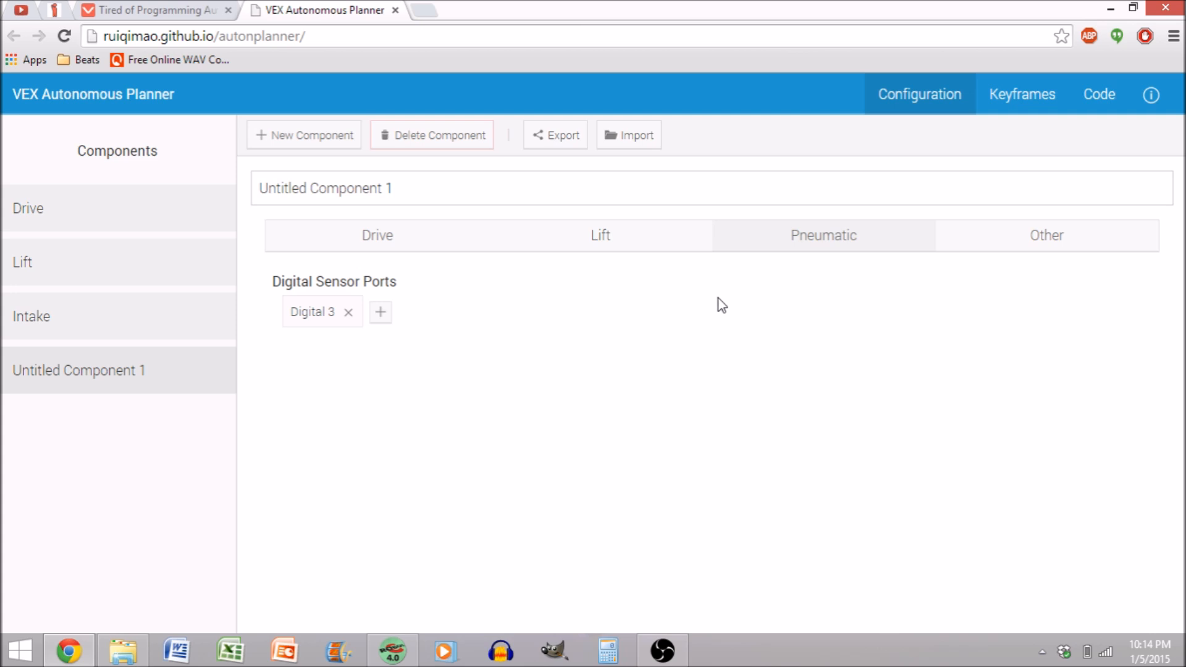
{"action": "type", "text": "c"}
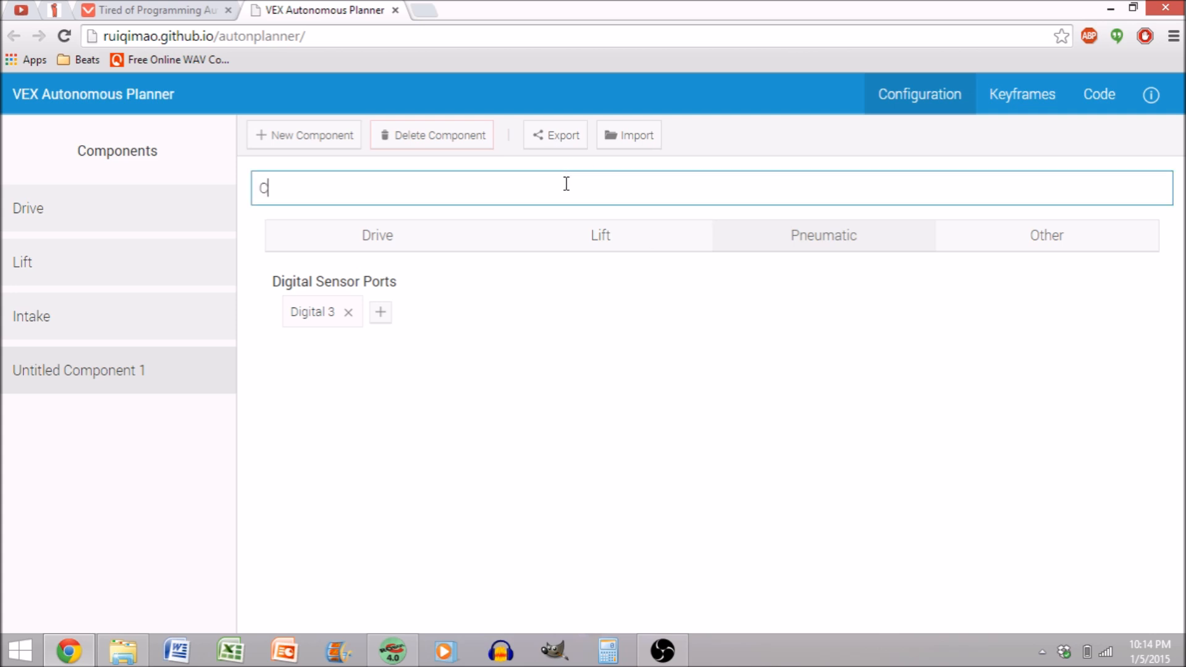
{"action": "type", "text": "law"}
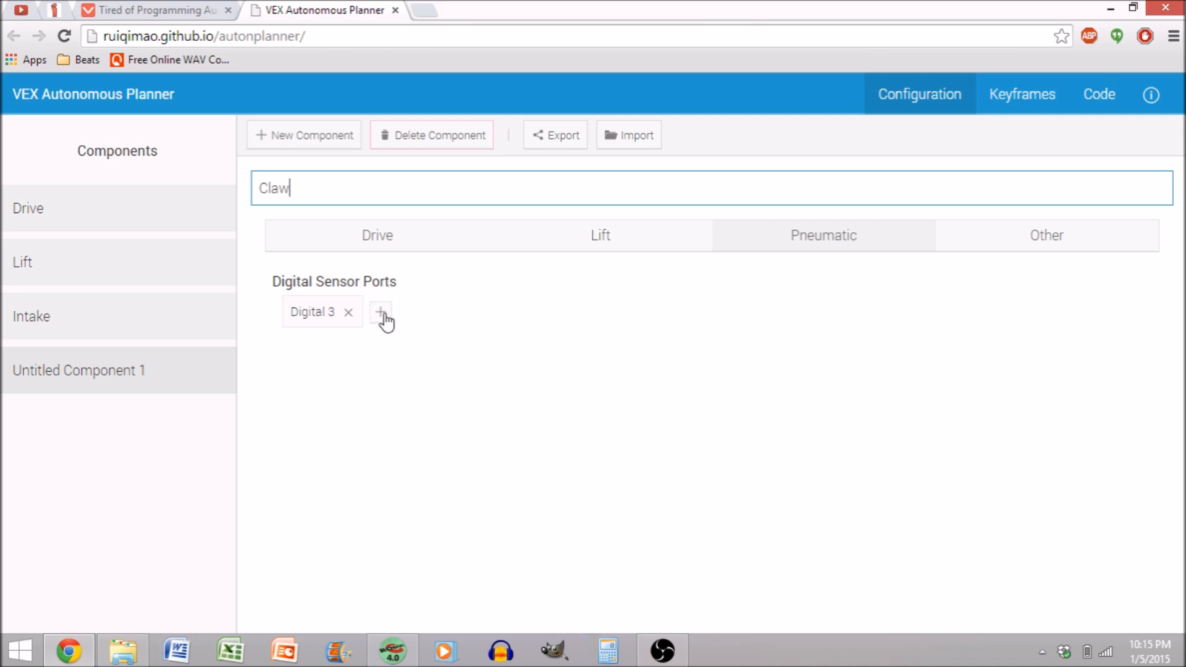
{"action": "left_click", "coordinate": [381, 311]}
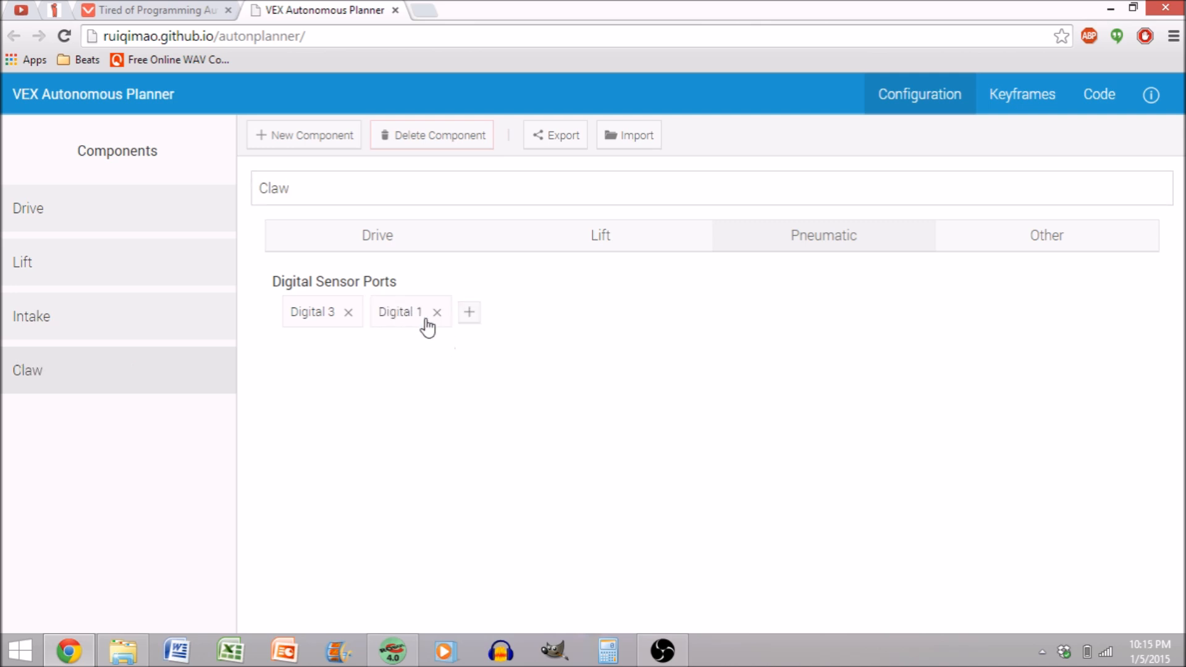
{"action": "left_click", "coordinate": [469, 311]}
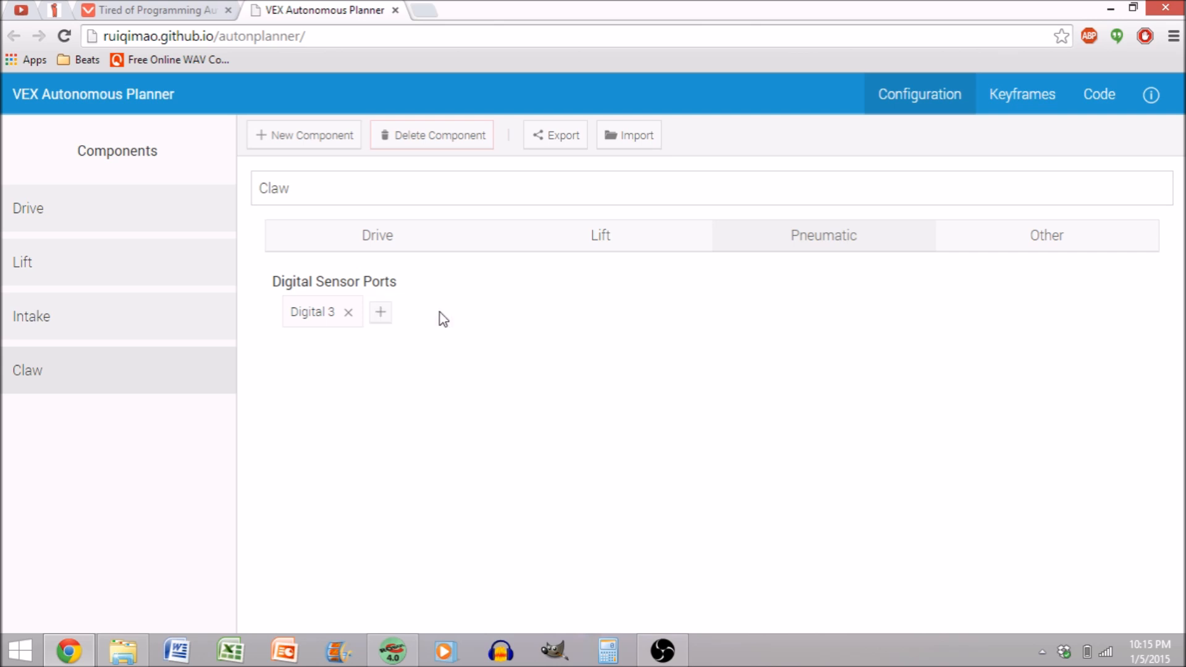
{"action": "left_click", "coordinate": [27, 208]}
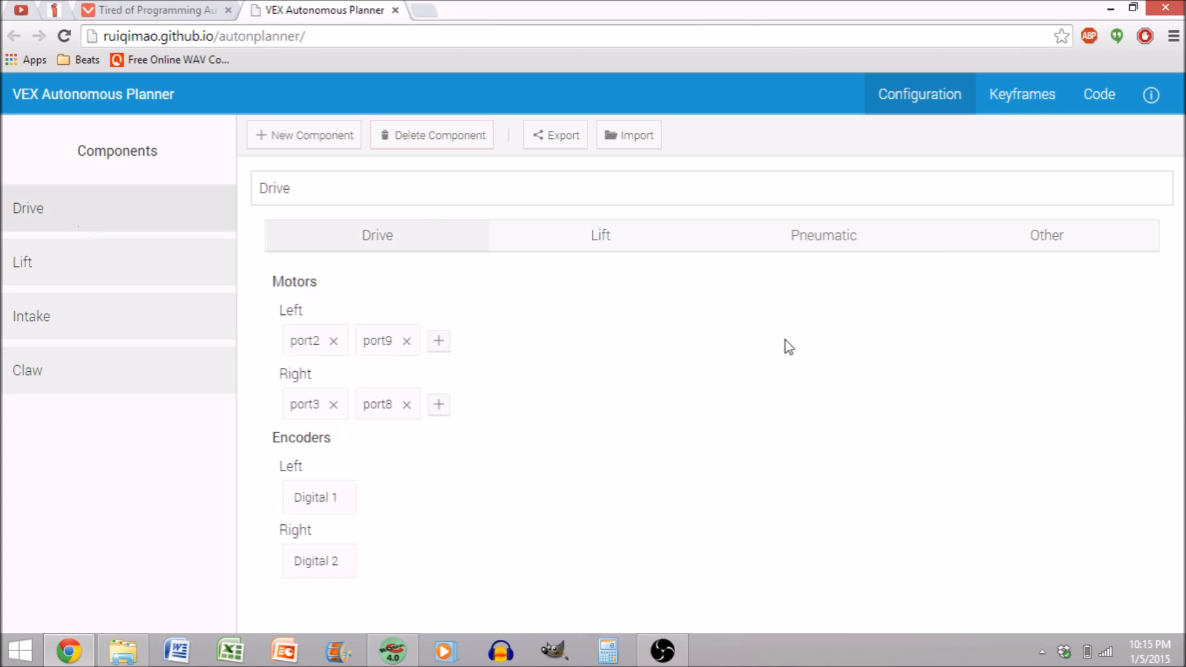
{"action": "left_click", "coordinate": [1022, 93]}
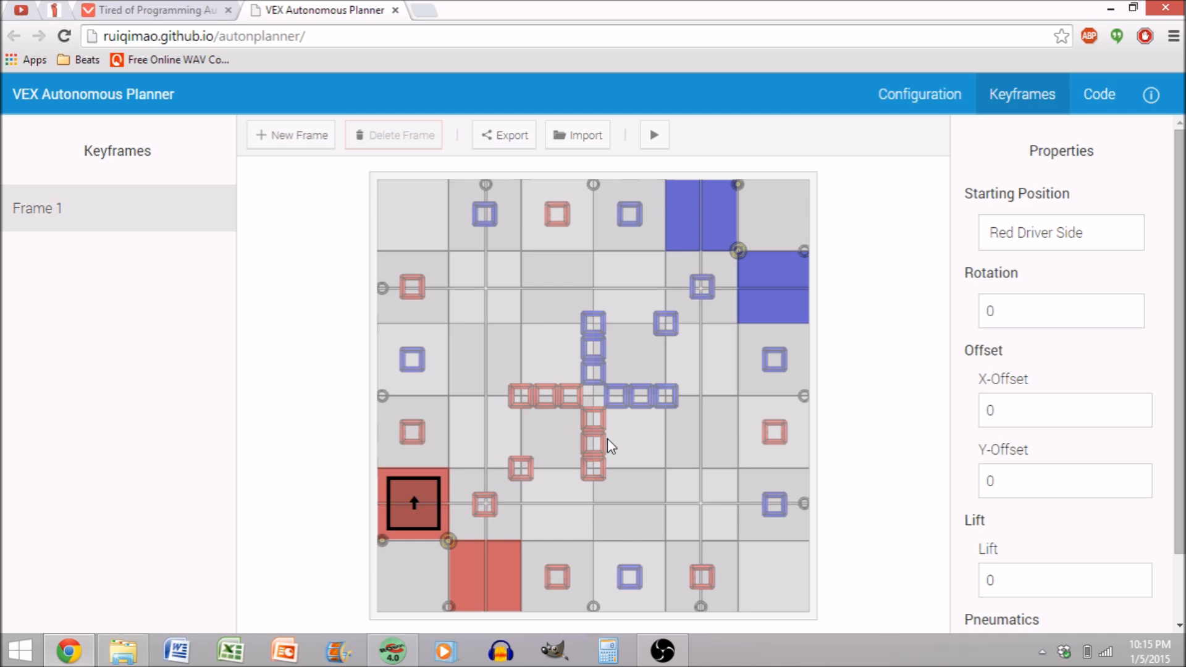
{"action": "mouse_move", "coordinate": [754, 418]}
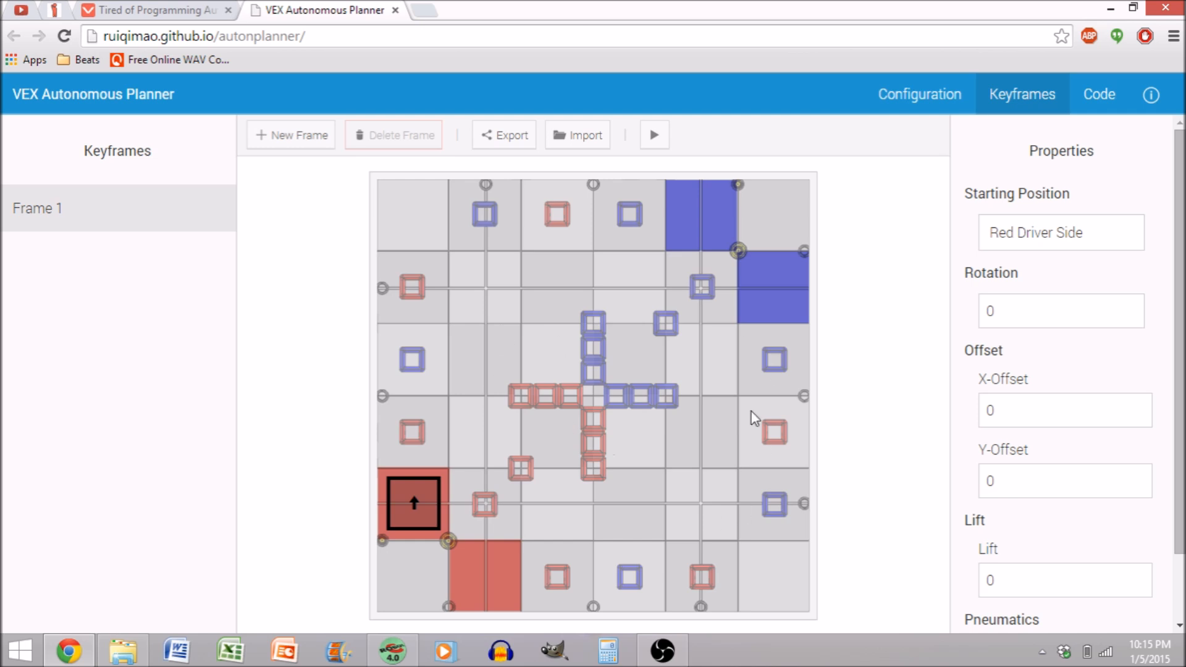
{"action": "mouse_move", "coordinate": [132, 194]}
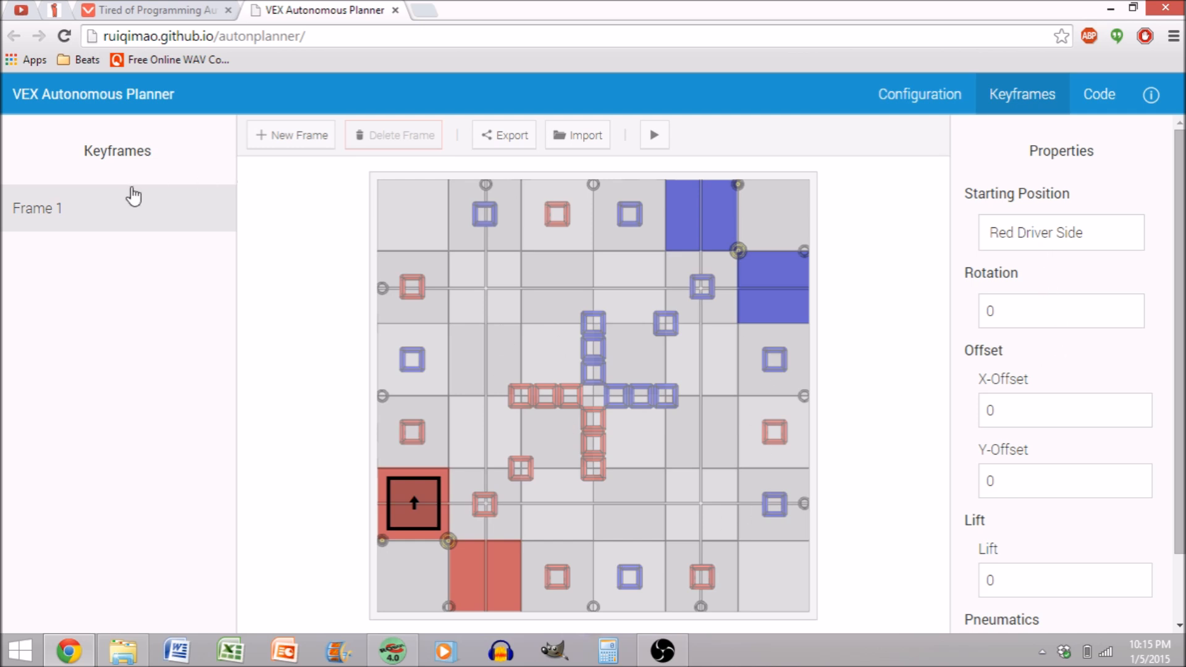
{"action": "mouse_move", "coordinate": [60, 212]}
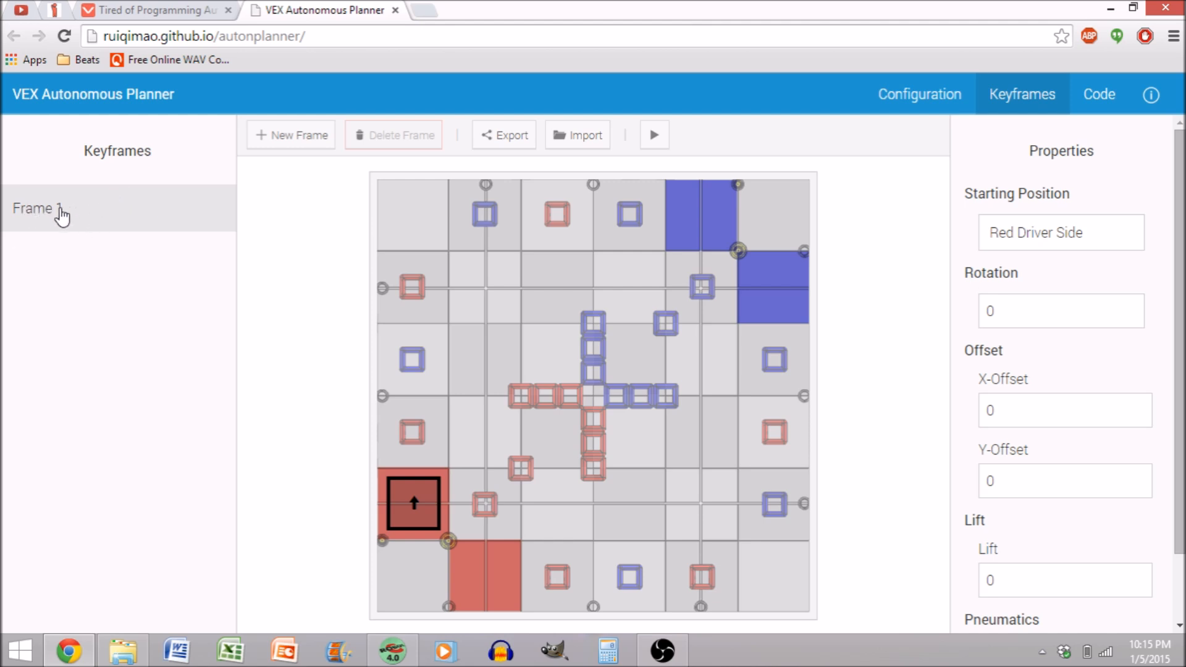
{"action": "mouse_move", "coordinate": [126, 215]}
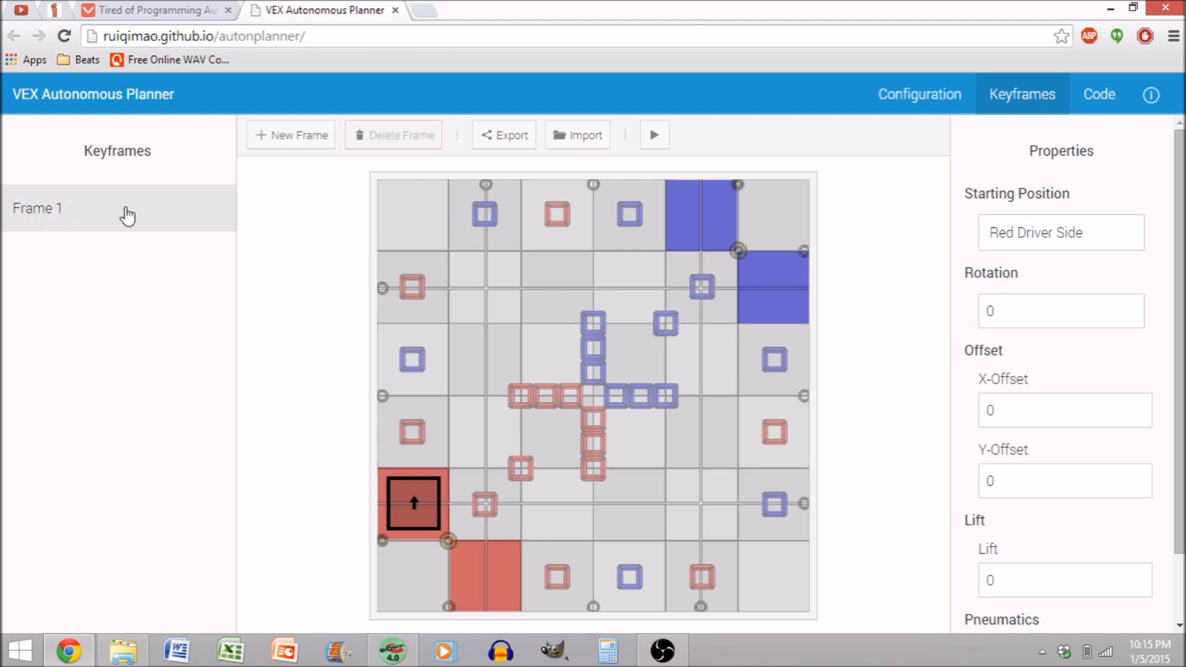
{"action": "scroll", "scroll_direction": "down", "scroll_amount": 3}
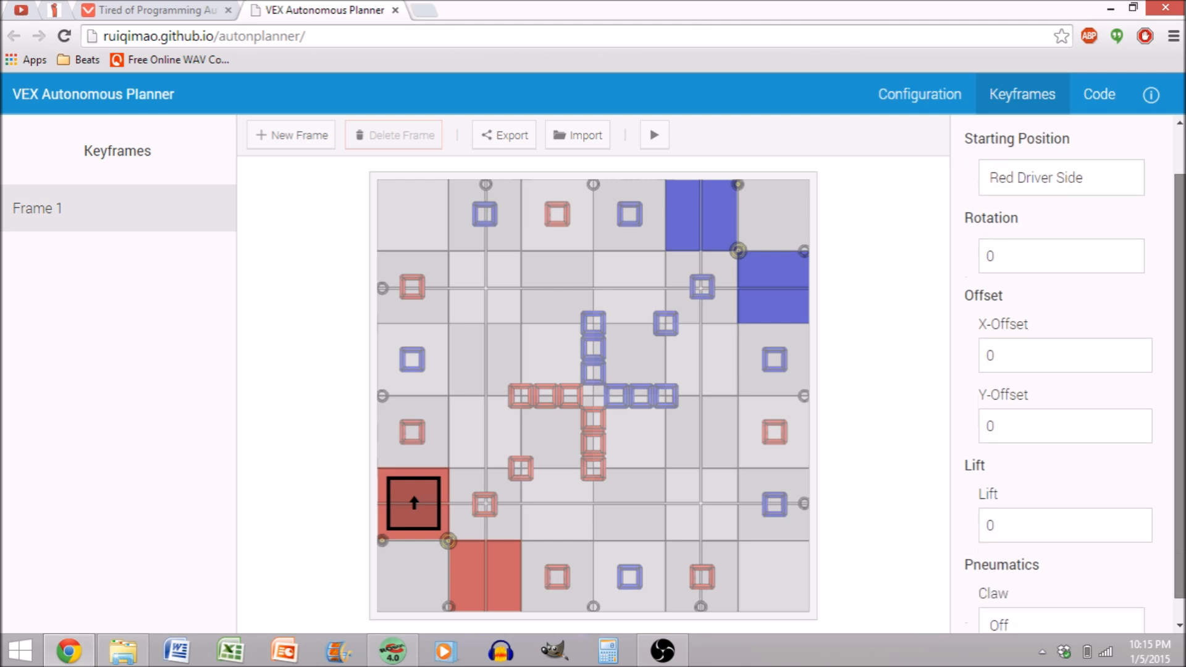
{"action": "scroll", "scroll_direction": "down", "scroll_amount": 3}
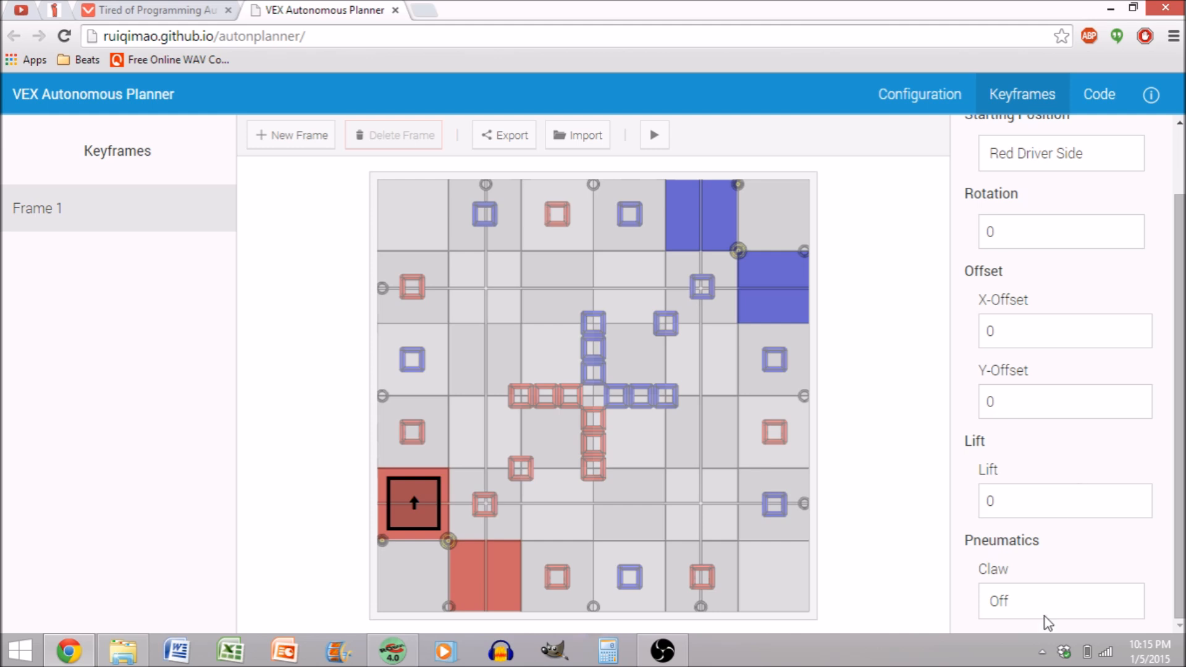
{"action": "left_click", "coordinate": [1064, 602]}
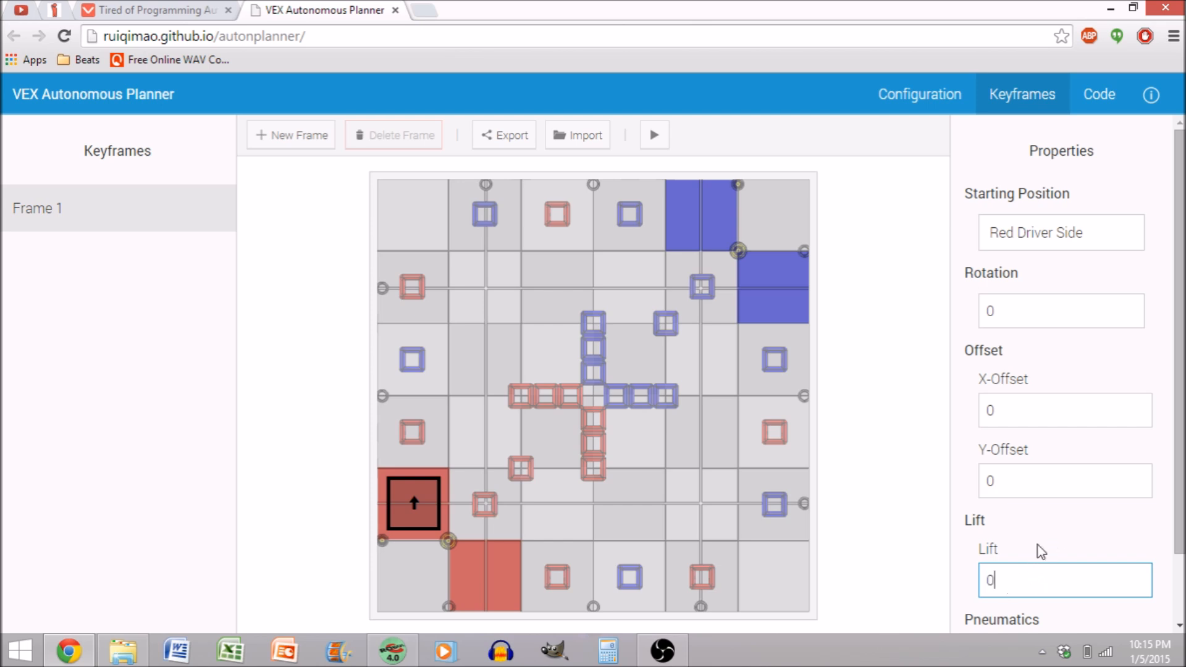
{"action": "left_click", "coordinate": [1065, 409]}
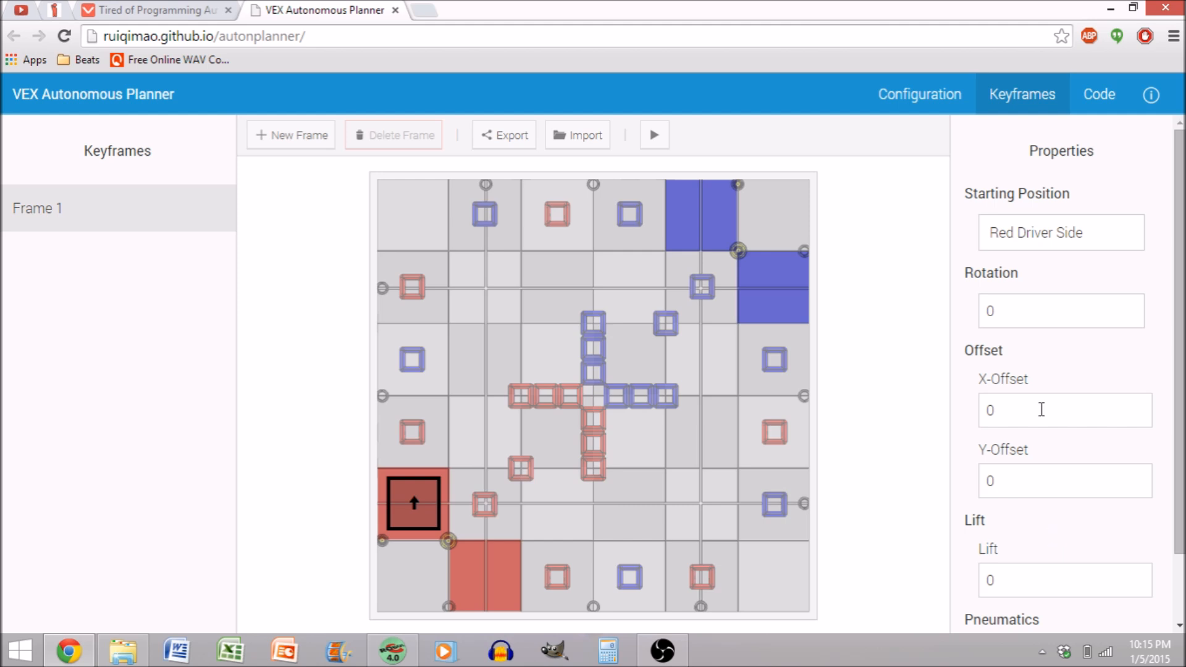
{"action": "left_click", "coordinate": [1065, 409]}
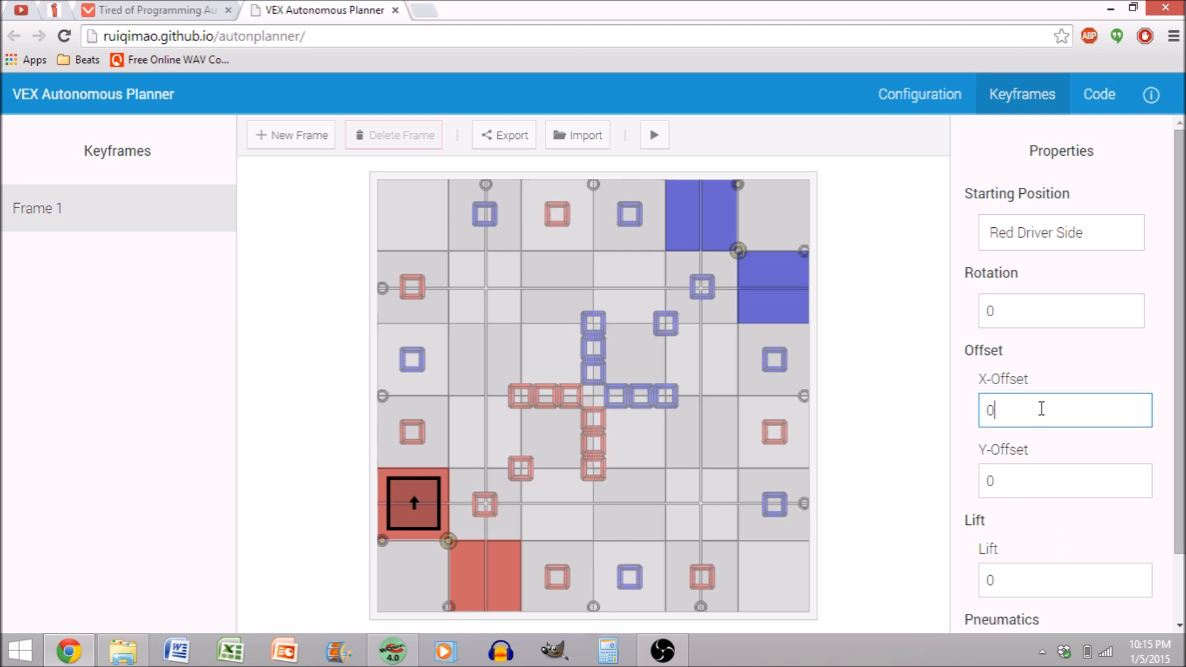
{"action": "left_click", "coordinate": [1064, 479]}
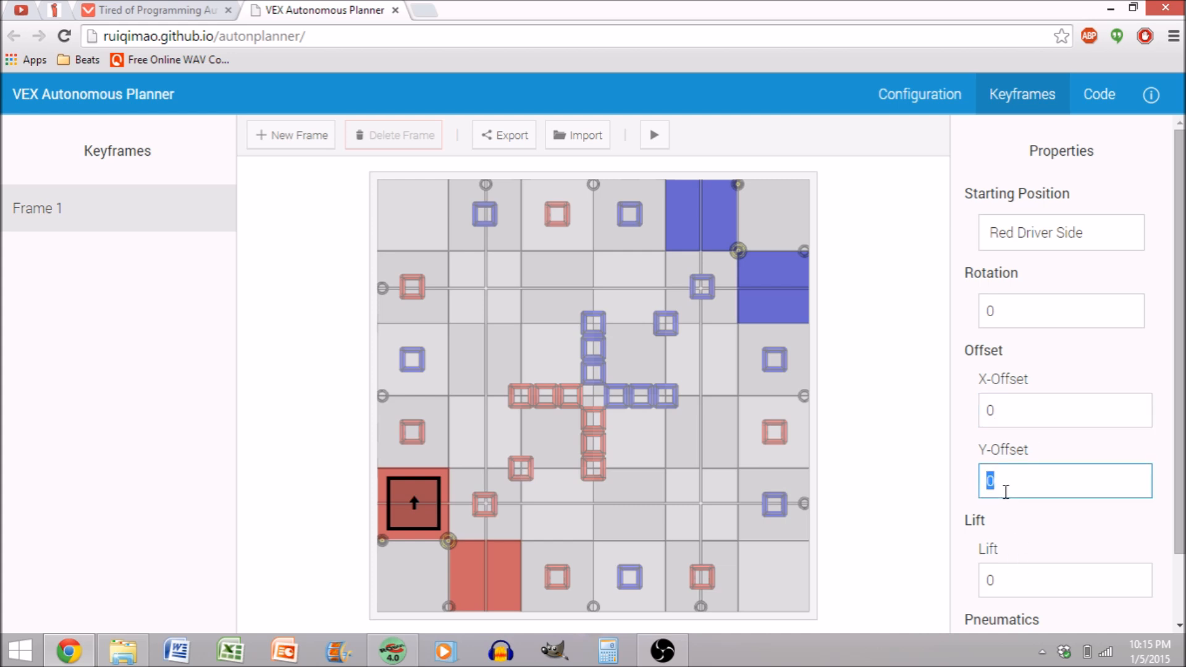
{"action": "type", "text": "-3"}
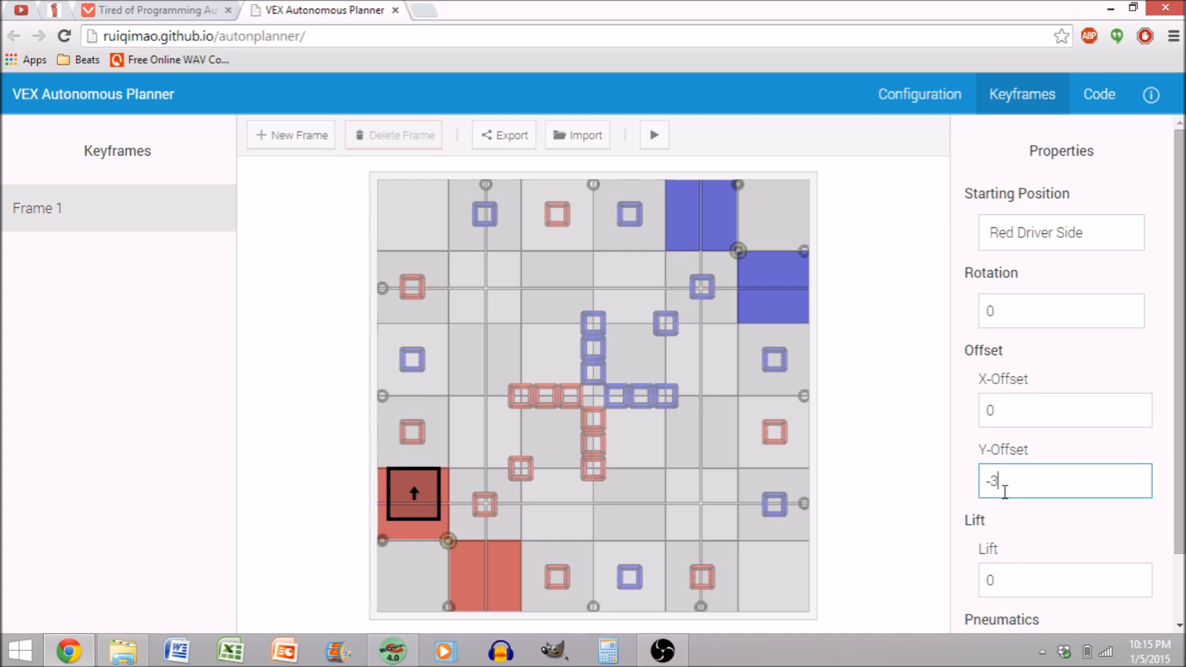
{"action": "key", "text": "Backspace"}
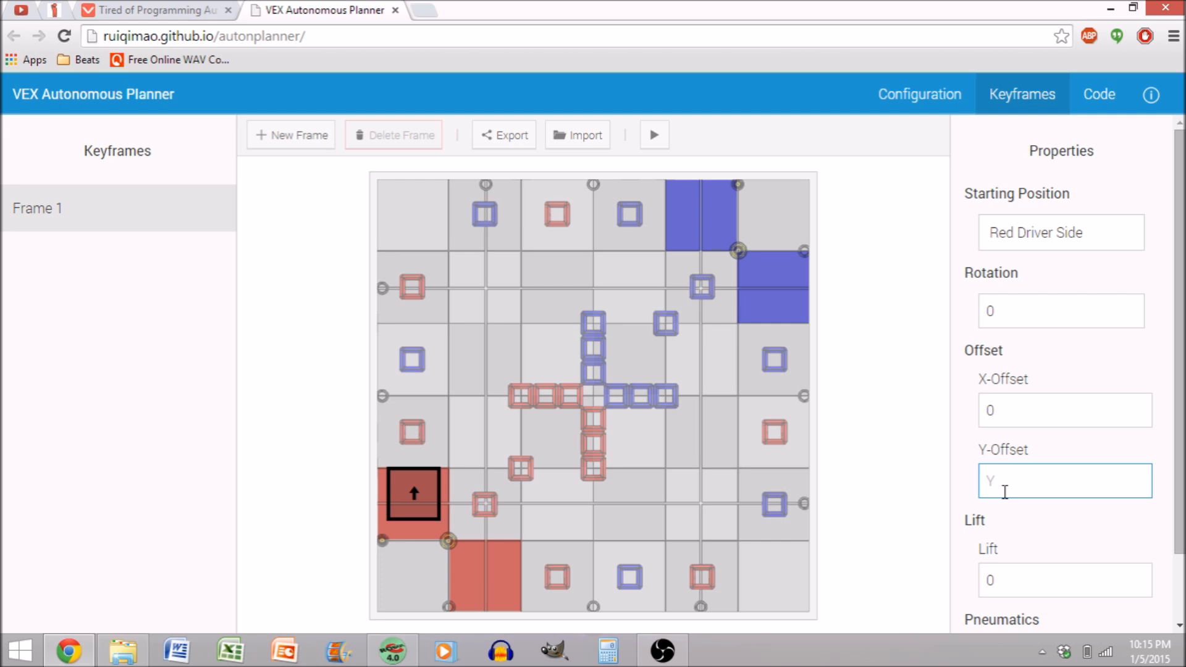
{"action": "type", "text": "0"}
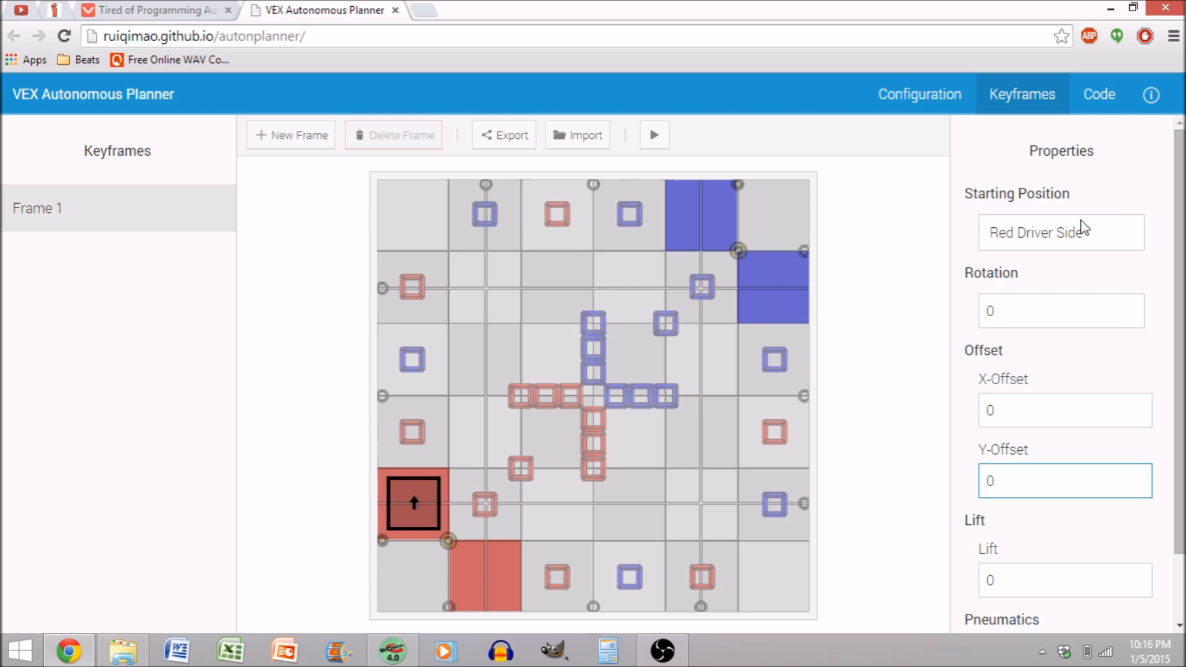
- Try the Red and Blue Non-Driver Side starting positions, then return Frame 1 to Red Driver Side
{"action": "left_click", "coordinate": [1061, 232]}
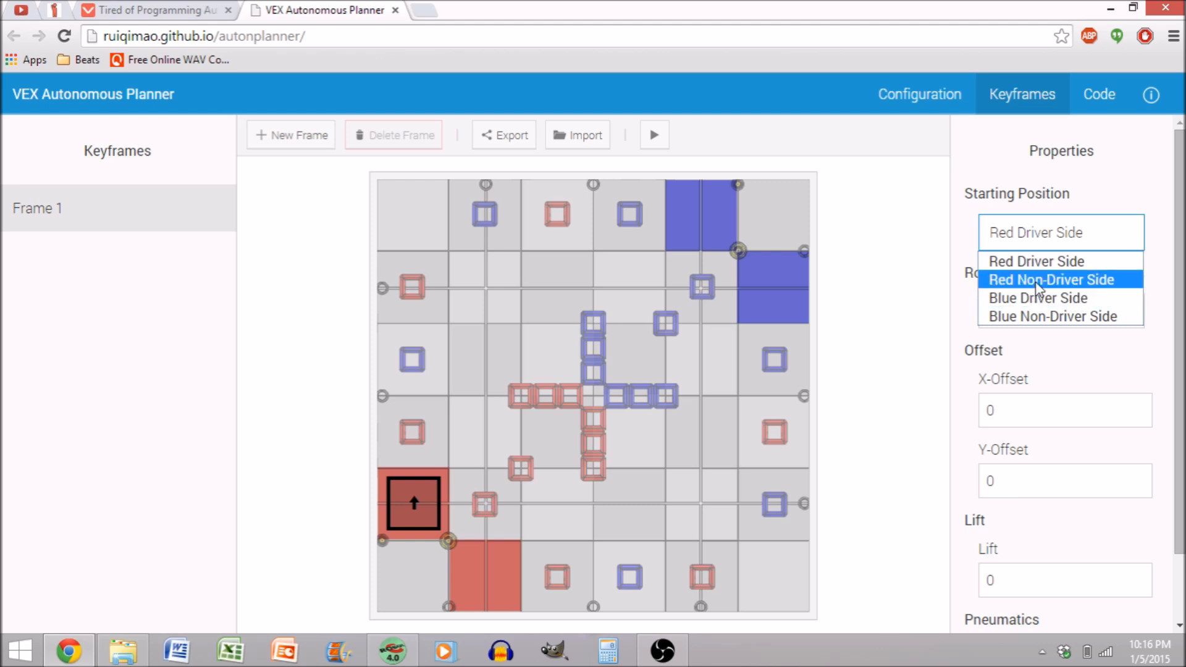
{"action": "left_click", "coordinate": [1053, 279]}
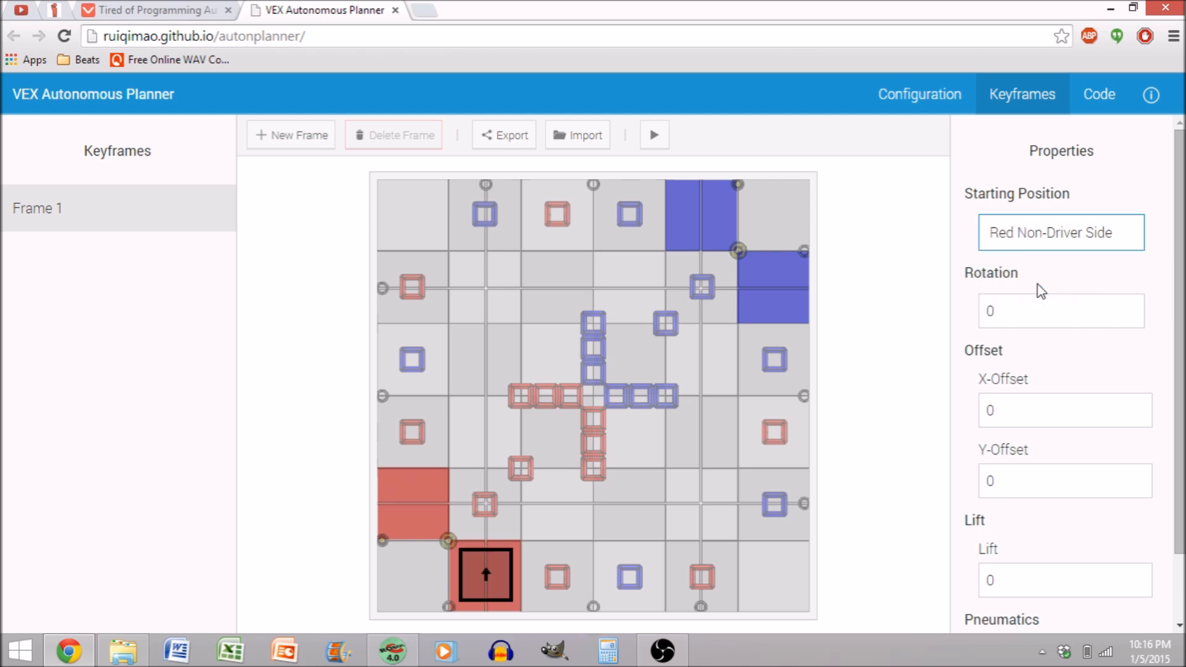
{"action": "left_click", "coordinate": [1060, 232]}
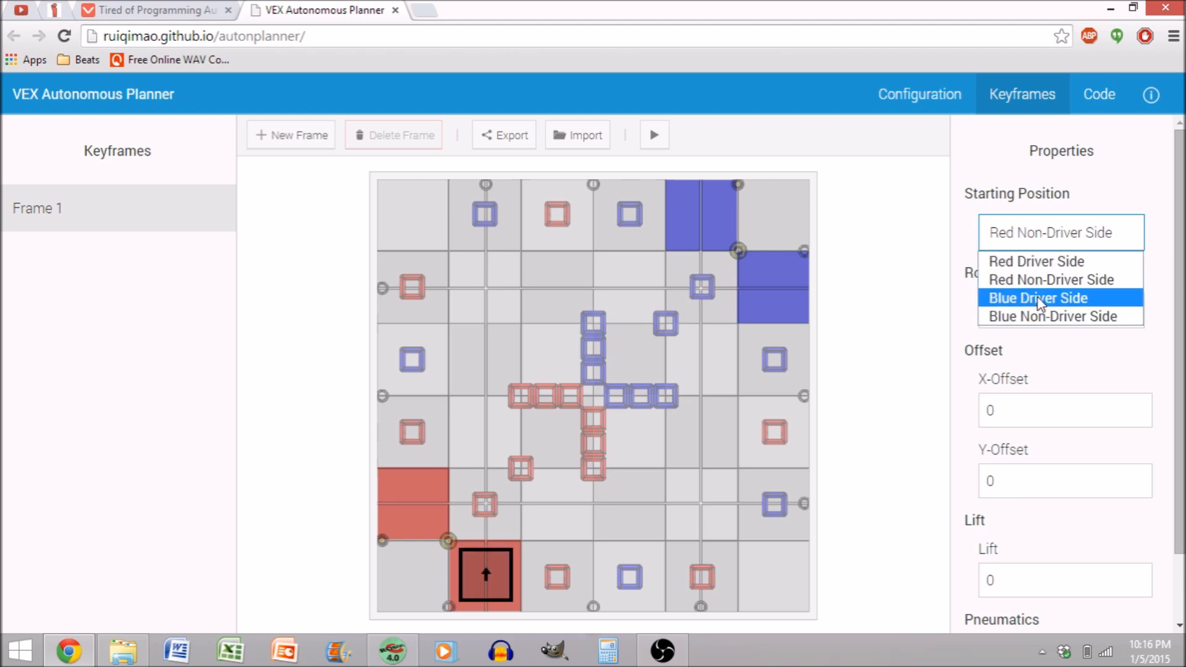
{"action": "left_click", "coordinate": [1052, 316]}
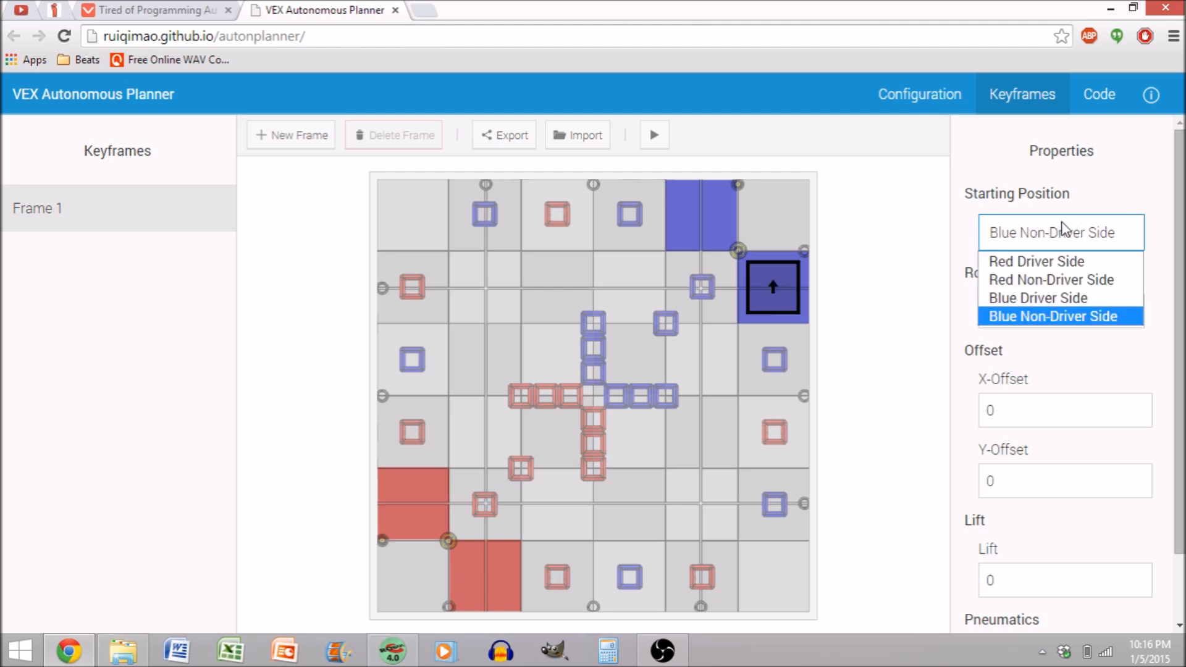
{"action": "left_click", "coordinate": [1036, 262]}
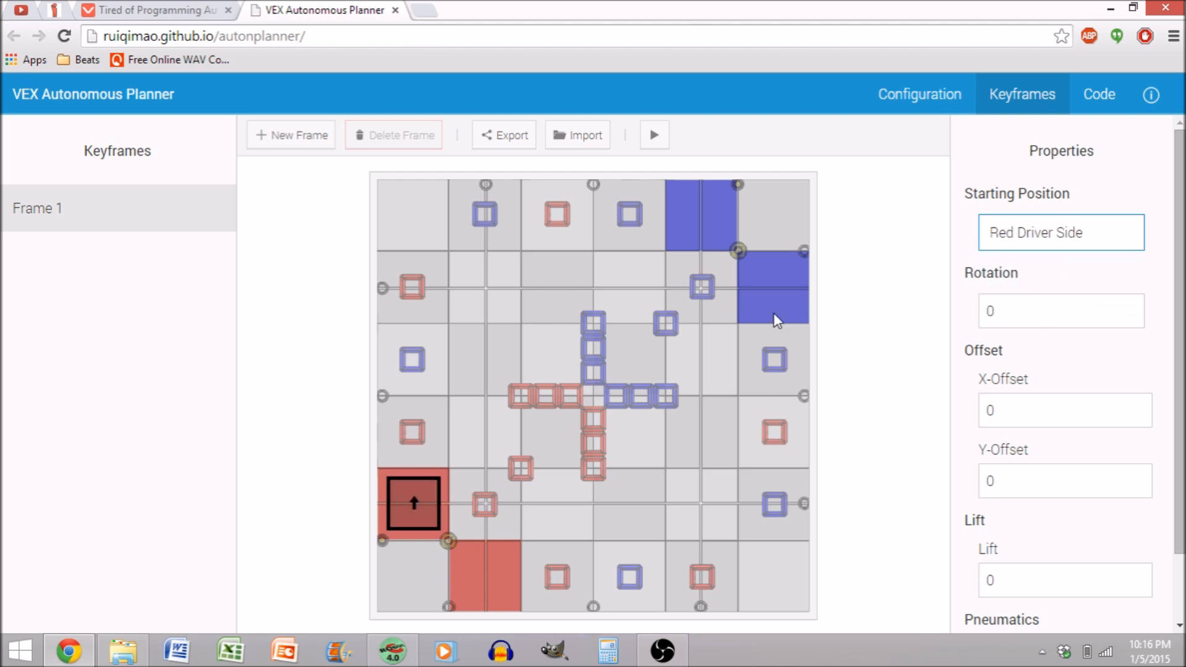
- Set the robot's starting rotation to 0 degrees
{"action": "left_click", "coordinate": [1060, 310]}
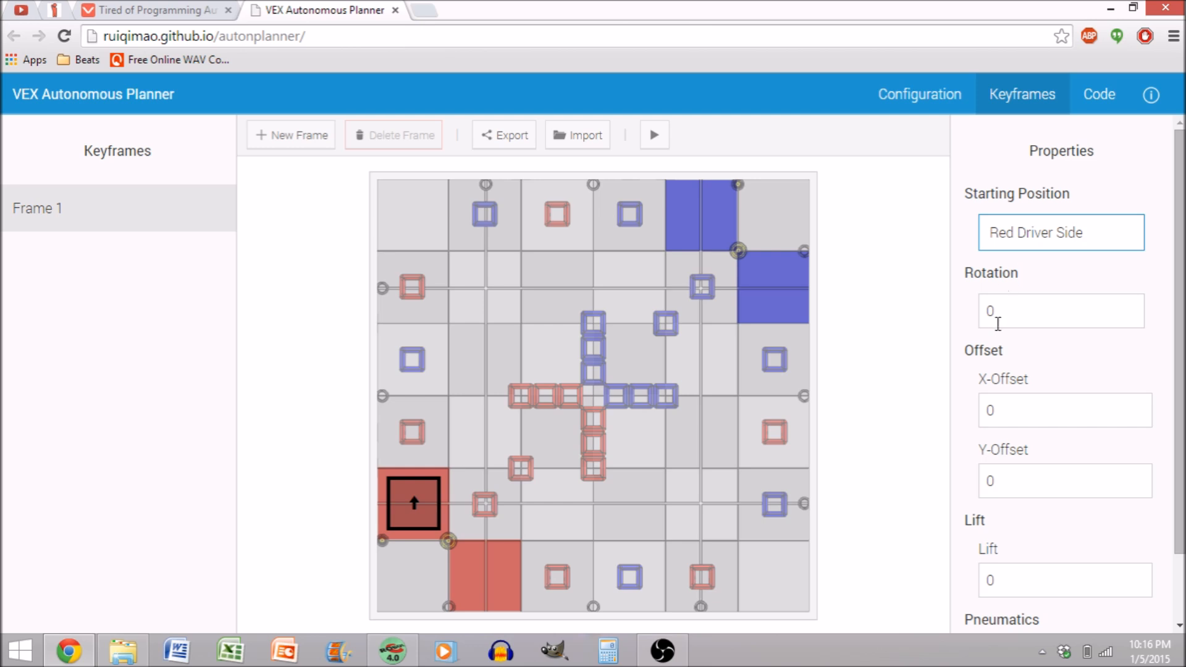
{"action": "type", "text": "90"}
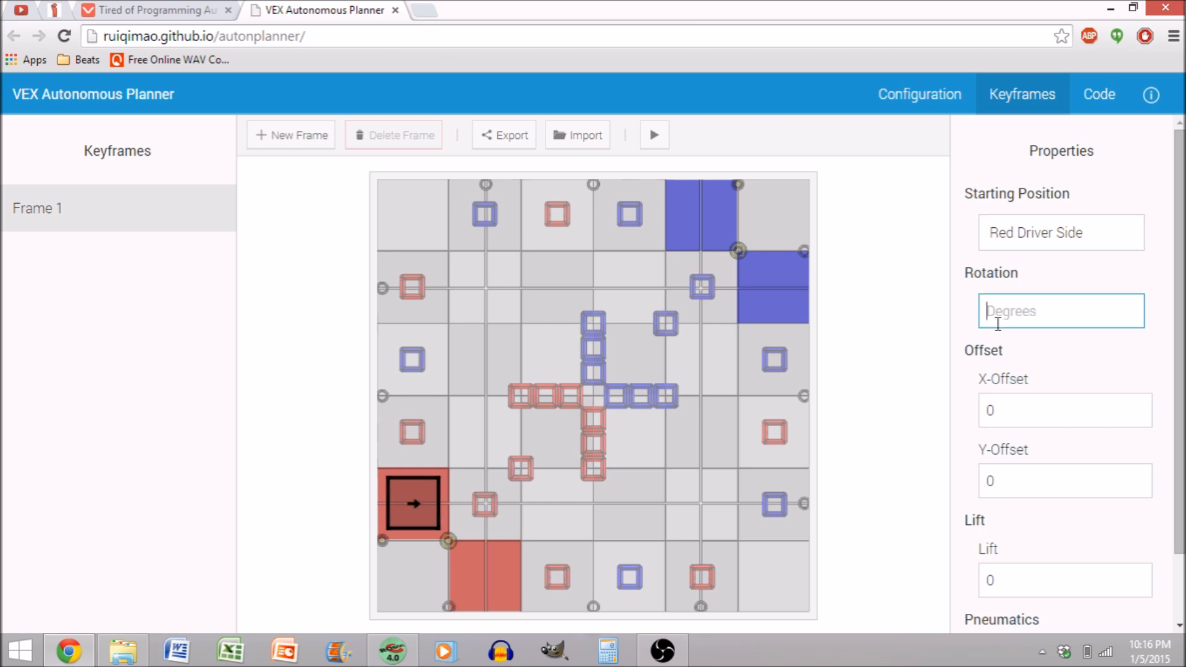
{"action": "type", "text": "0"}
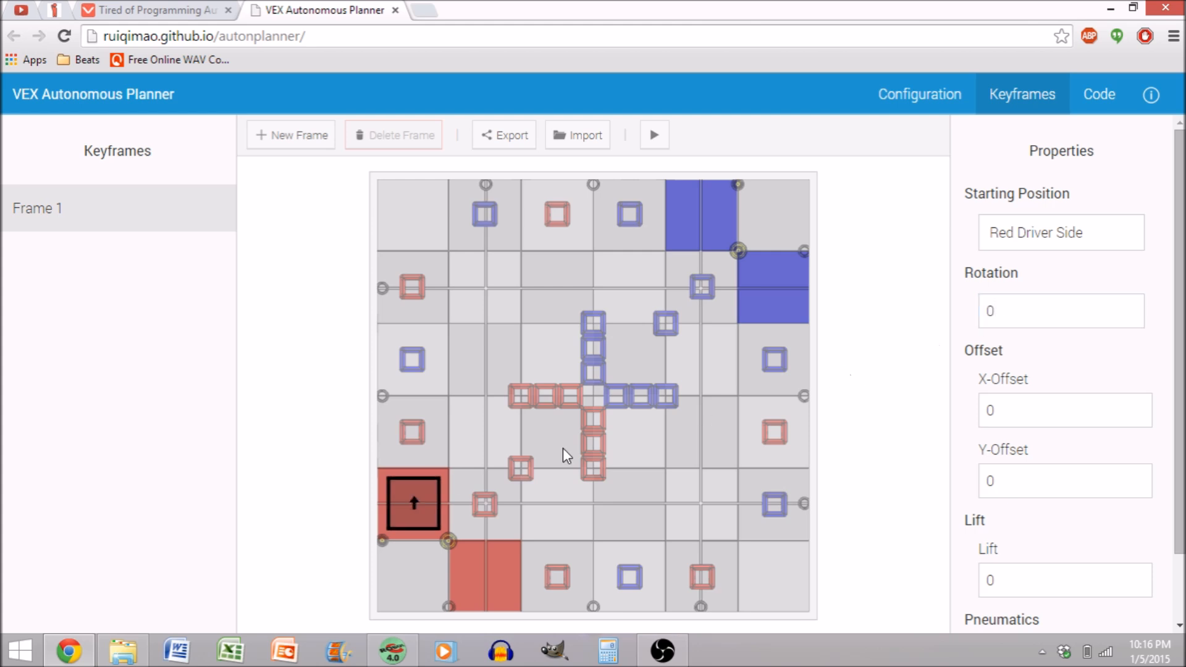
{"action": "mouse_move", "coordinate": [292, 133]}
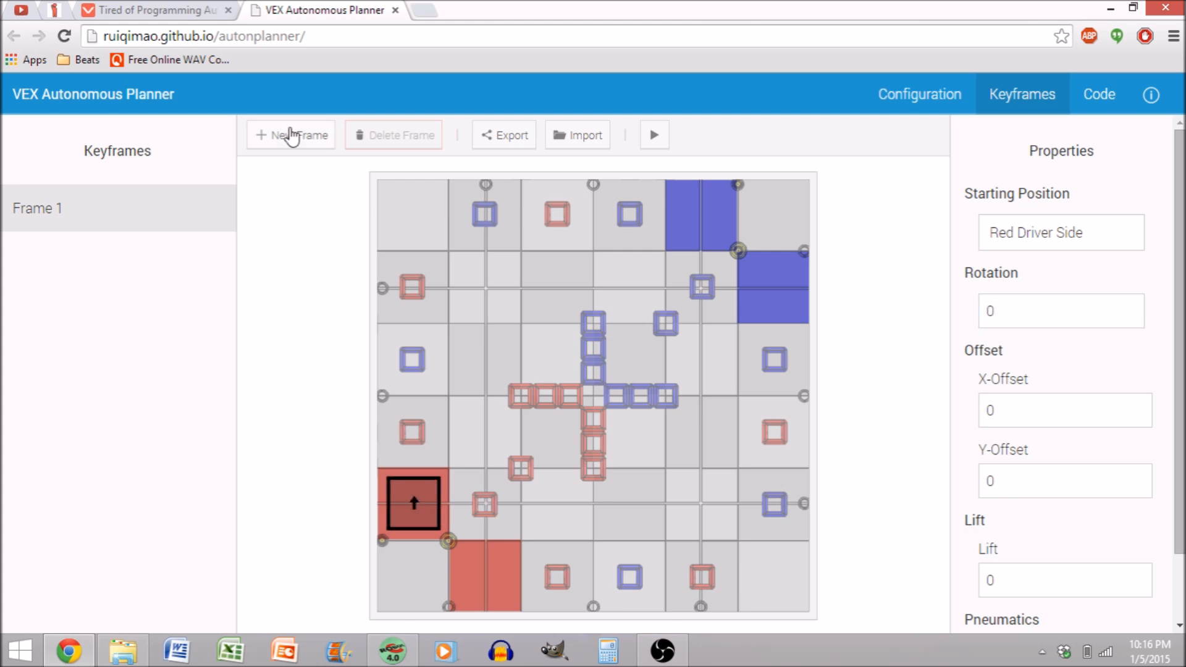
- Add Frame 2 as a PID Drive and enter its forward distance value
{"action": "left_click", "coordinate": [290, 135]}
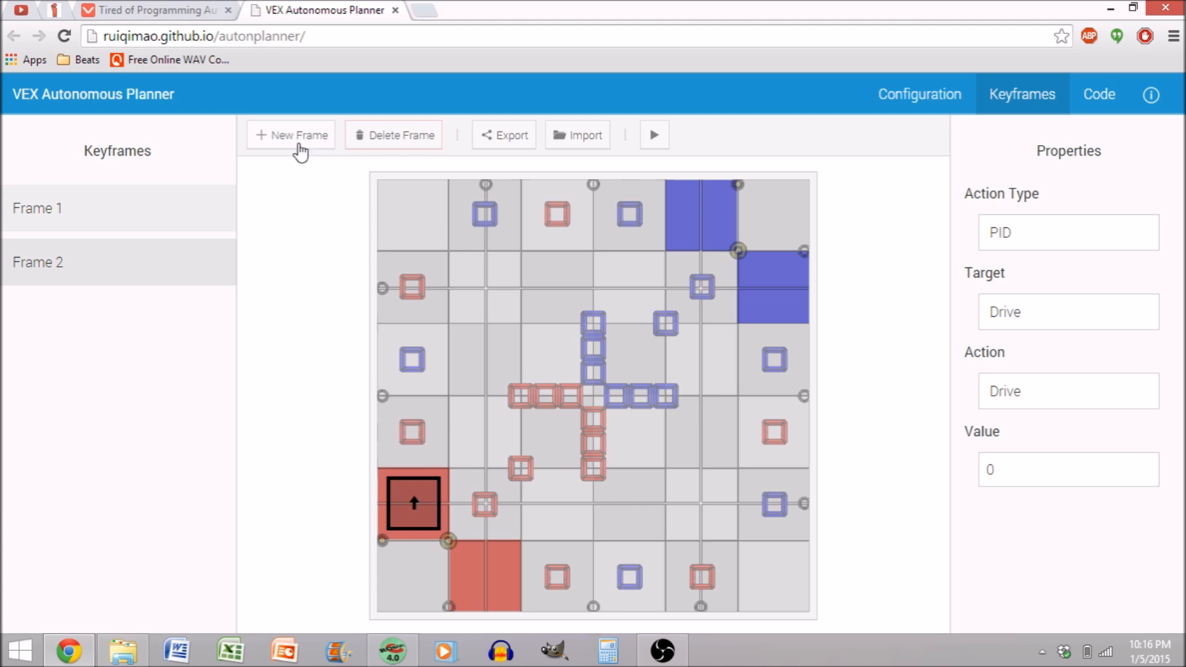
{"action": "mouse_move", "coordinate": [313, 205]}
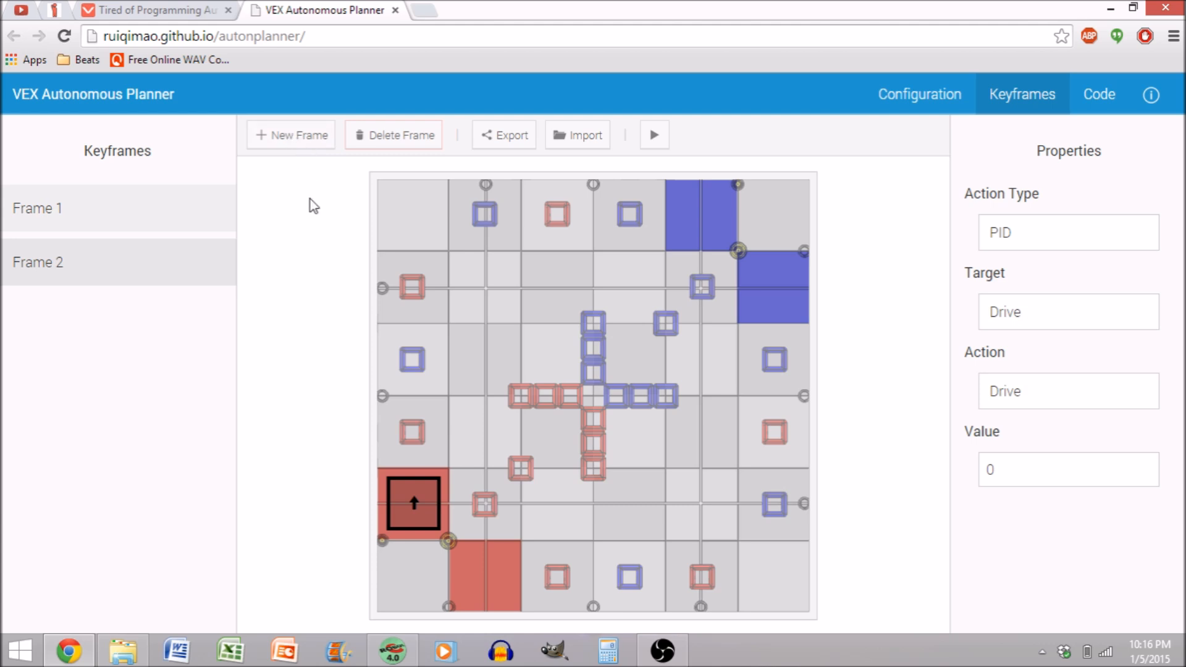
{"action": "mouse_move", "coordinate": [895, 351]}
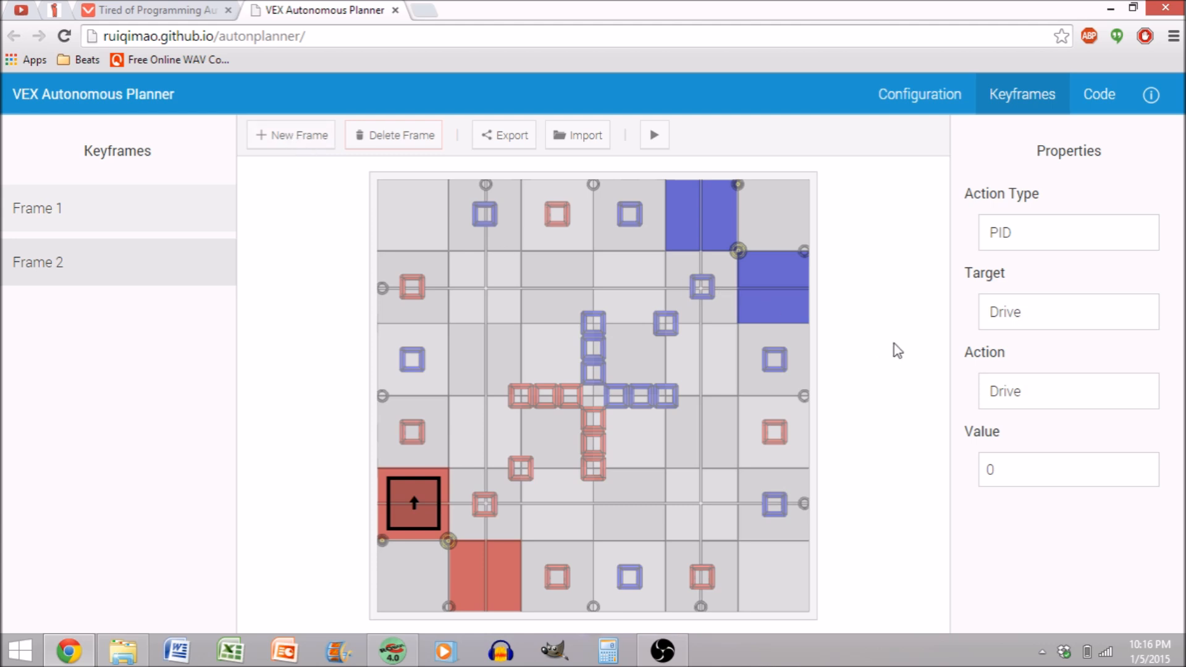
{"action": "mouse_move", "coordinate": [1062, 402]}
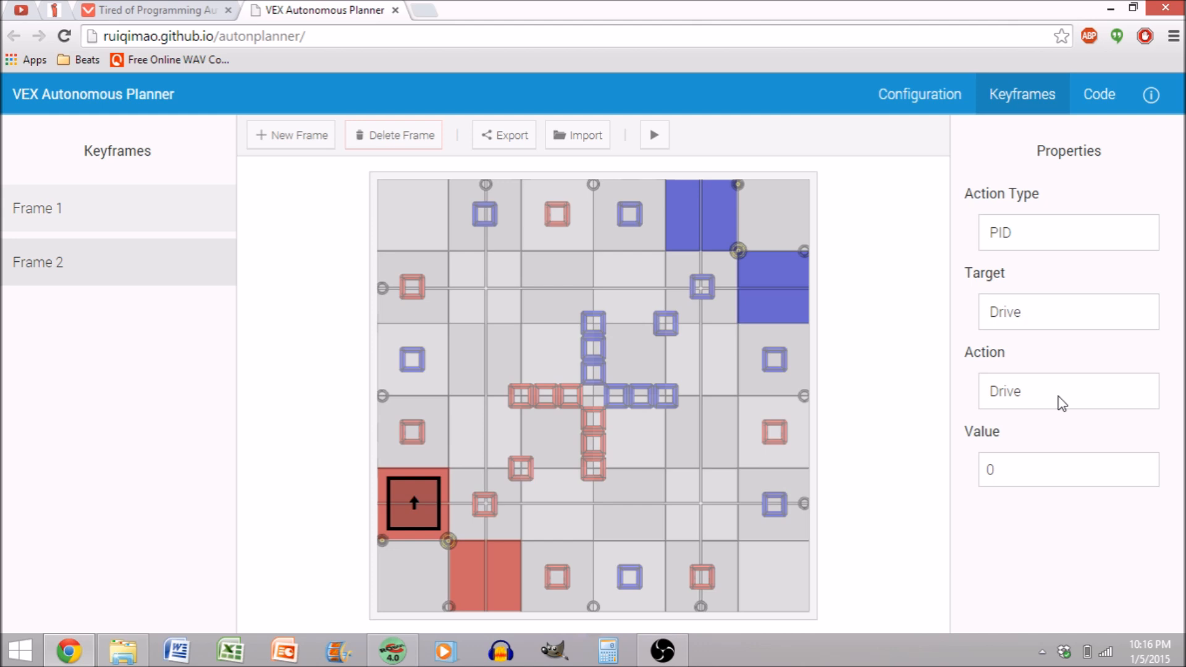
{"action": "mouse_move", "coordinate": [420, 606]}
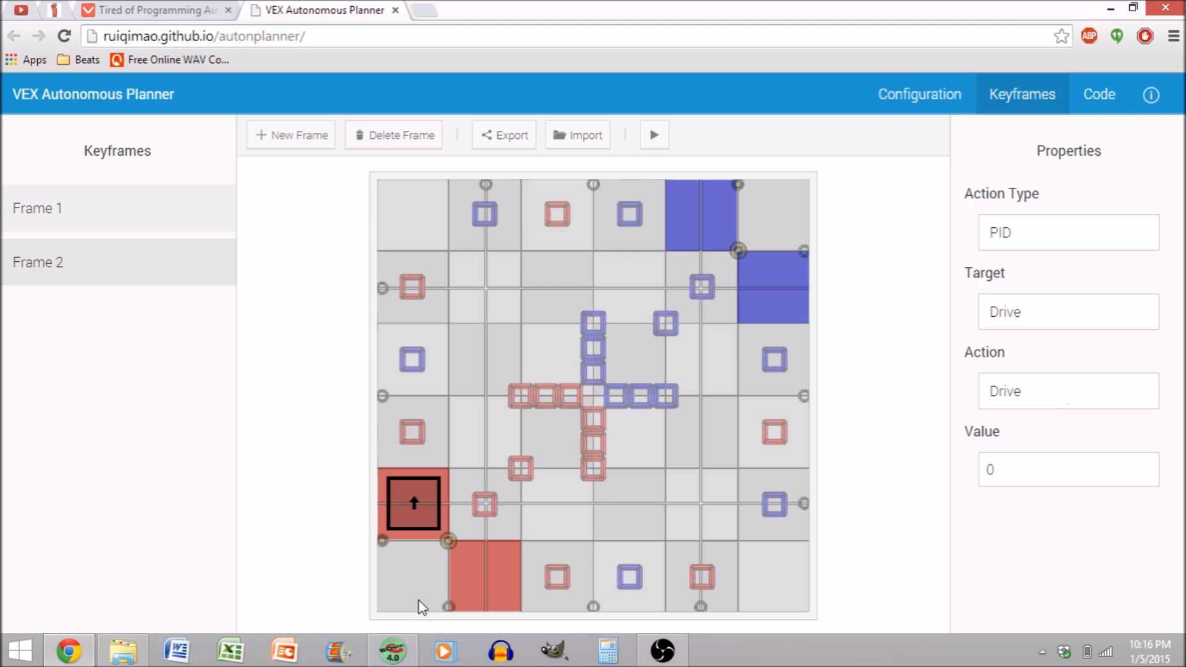
{"action": "mouse_move", "coordinate": [382, 403]}
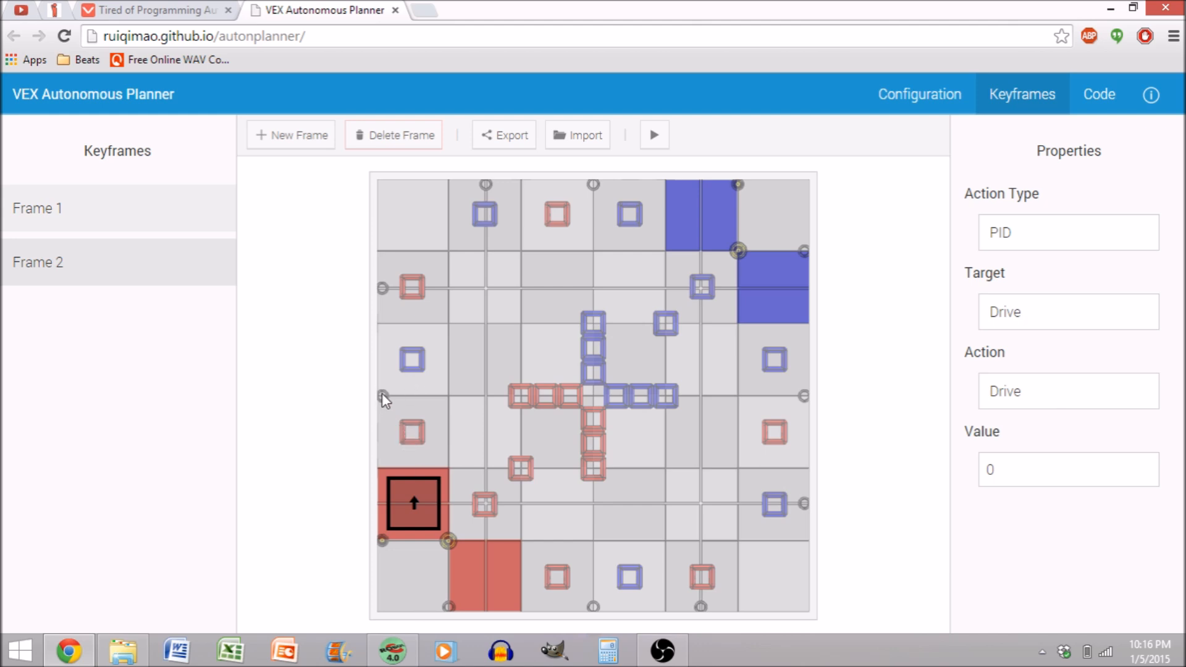
{"action": "mouse_move", "coordinate": [1055, 390]}
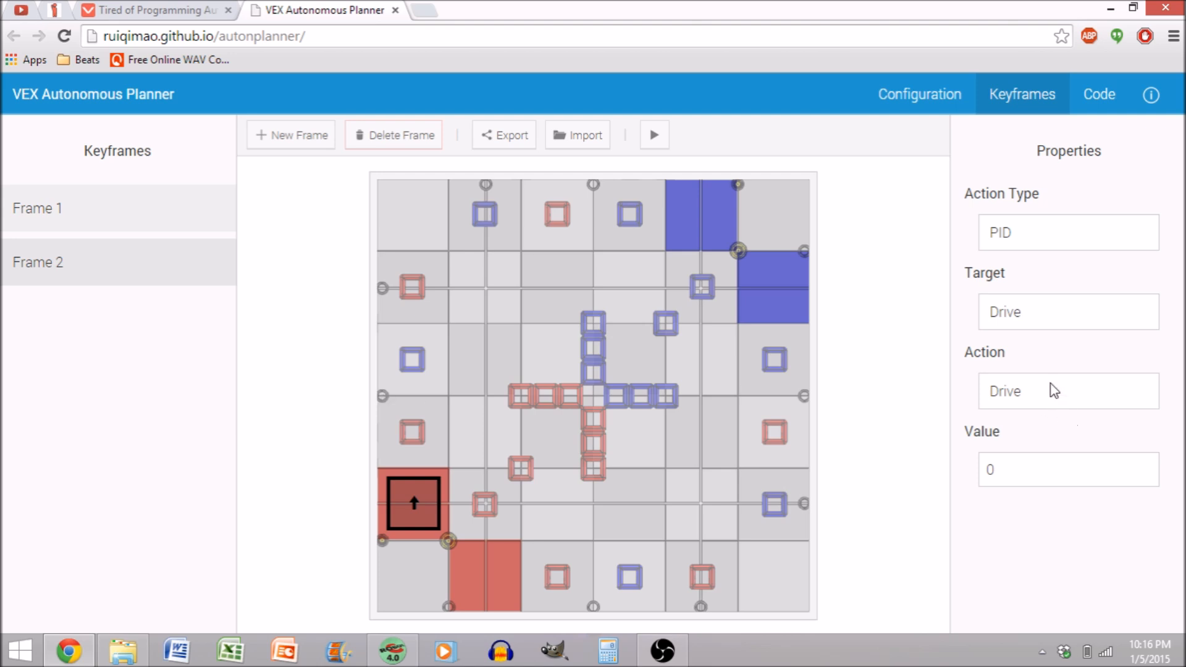
{"action": "left_click", "coordinate": [1068, 470]}
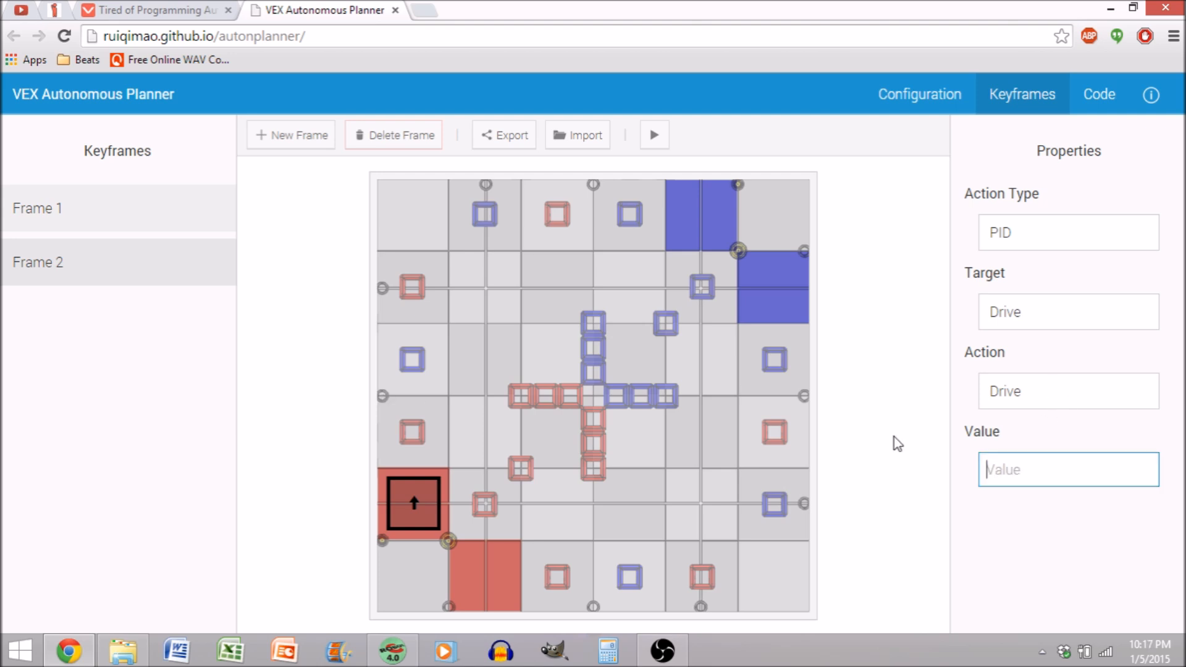
{"action": "type", "text": "18"}
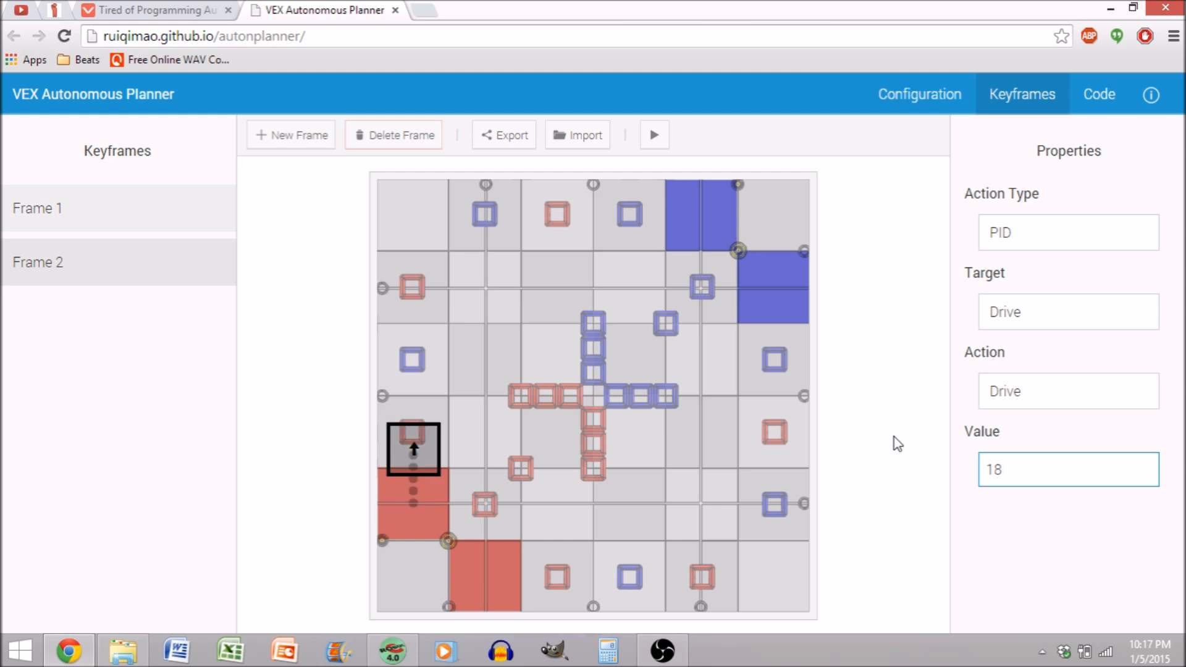
{"action": "left_click", "coordinate": [1067, 470]}
{"action": "type", "text": "14"}
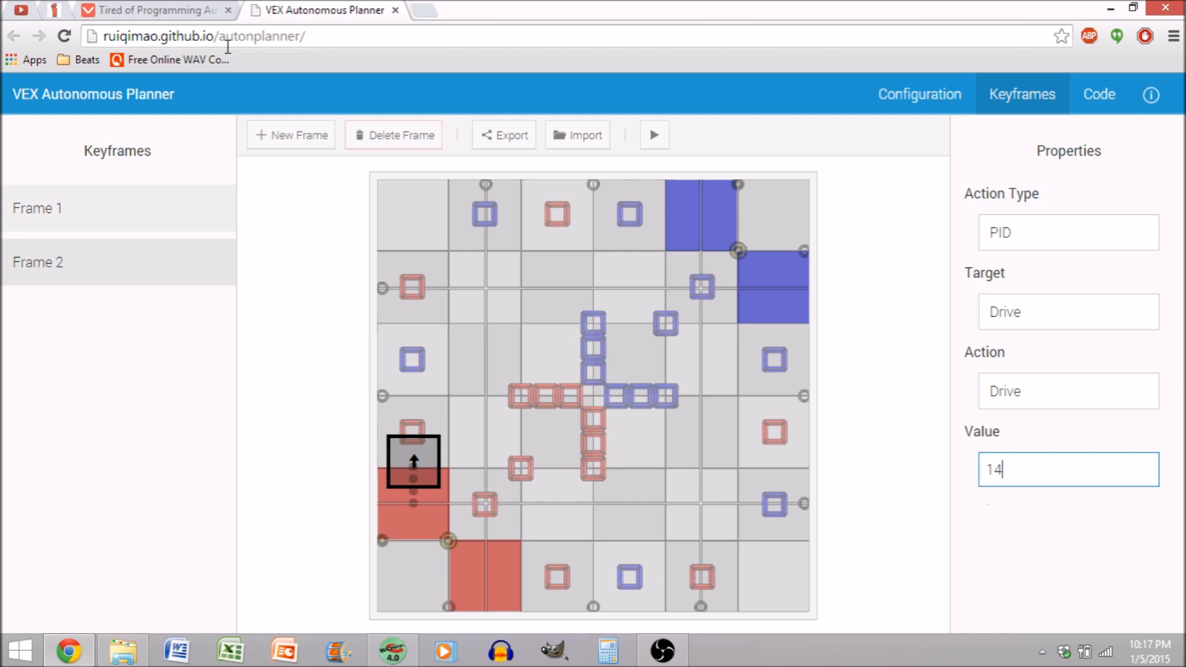
- Add Frame 3 as a timed Intake action at value 127 for 500, then start Frame 4
{"action": "left_click", "coordinate": [290, 135]}
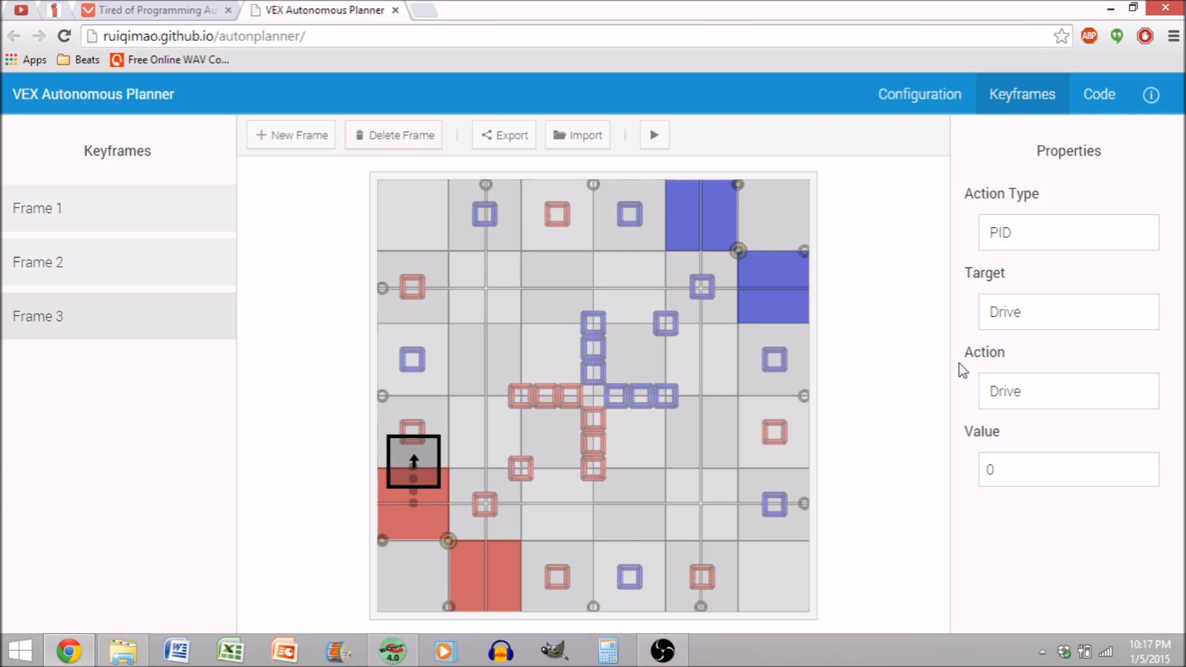
{"action": "mouse_move", "coordinate": [1101, 316]}
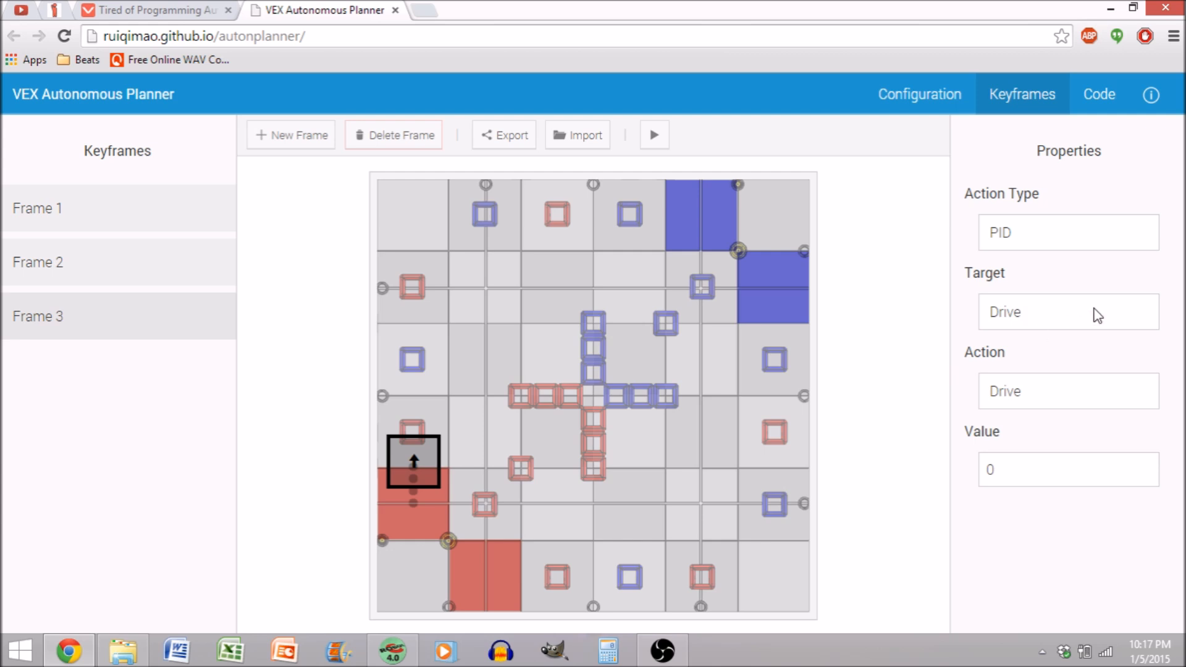
{"action": "mouse_move", "coordinate": [1025, 294]}
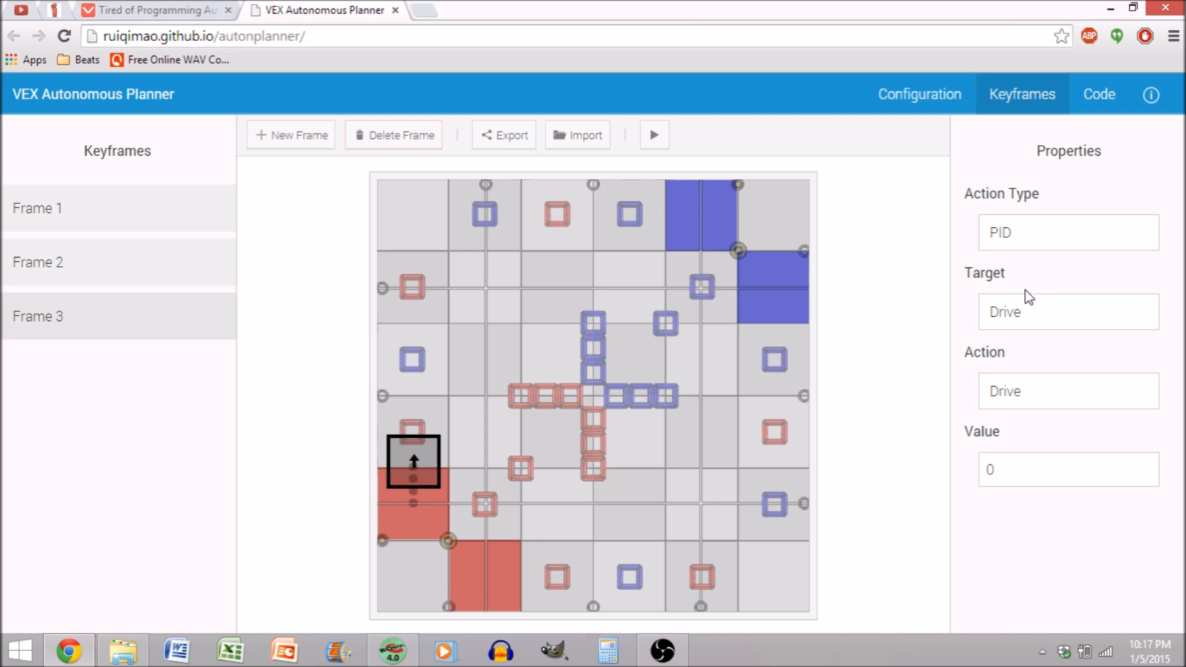
{"action": "mouse_move", "coordinate": [1042, 322]}
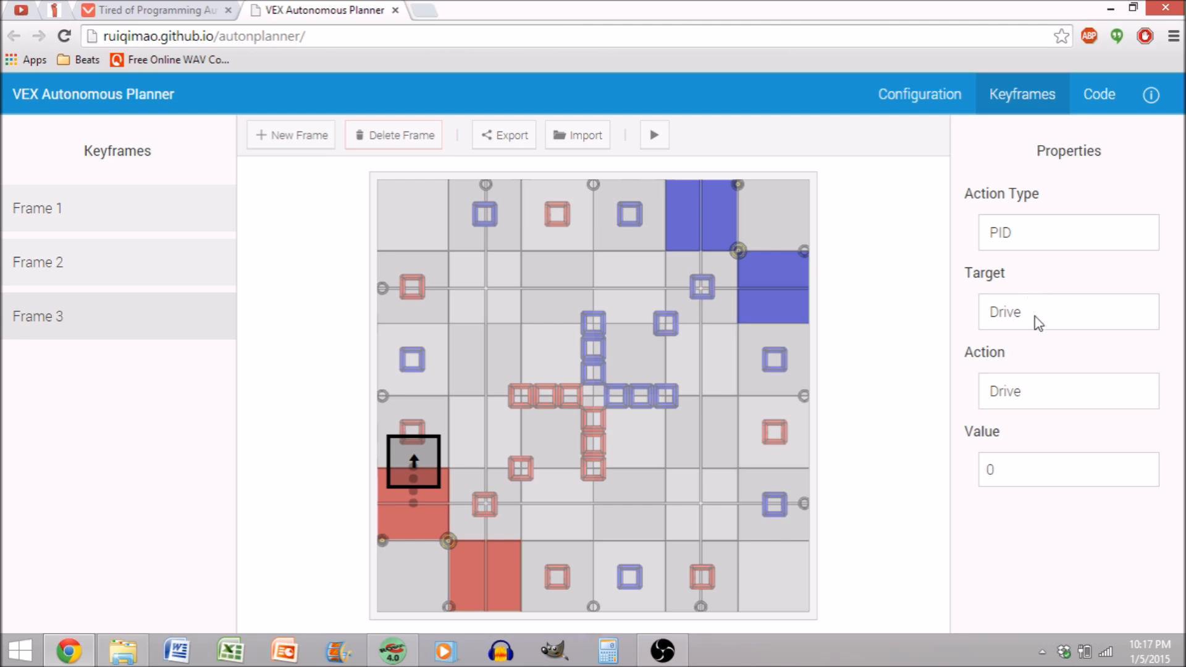
{"action": "mouse_move", "coordinate": [1053, 284]}
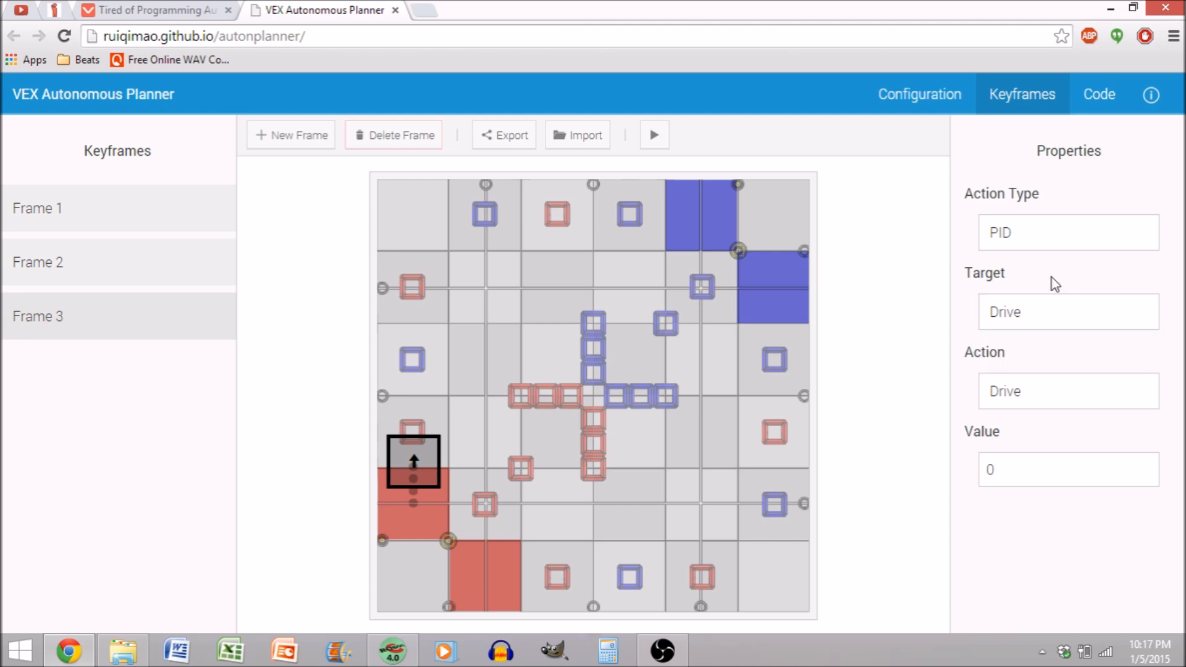
{"action": "mouse_move", "coordinate": [1043, 250]}
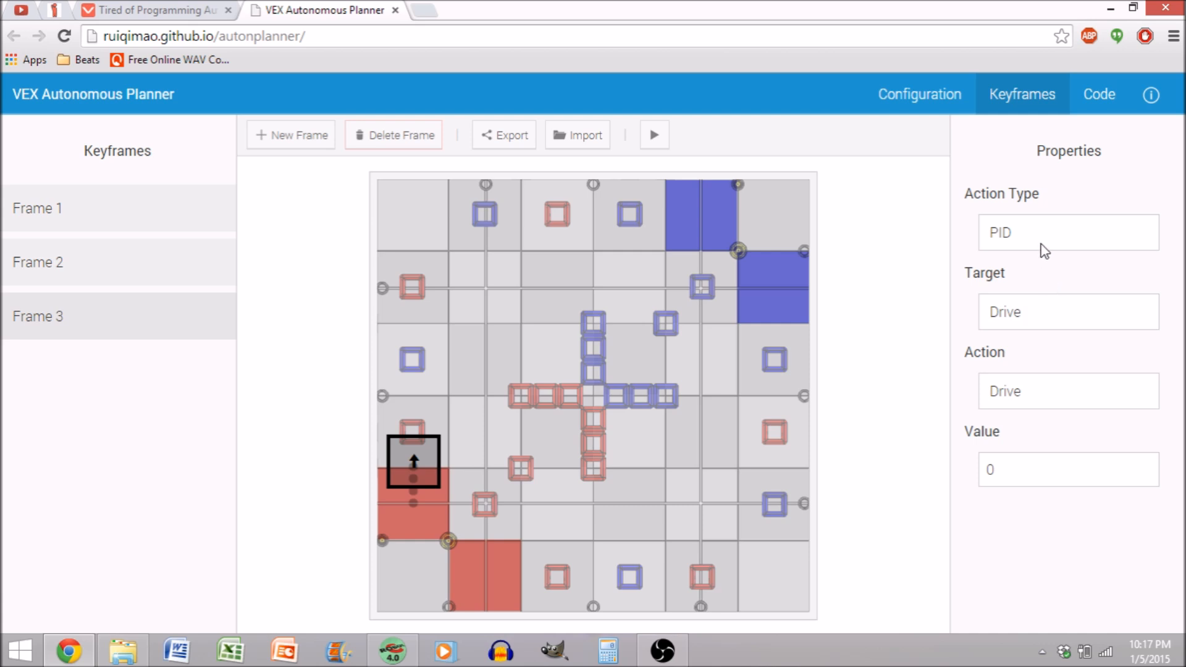
{"action": "left_click", "coordinate": [1067, 233]}
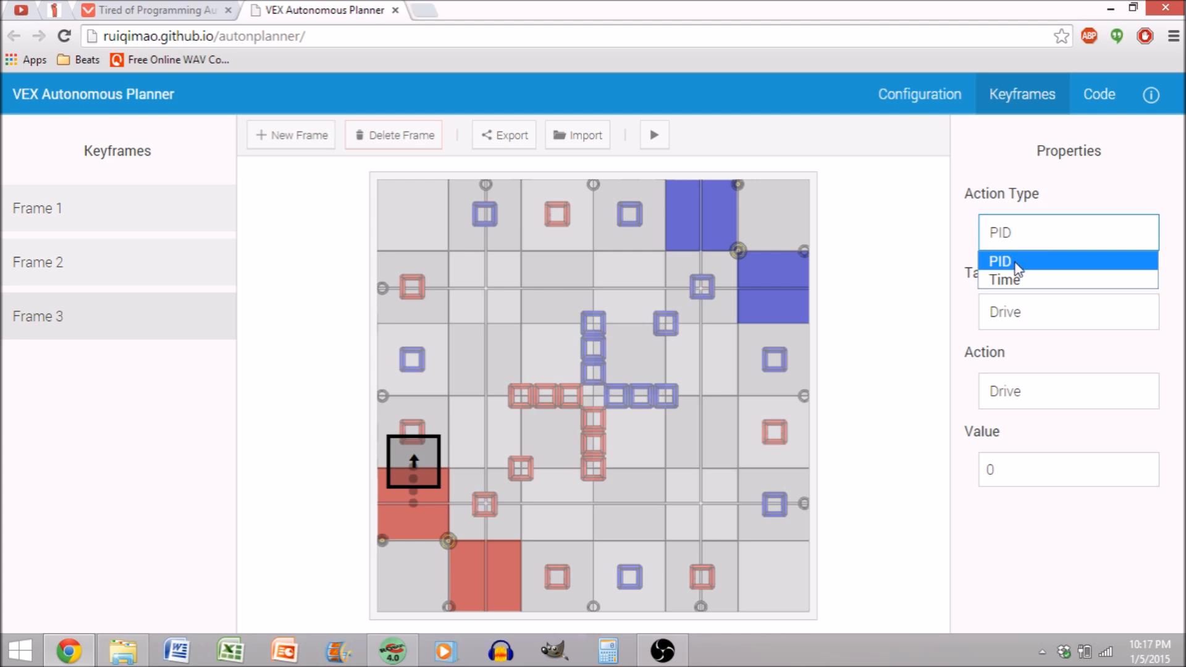
{"action": "left_click", "coordinate": [1005, 279]}
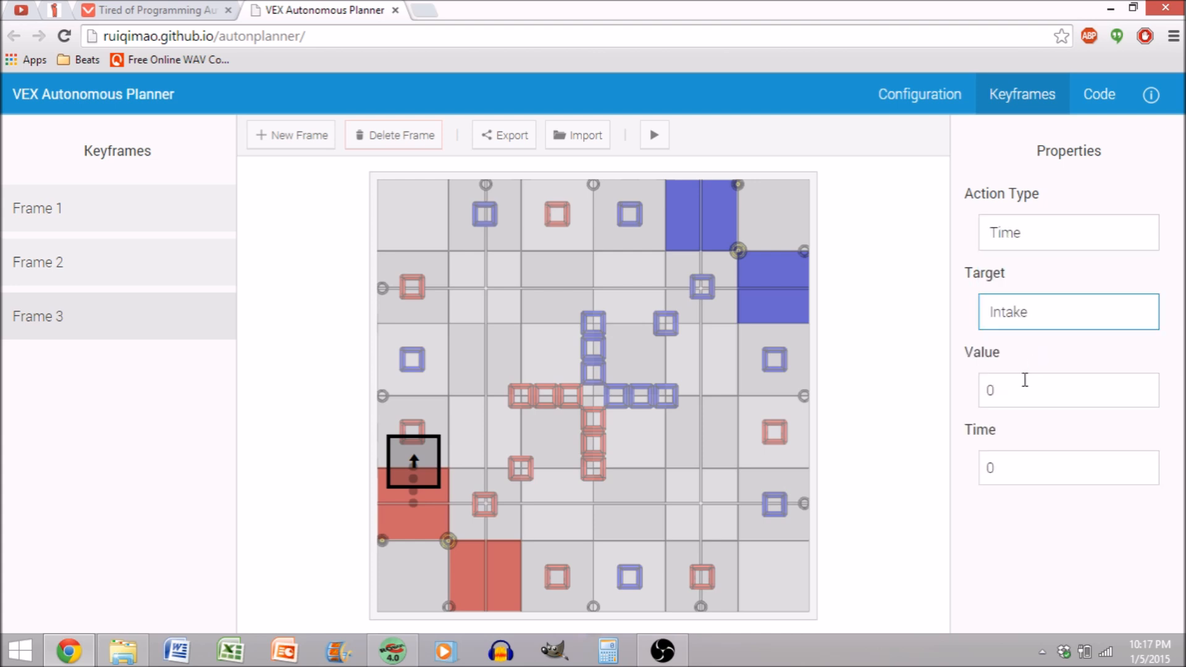
{"action": "type", "text": "1"}
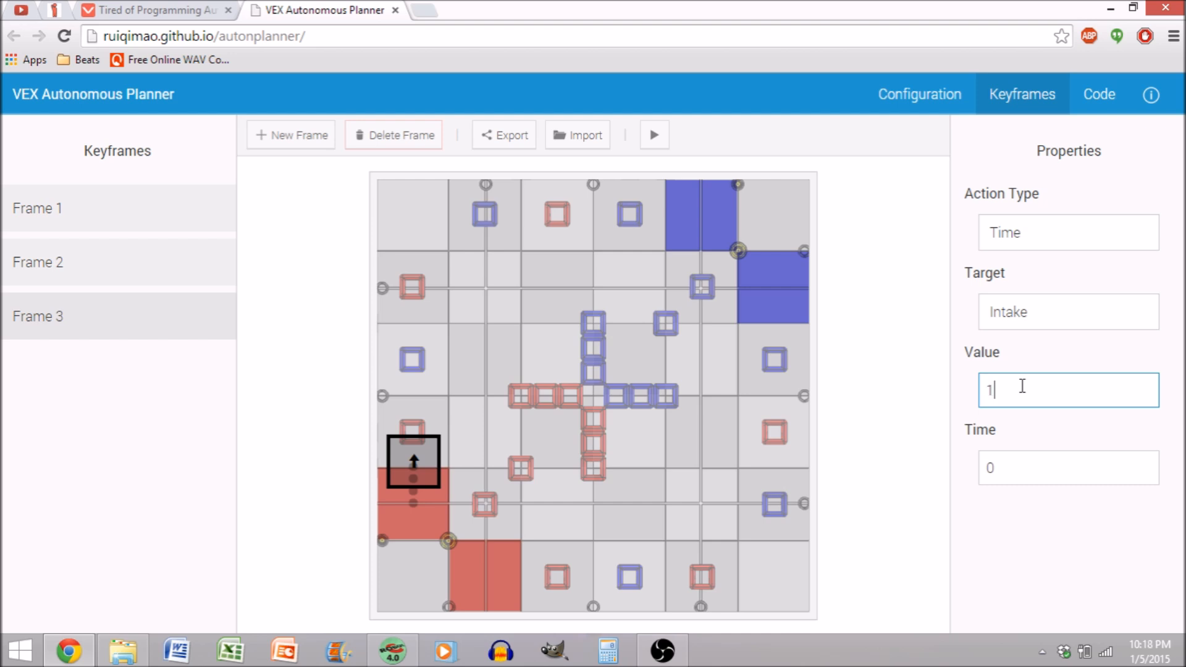
{"action": "type", "text": "27"}
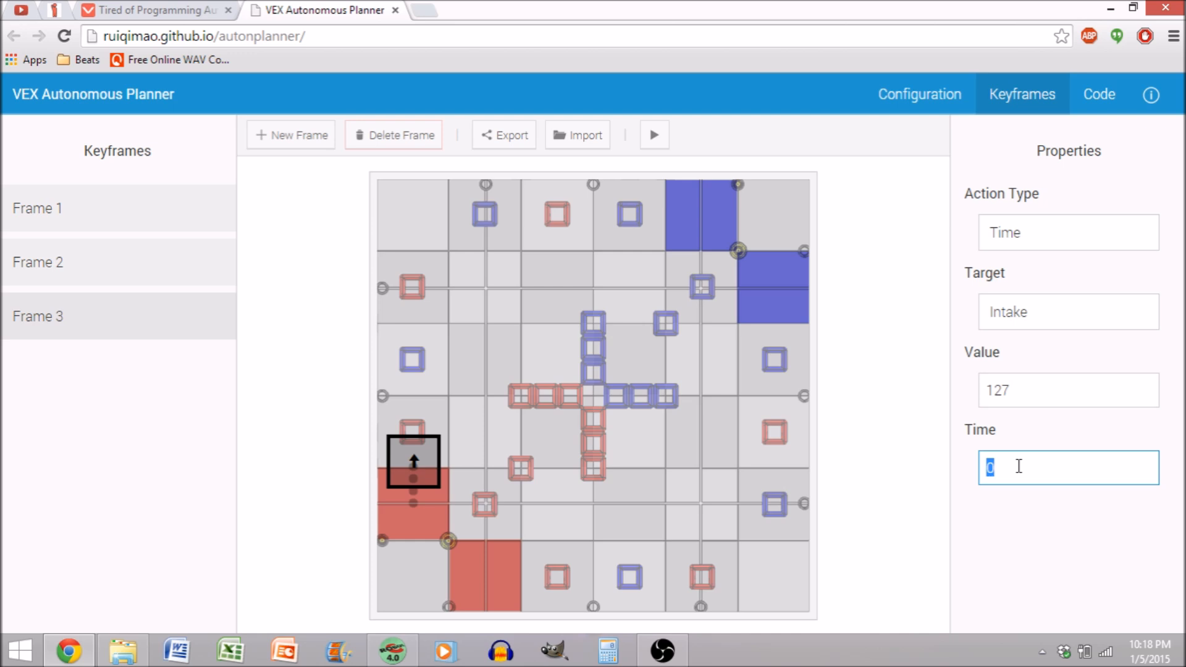
{"action": "type", "text": "500"}
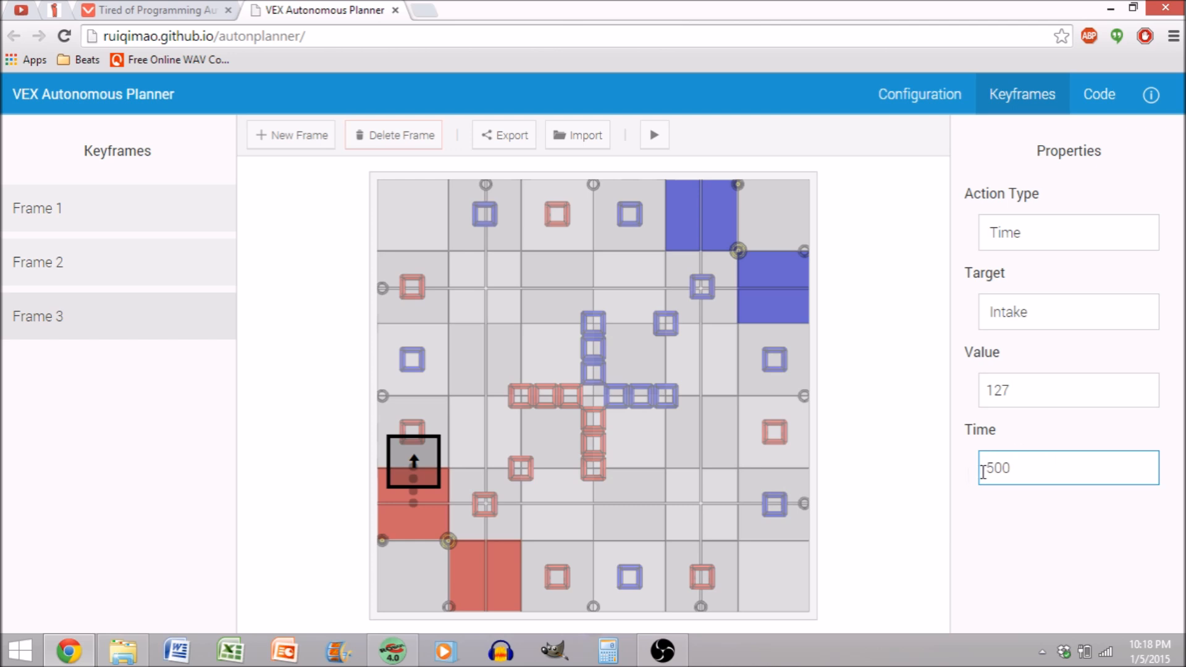
{"action": "left_click", "coordinate": [292, 135]}
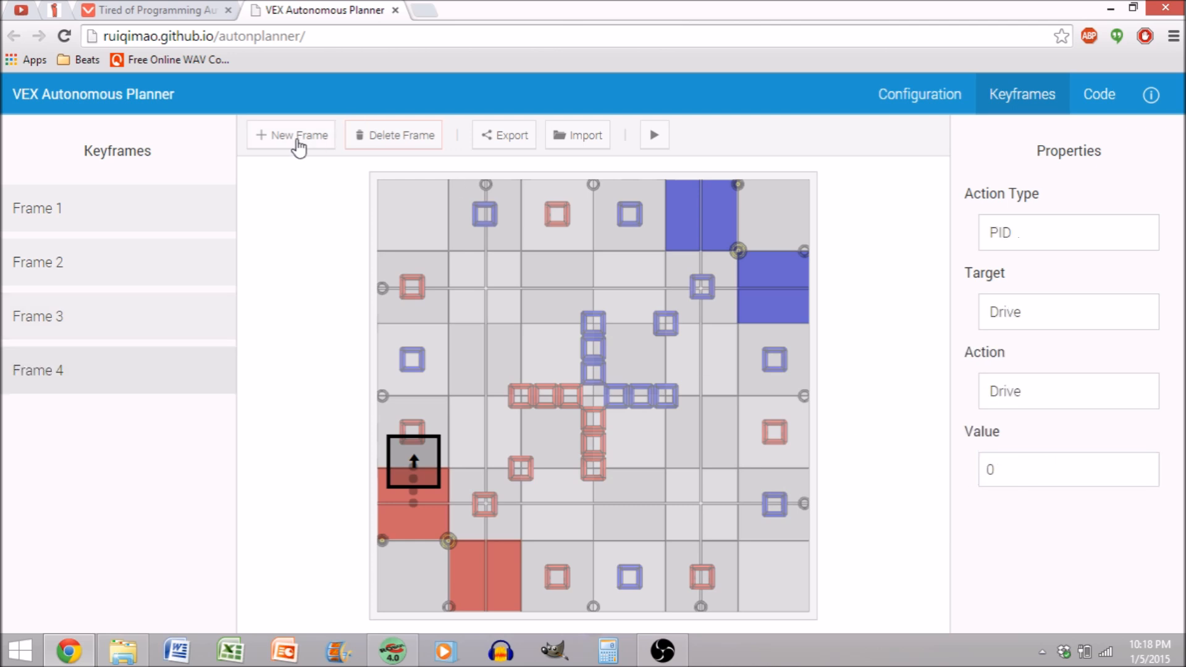
{"action": "mouse_move", "coordinate": [437, 427]}
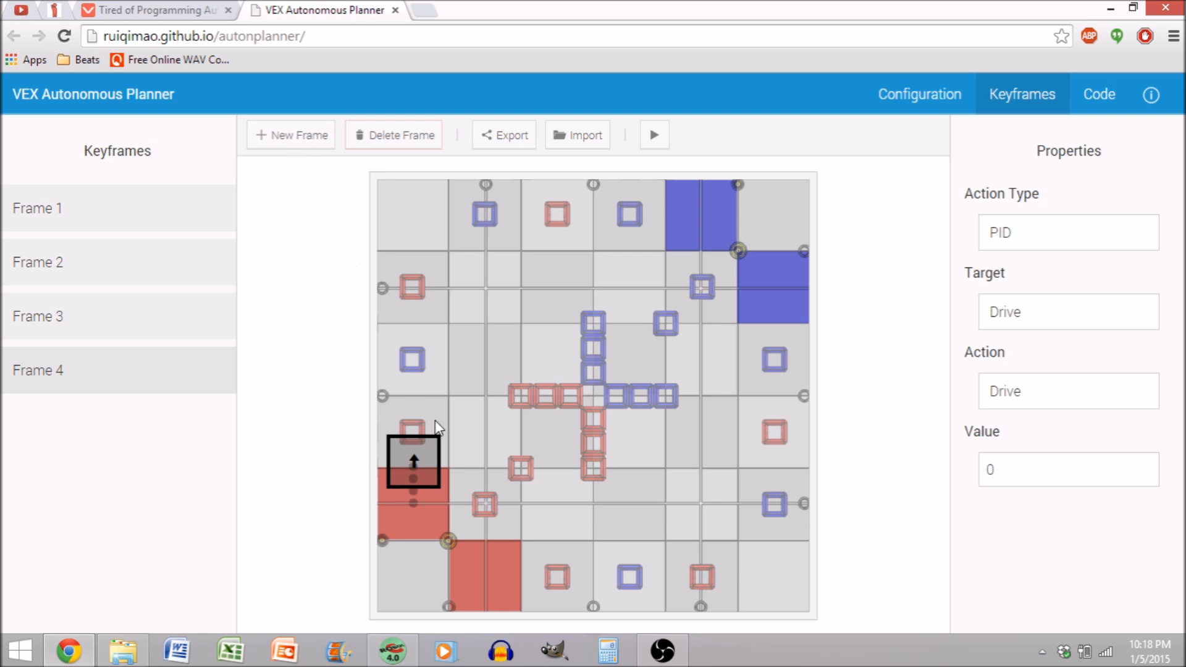
{"action": "mouse_move", "coordinate": [383, 415]}
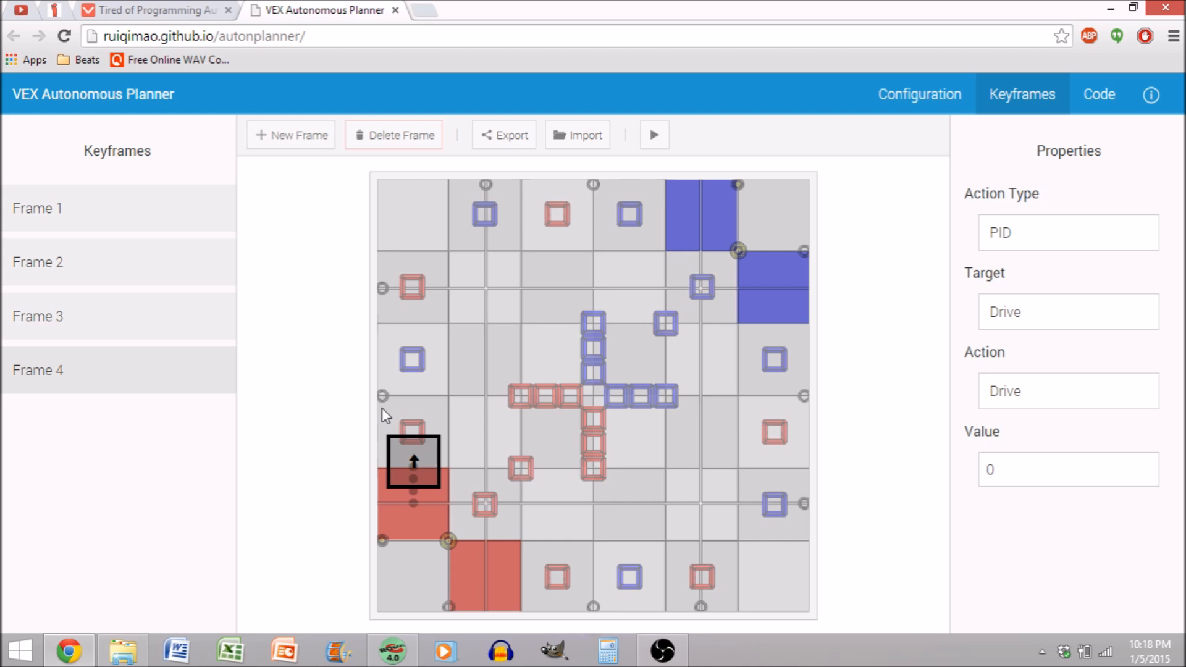
{"action": "mouse_move", "coordinate": [318, 372]}
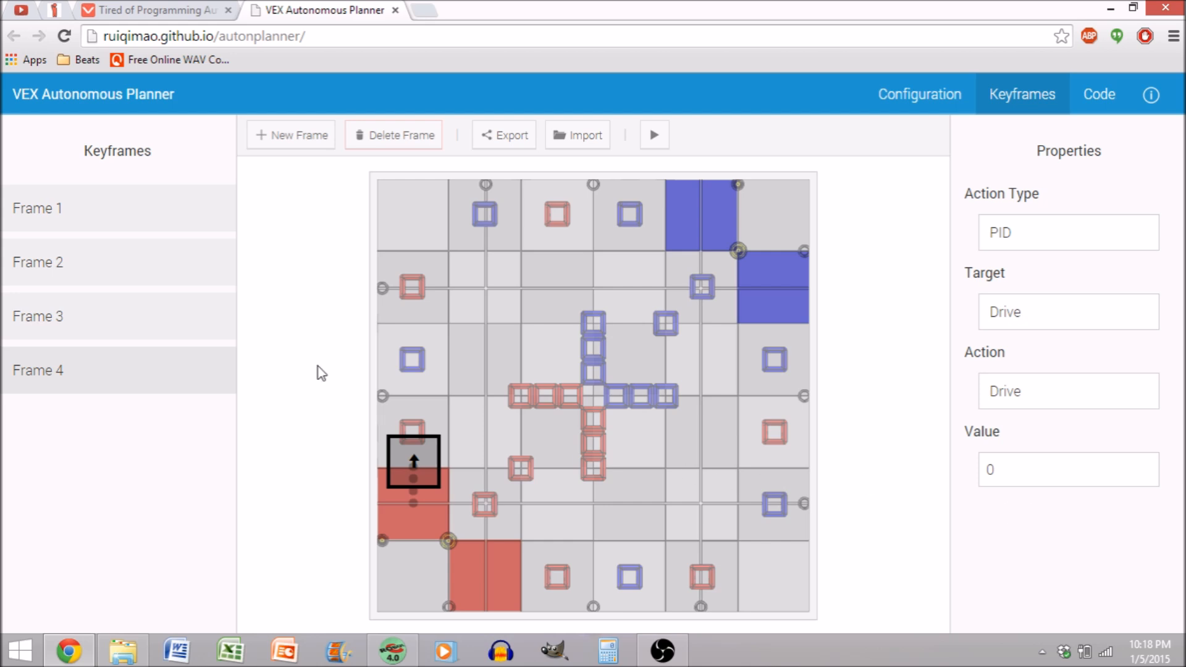
{"action": "mouse_move", "coordinate": [941, 323]}
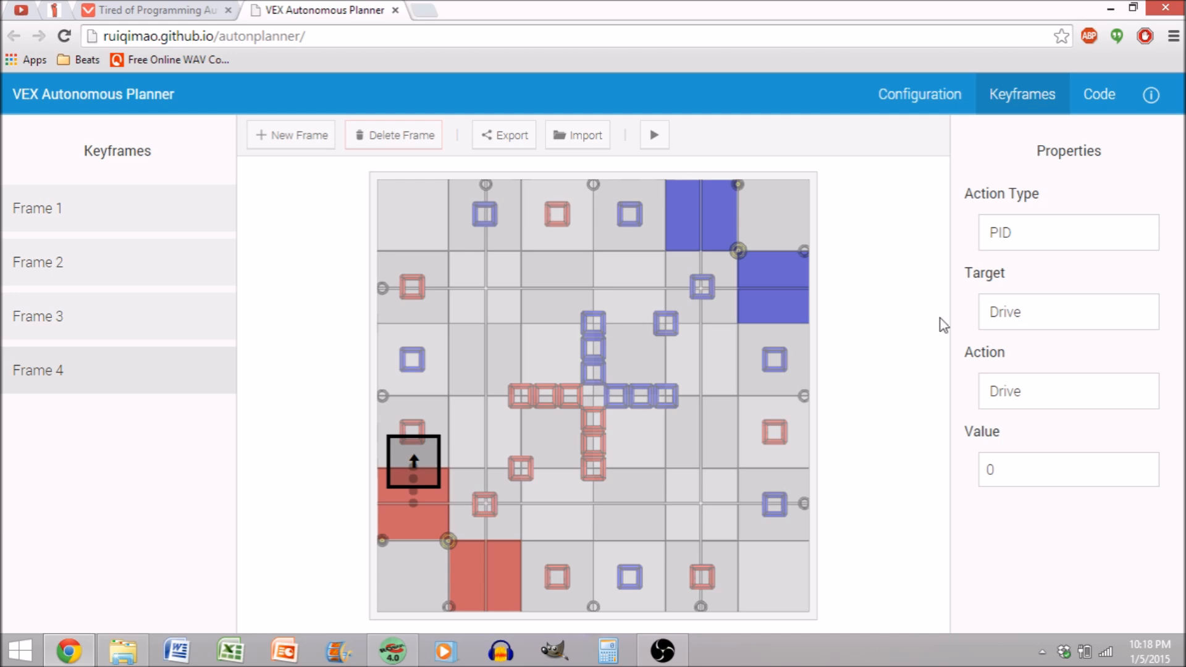
- Make Frame 4 a PID Turn of 45 degrees and add Frame 5
{"action": "left_click", "coordinate": [1069, 391]}
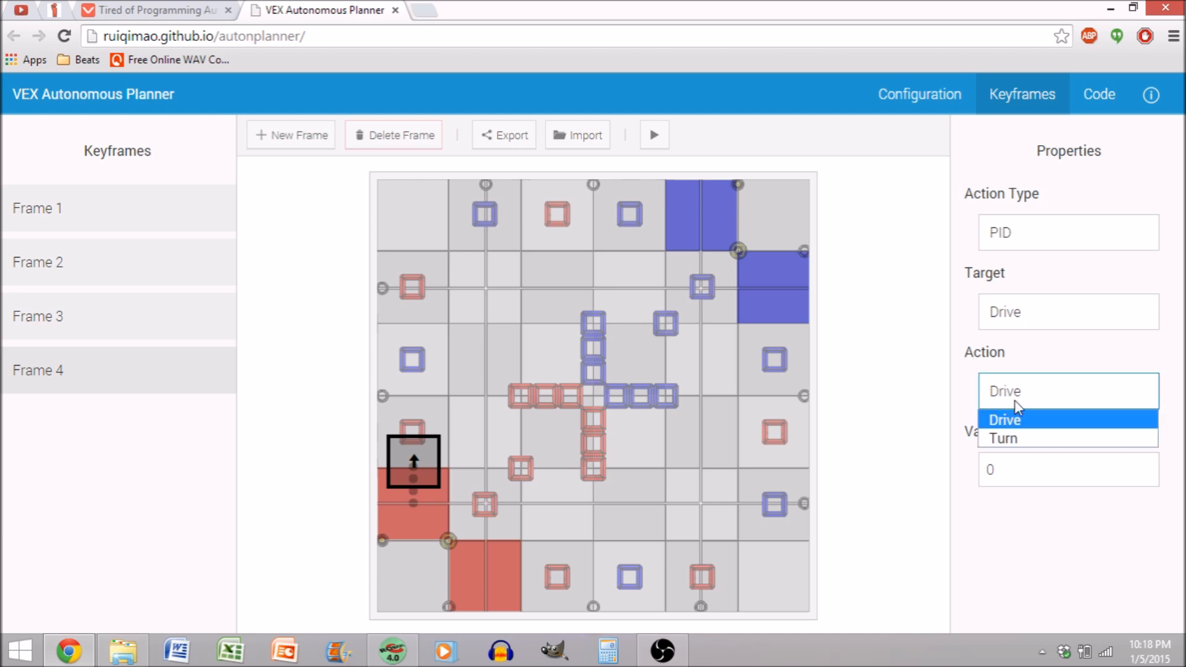
{"action": "left_click", "coordinate": [1003, 437]}
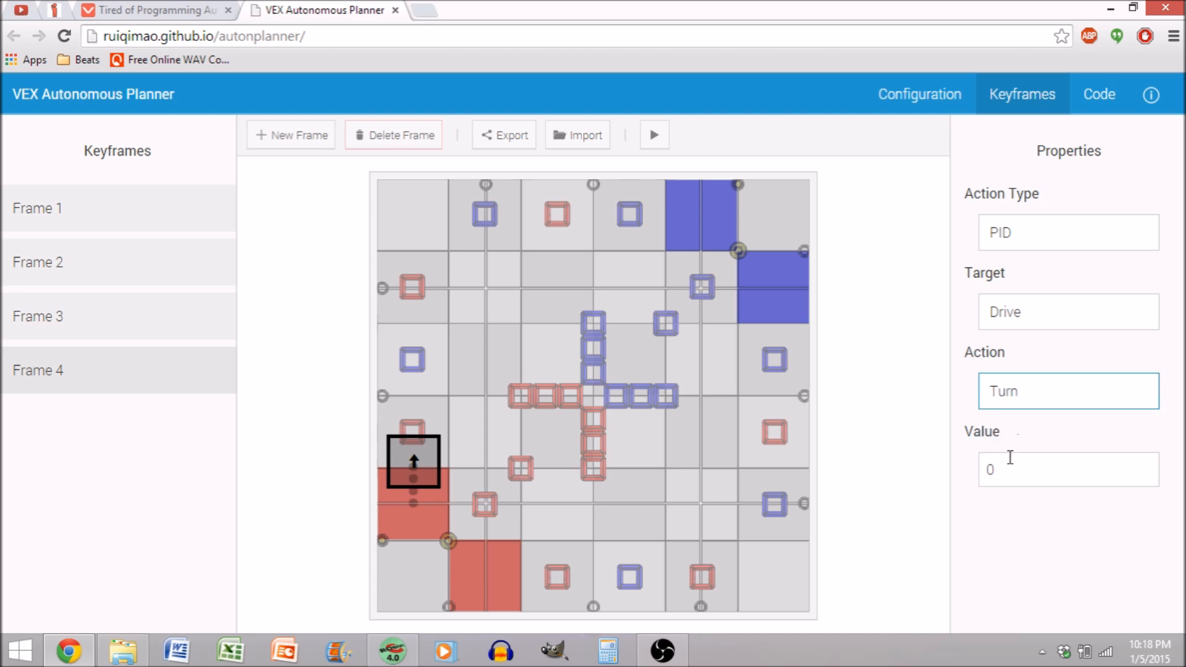
{"action": "type", "text": "45"}
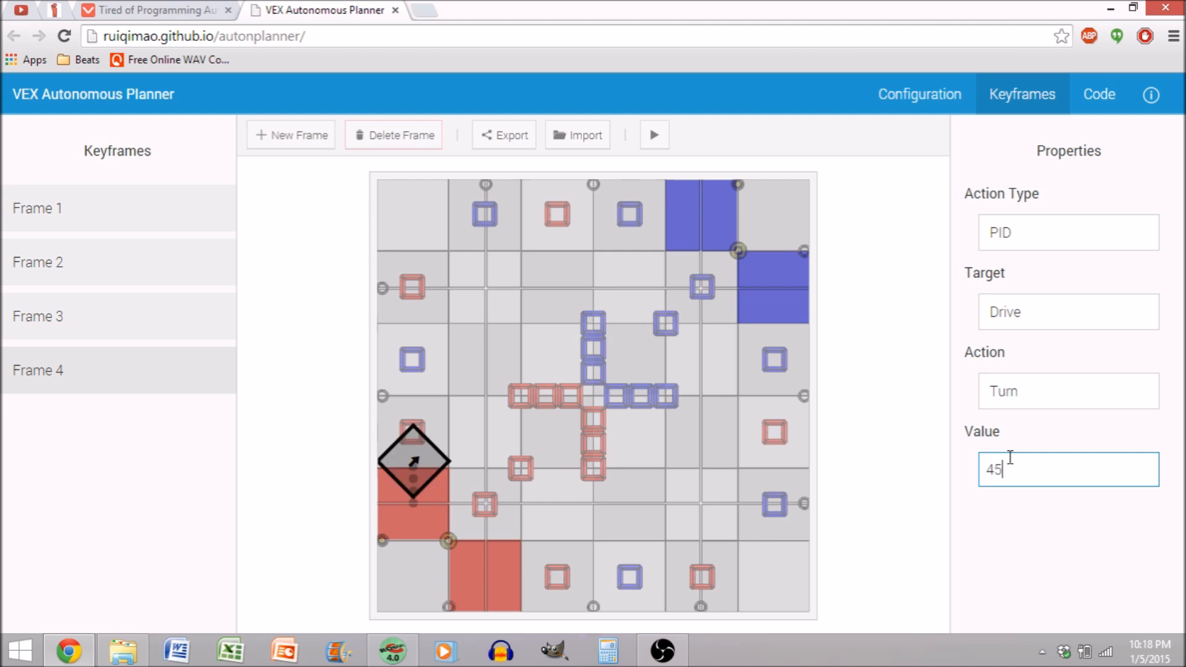
{"action": "mouse_move", "coordinate": [300, 136]}
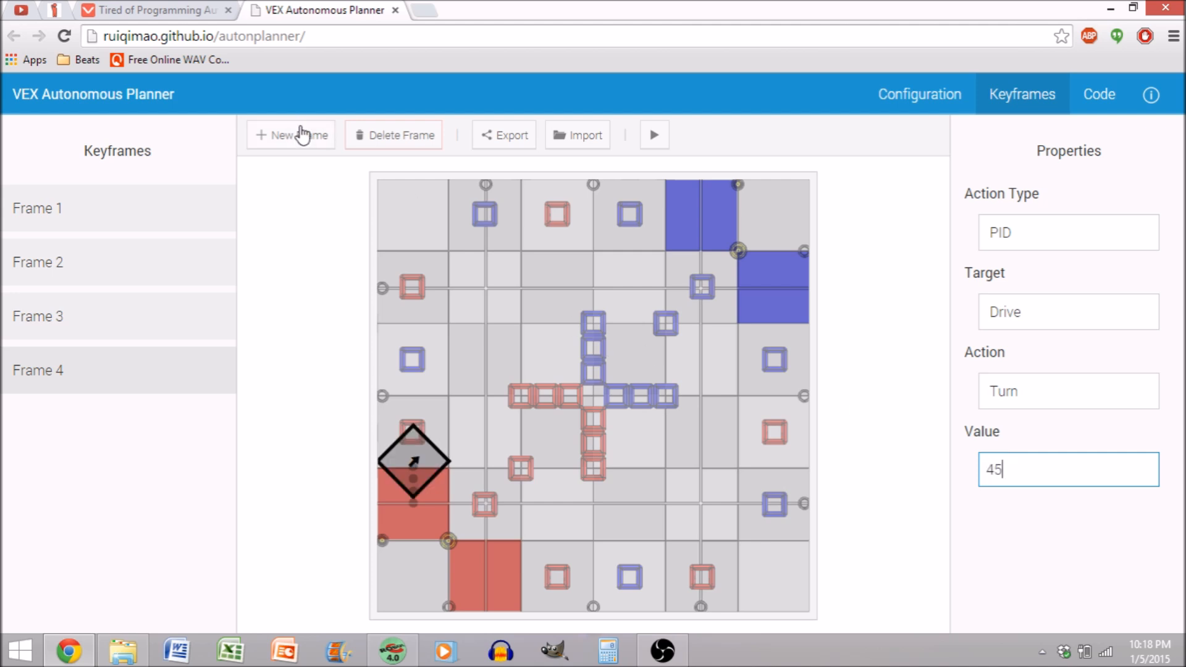
{"action": "left_click", "coordinate": [290, 134]}
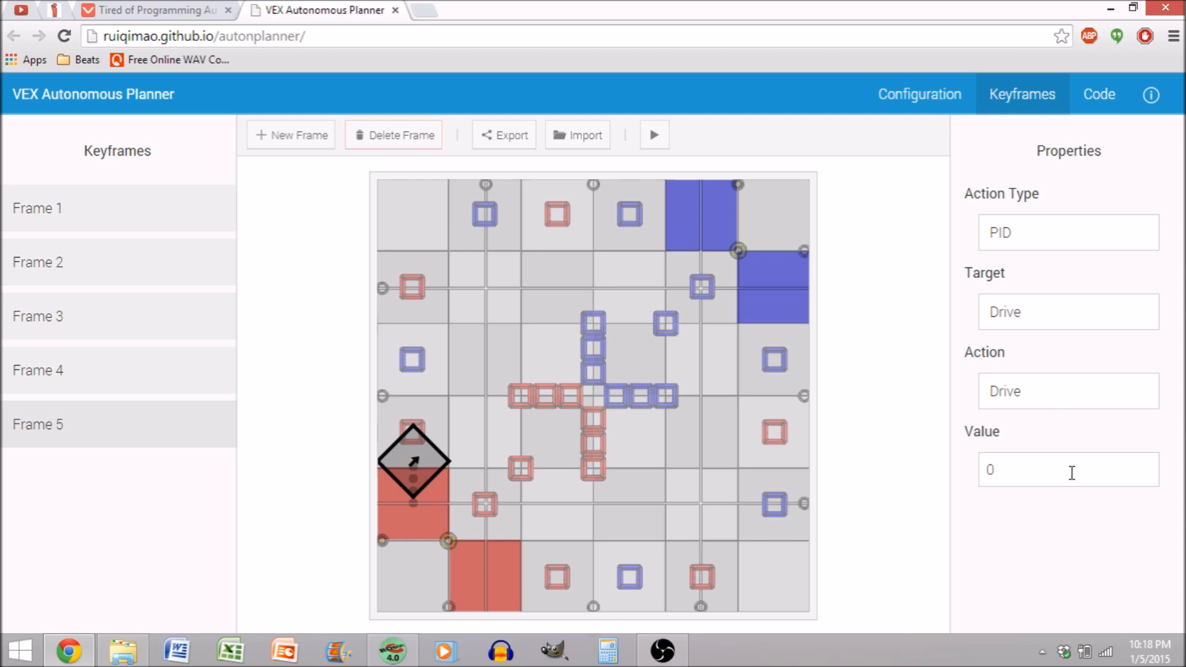
- Set Frame 5's diagonal drive distance to 30
{"action": "type", "text": "25"}
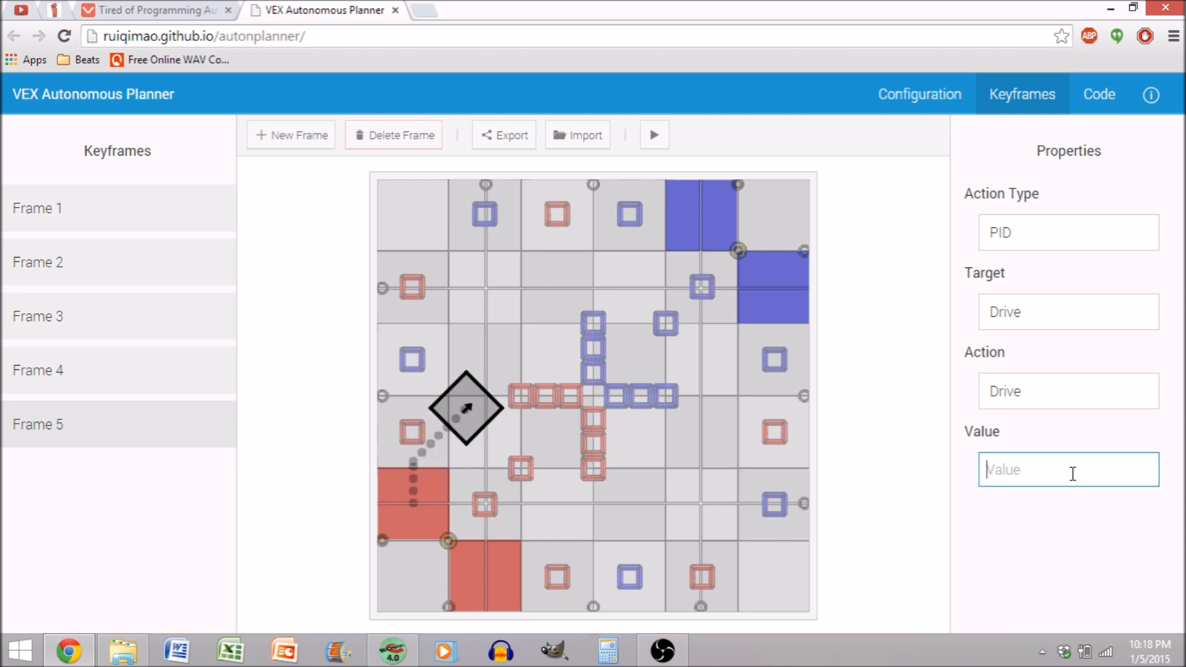
{"action": "type", "text": "35"}
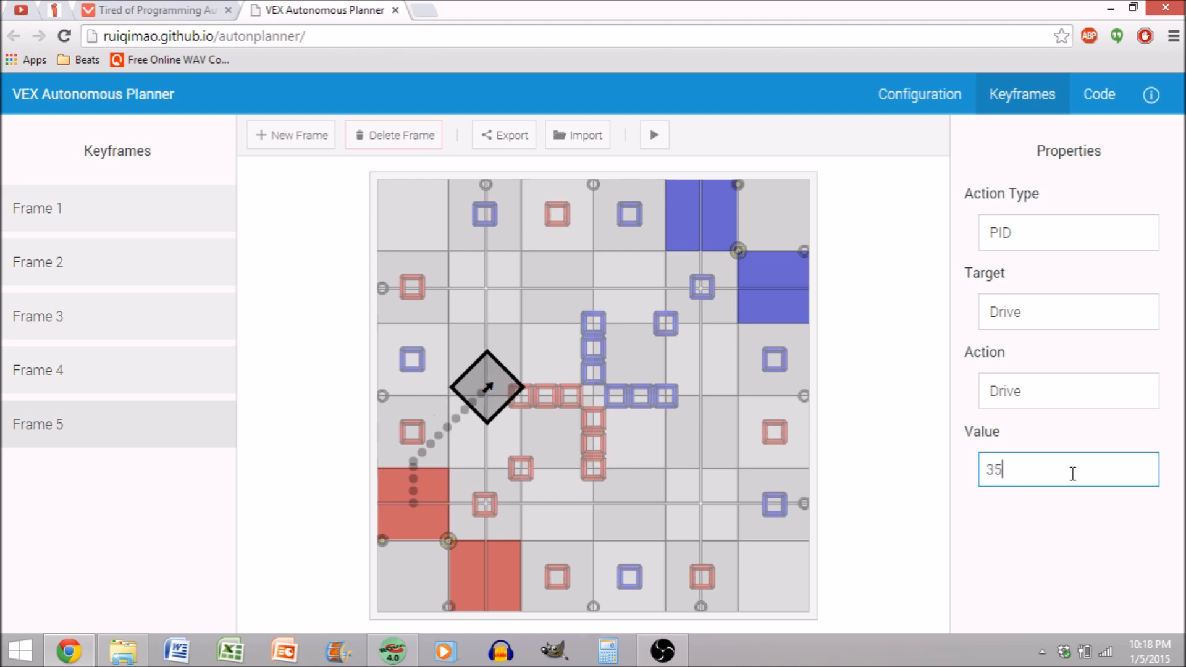
{"action": "key", "text": "Backspace"}
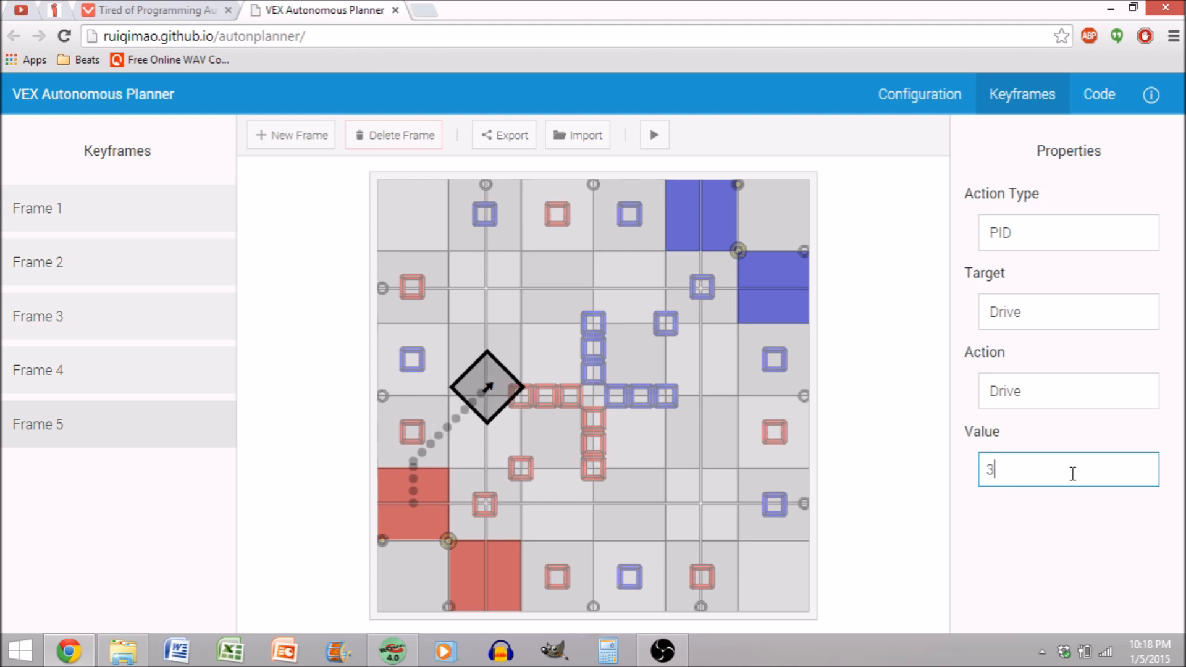
{"action": "type", "text": "0"}
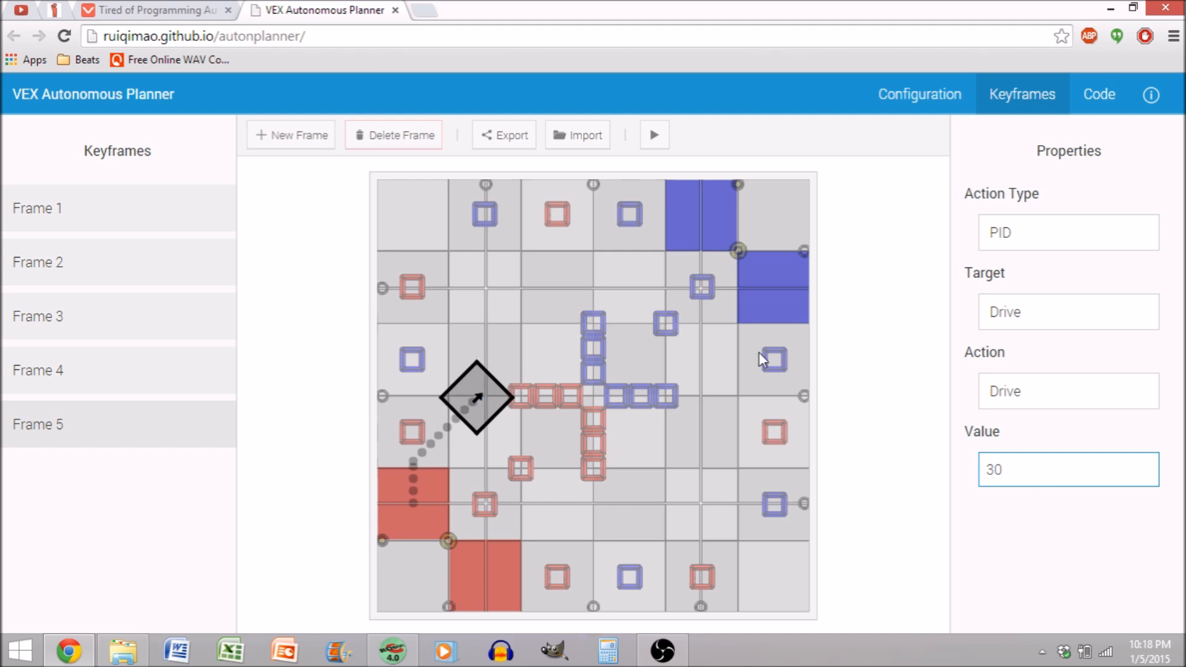
- Add Frame 6 turning -135 degrees and Frame 7 driving 20 toward the left wall
{"action": "left_click", "coordinate": [290, 135]}
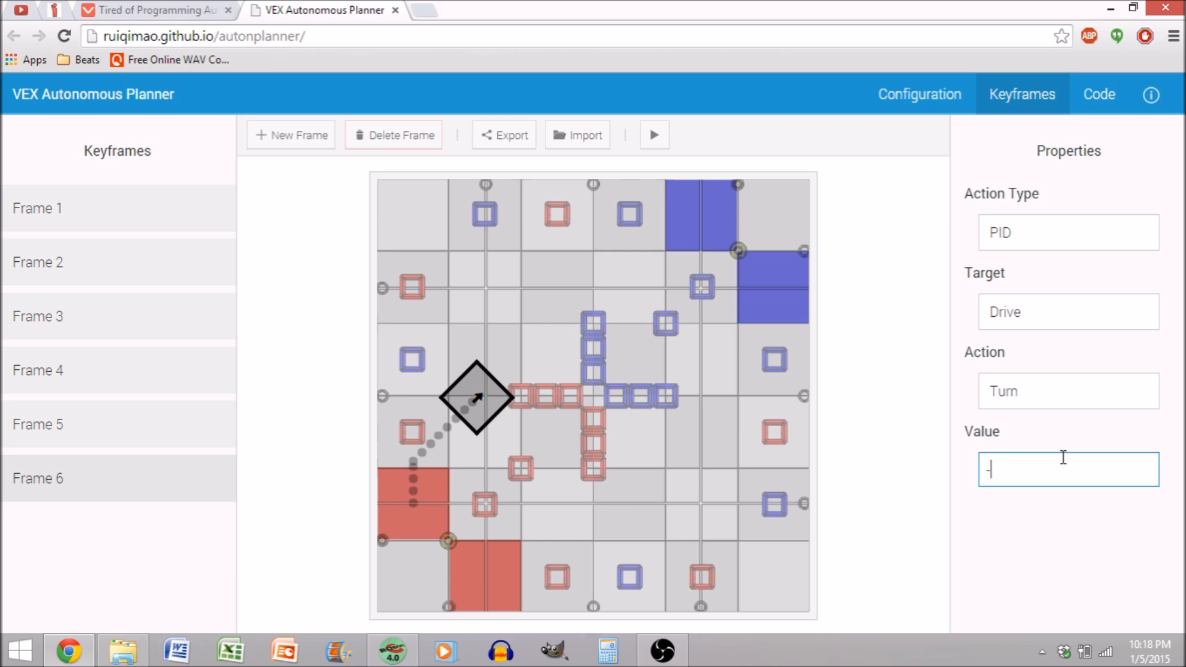
{"action": "type", "text": "-135"}
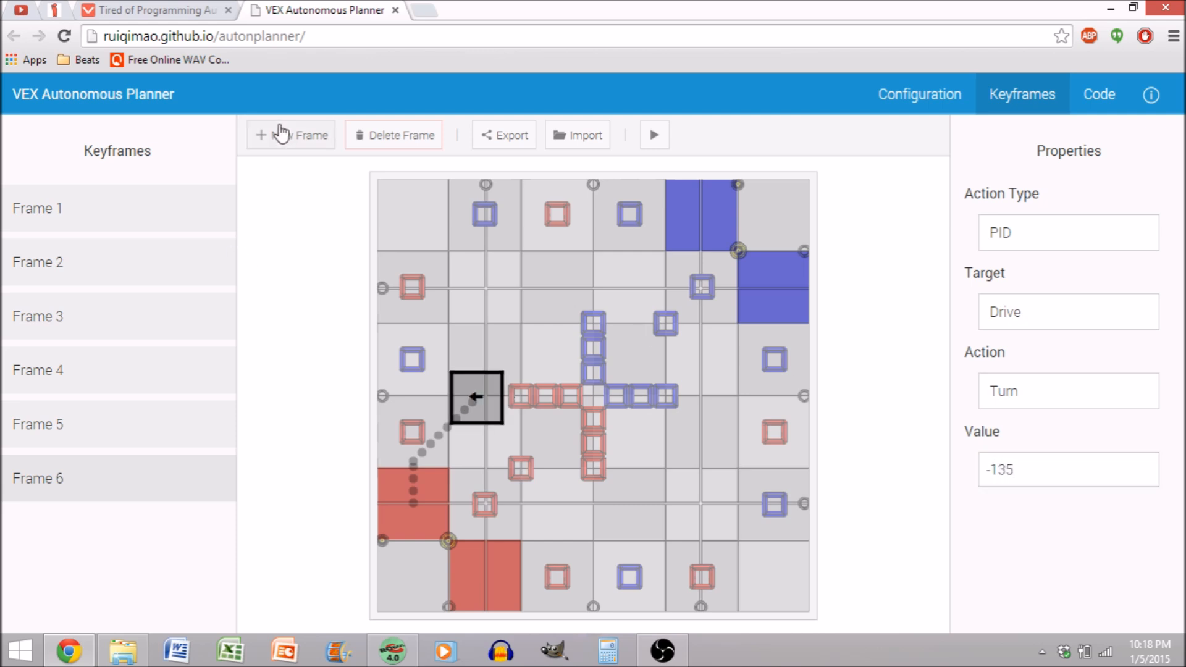
{"action": "left_click", "coordinate": [292, 135]}
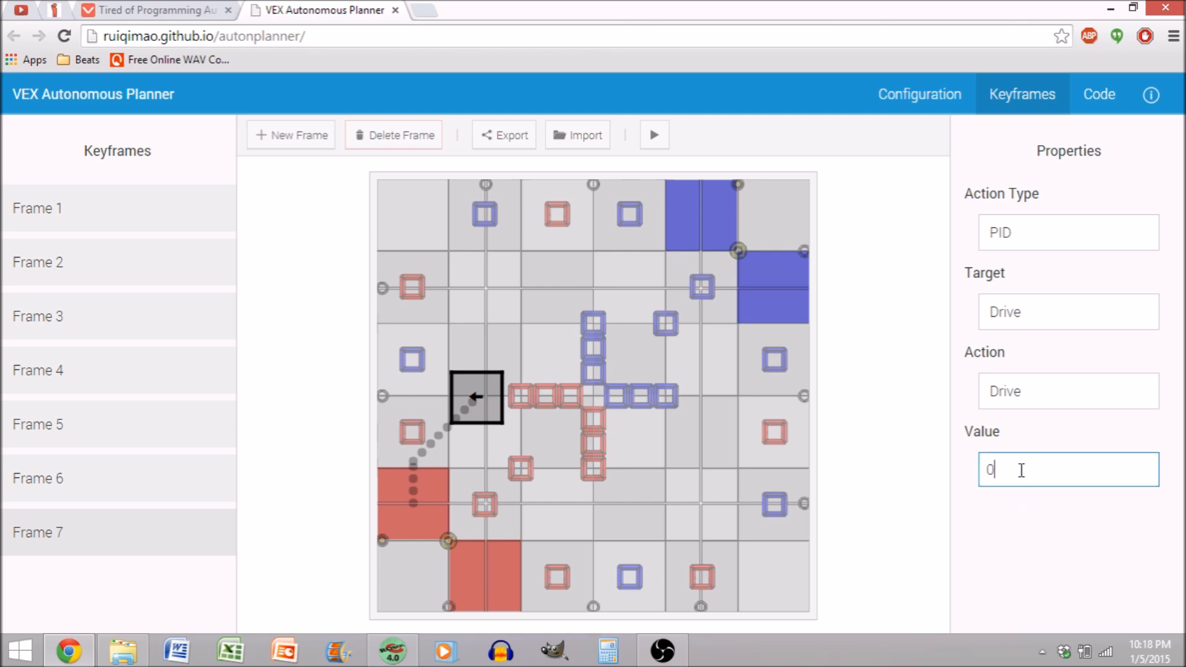
{"action": "type", "text": "35"}
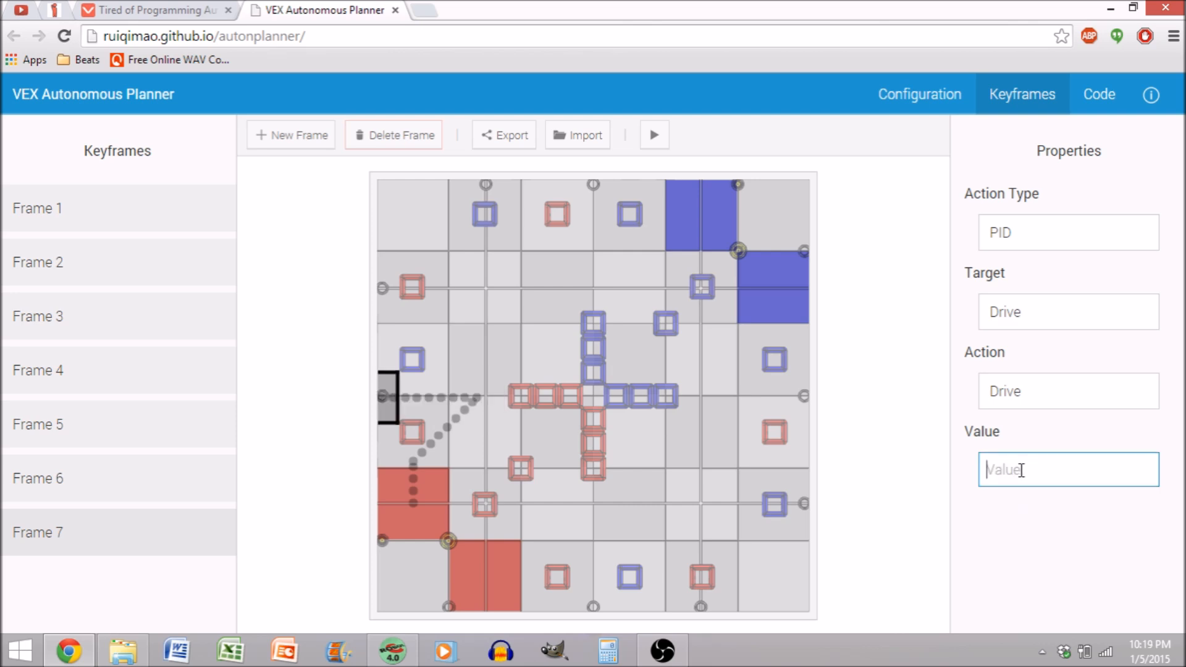
{"action": "type", "text": "2"}
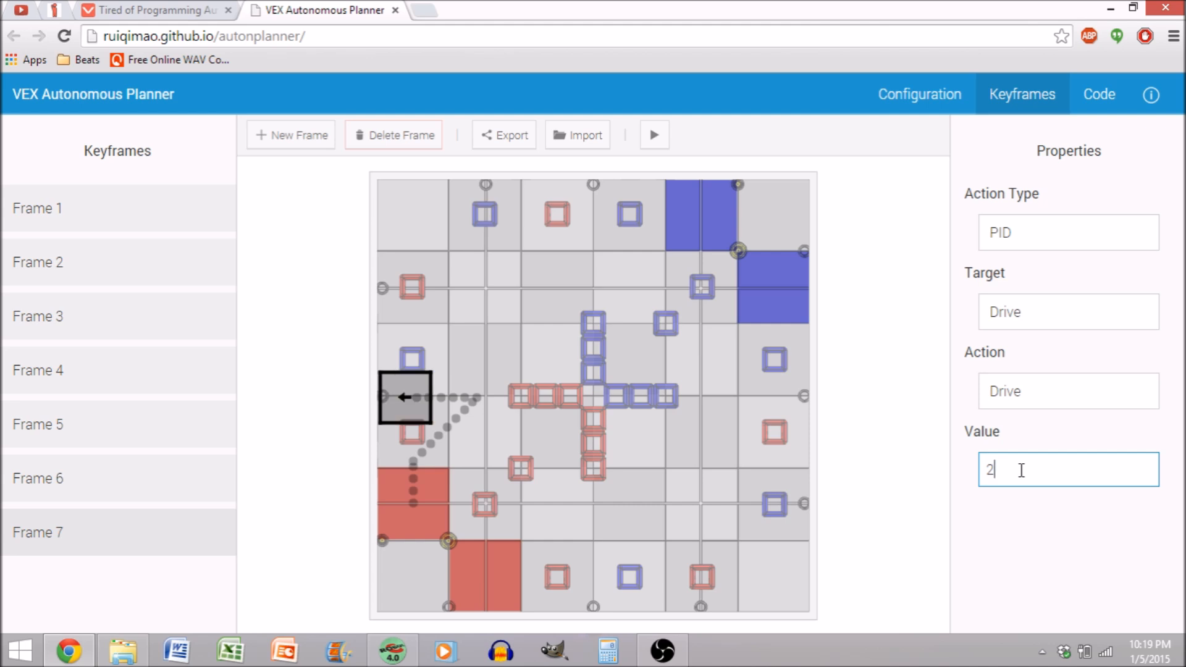
{"action": "type", "text": "2"}
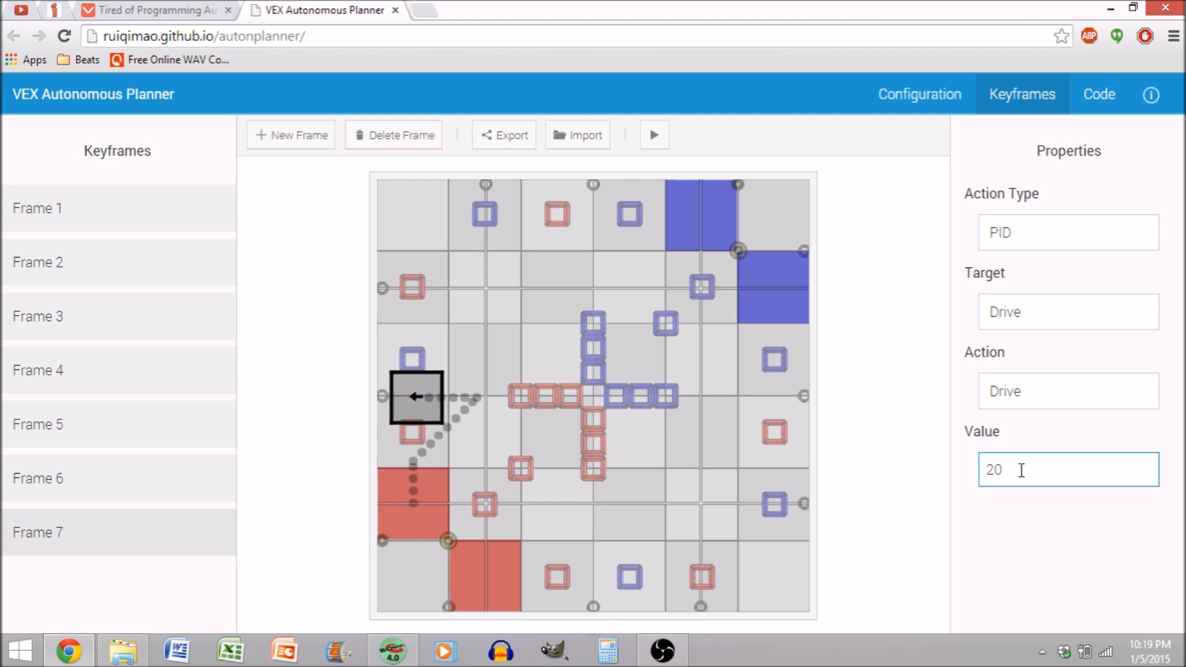
{"action": "mouse_move", "coordinate": [692, 437]}
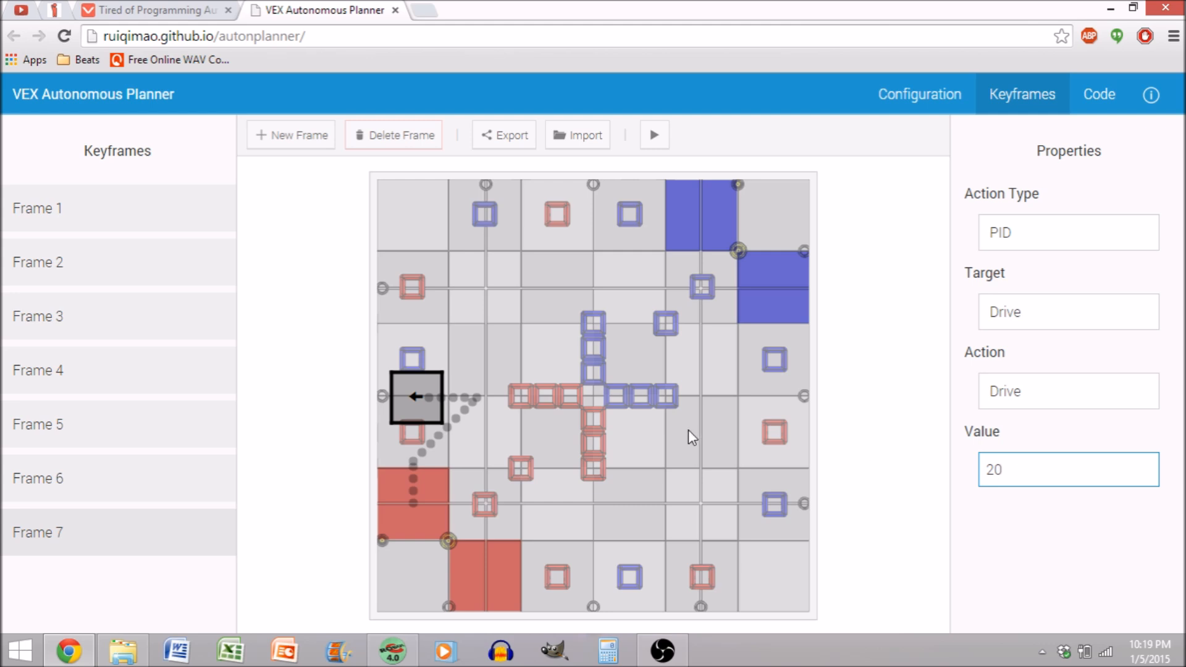
{"action": "left_click", "coordinate": [1067, 469]}
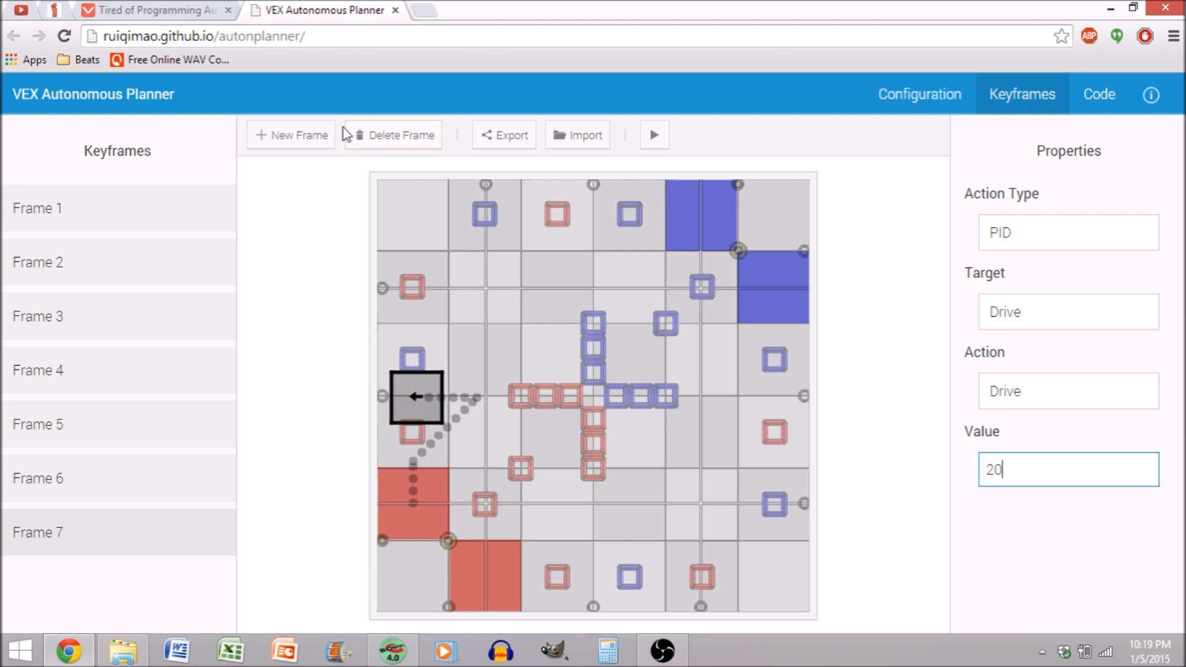
- Add Frame 8 as a PID Lift action with value 1000
{"action": "left_click", "coordinate": [292, 136]}
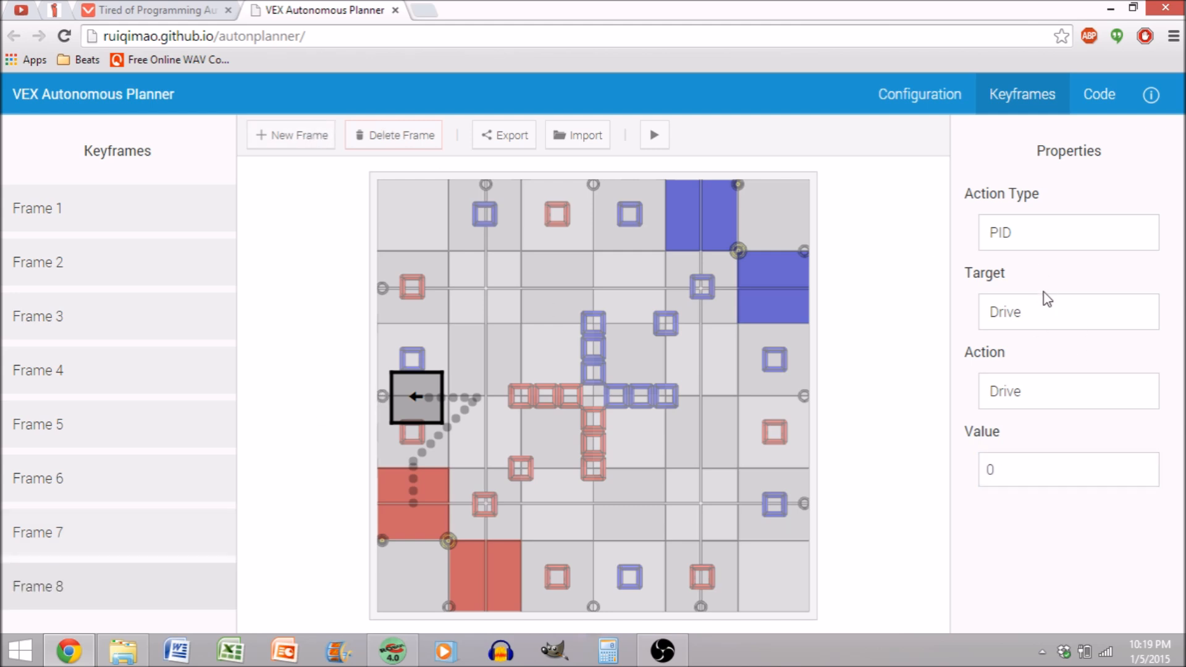
{"action": "left_click", "coordinate": [1069, 311]}
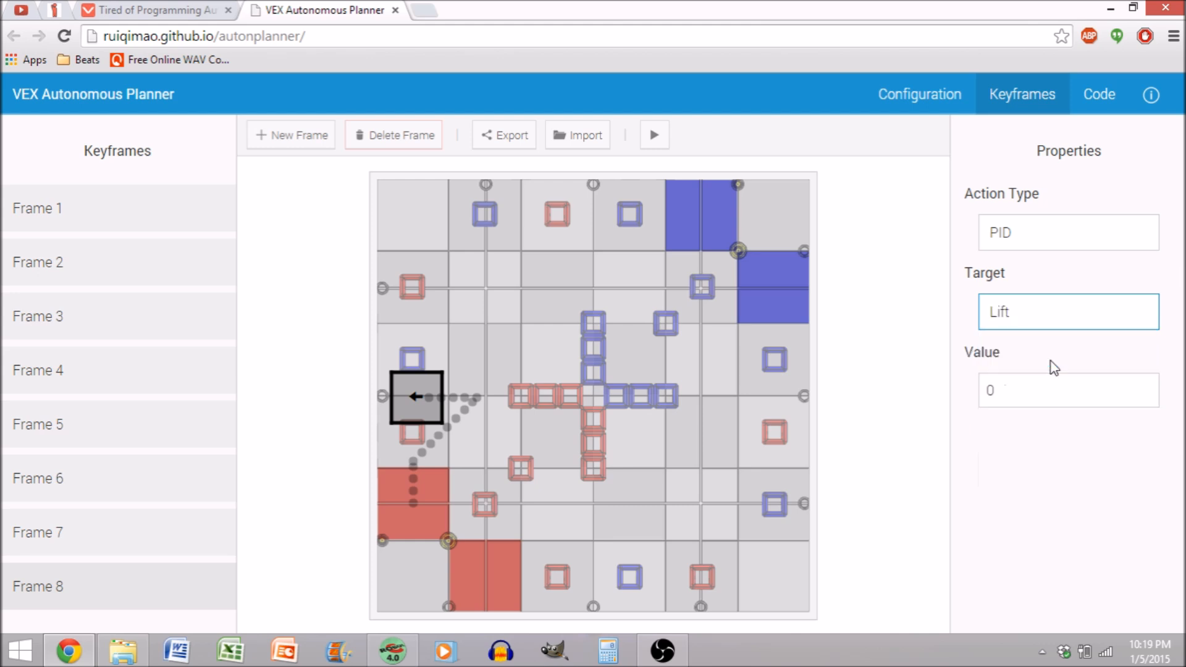
{"action": "left_click", "coordinate": [1068, 391]}
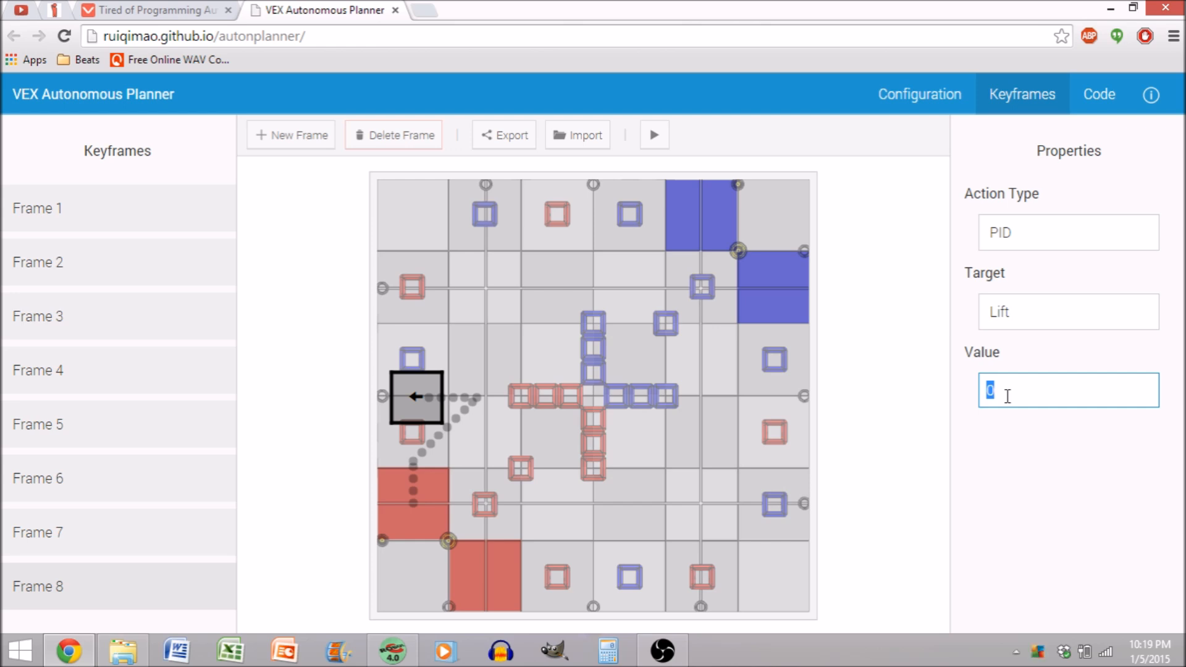
{"action": "type", "text": "1000"}
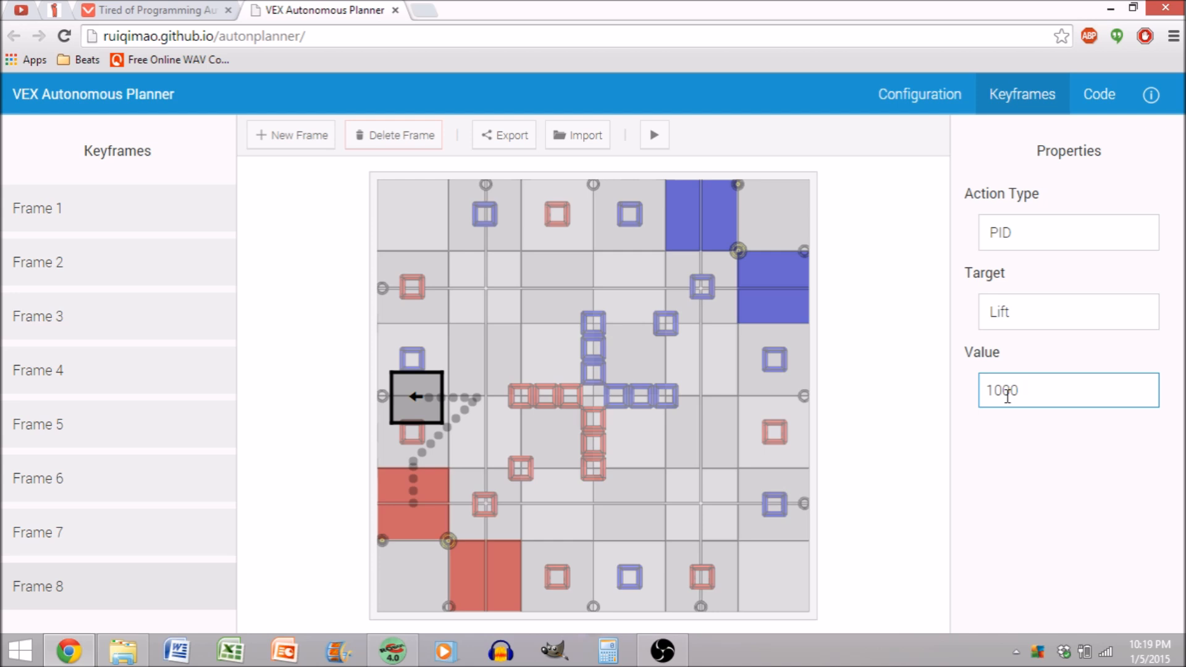
{"action": "left_click", "coordinate": [1067, 232]}
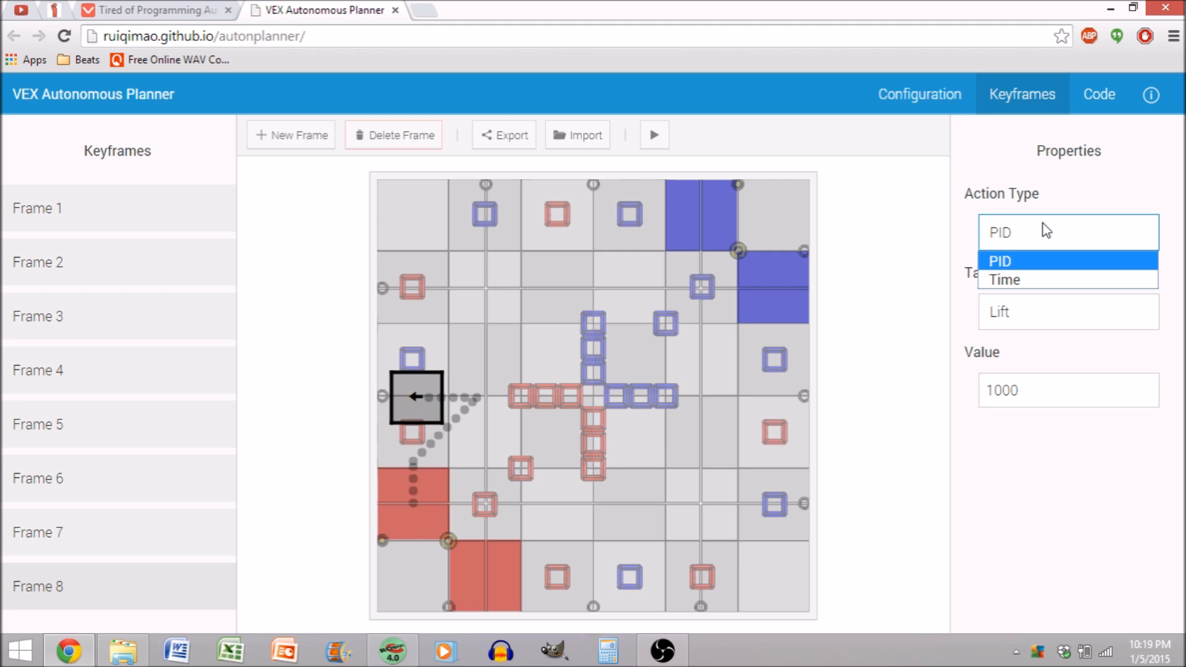
{"action": "mouse_move", "coordinate": [1067, 224]}
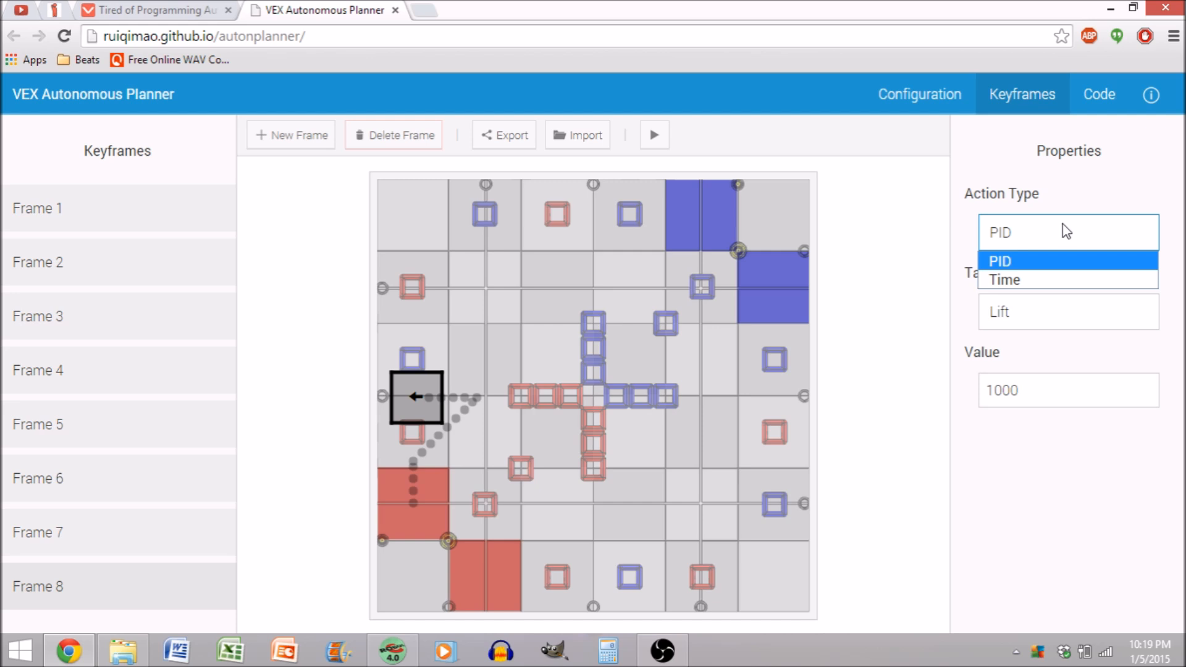
{"action": "left_click", "coordinate": [1001, 261]}
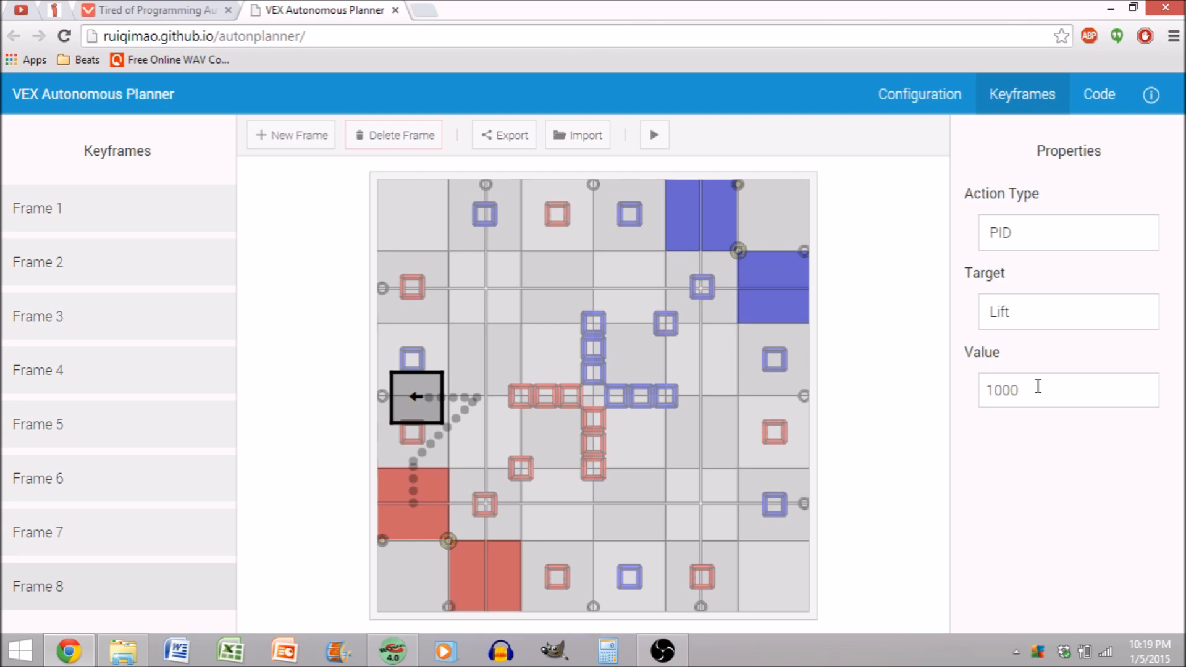
{"action": "mouse_move", "coordinate": [470, 195]}
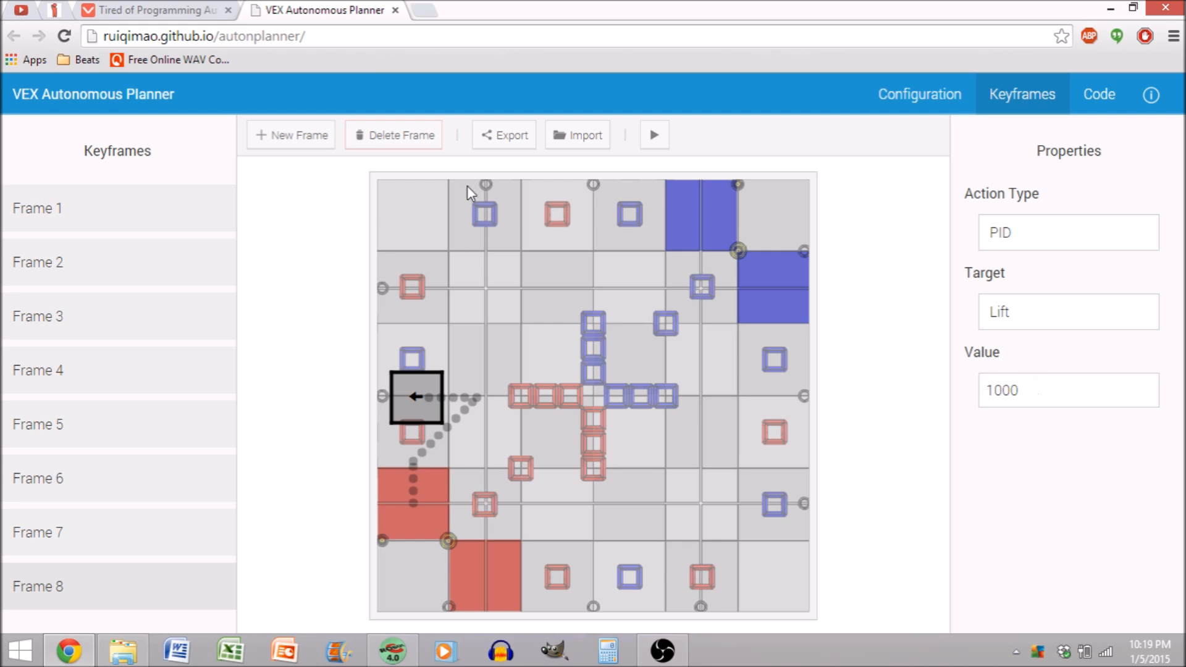
{"action": "mouse_move", "coordinate": [299, 151]}
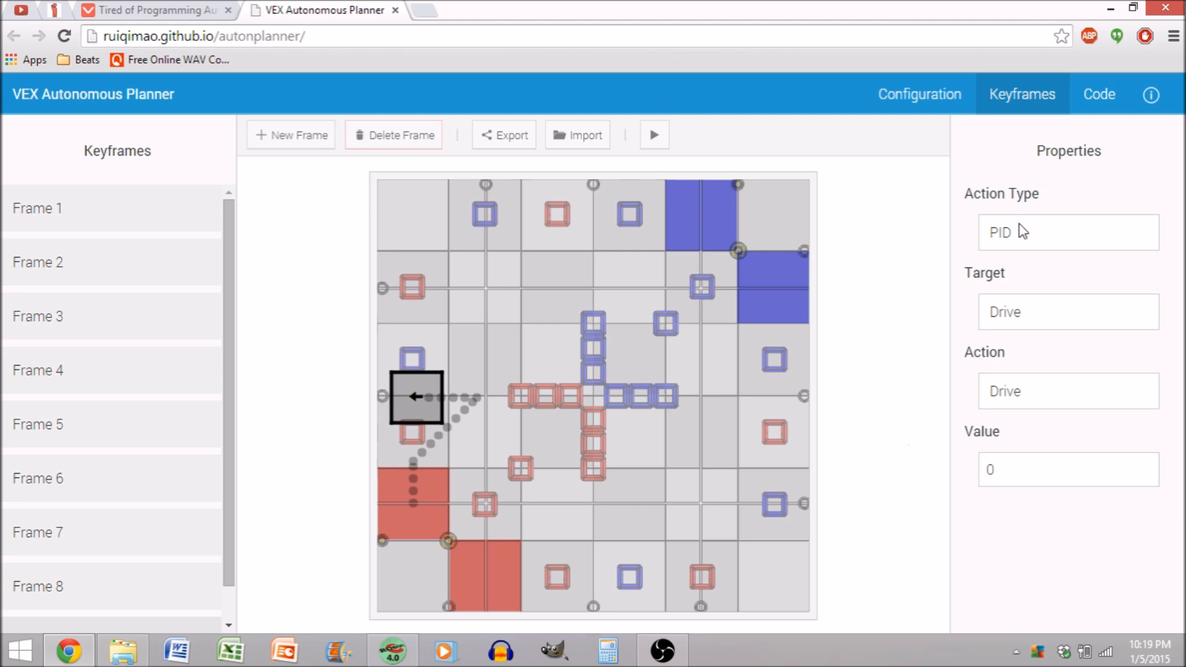
- Make this frame a timed Intake action at -127 and enter its duration
{"action": "left_click", "coordinate": [1067, 232]}
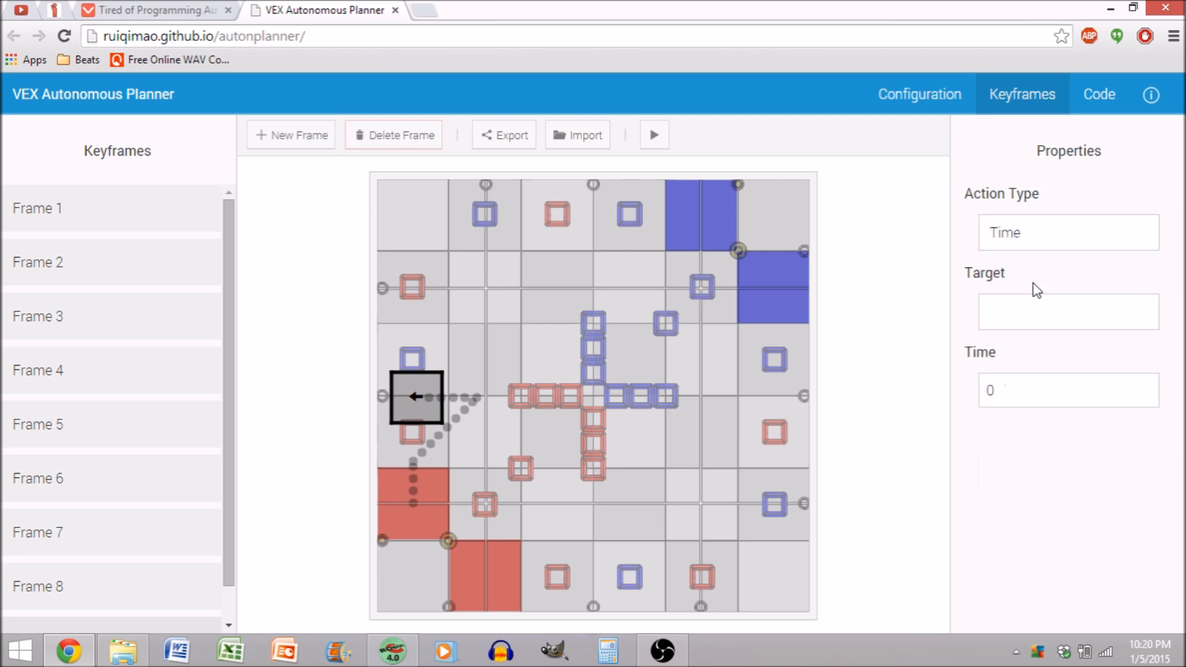
{"action": "left_click", "coordinate": [1067, 311]}
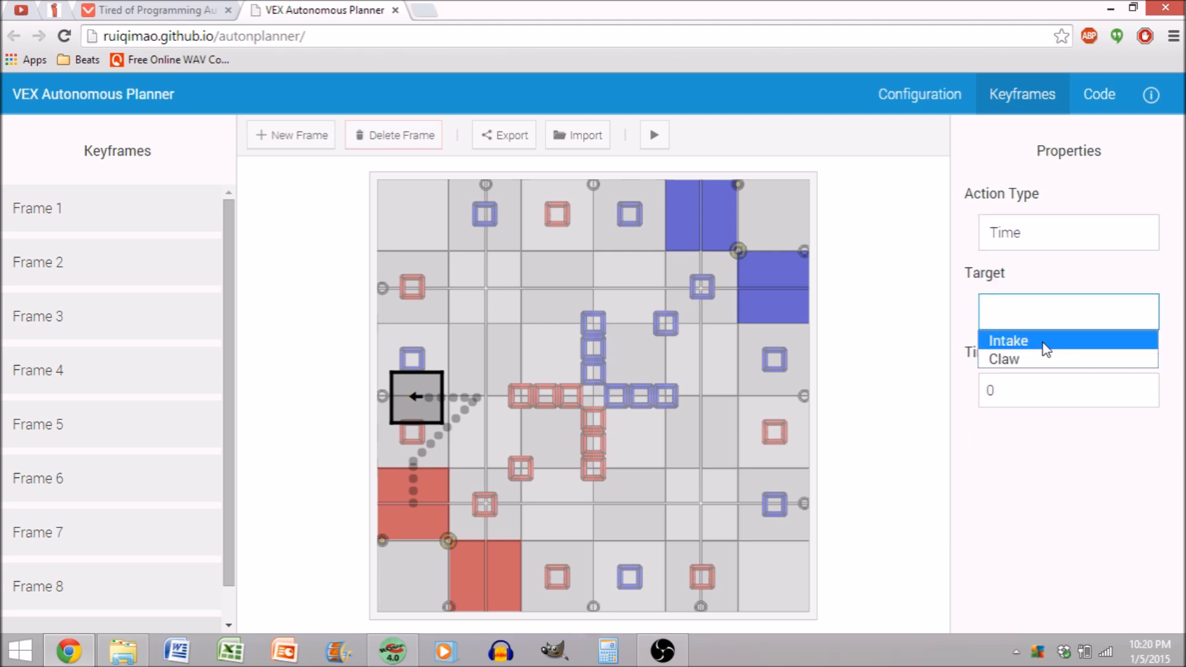
{"action": "left_click", "coordinate": [1008, 341]}
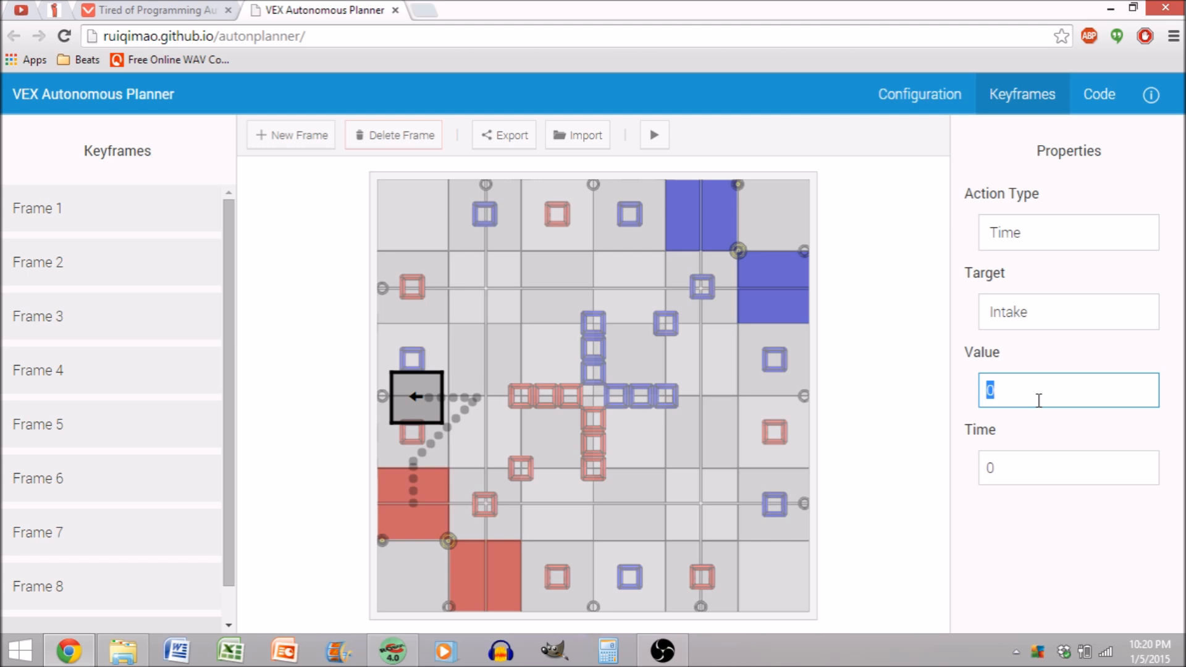
{"action": "key", "text": "Backspace"}
{"action": "type", "text": "-127"}
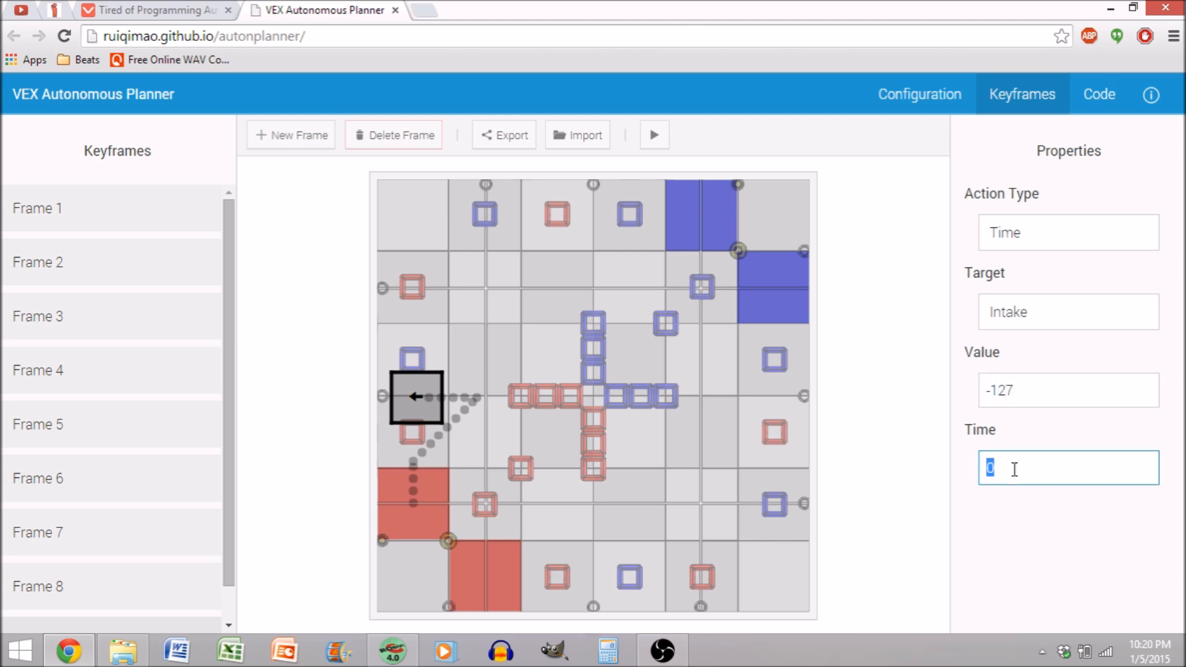
{"action": "type", "text": "10"}
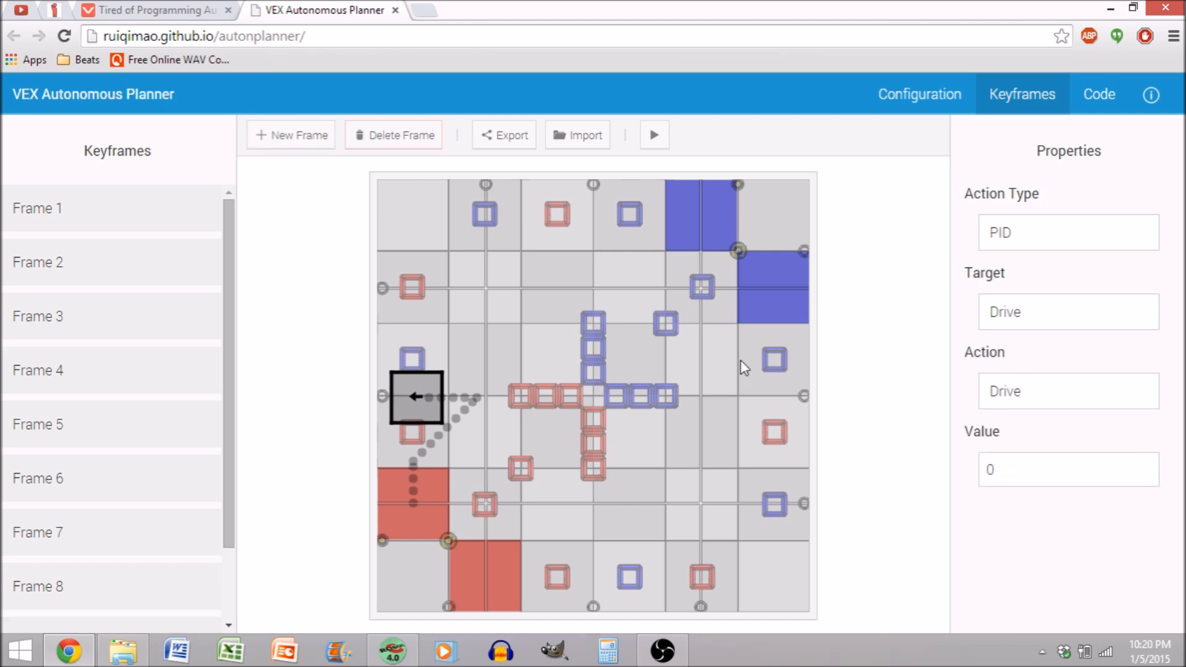
{"action": "mouse_move", "coordinate": [1042, 315]}
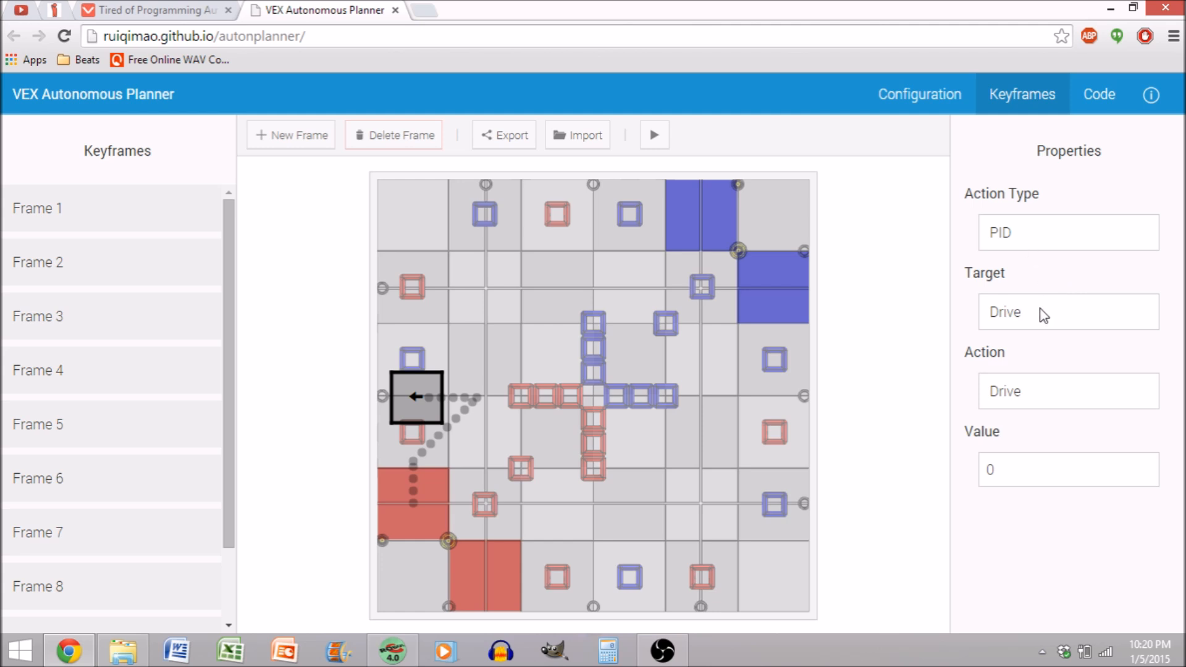
- Change the PID Drive frame's value to -6 and preview the robot backing off the wall
{"action": "left_click", "coordinate": [1067, 470]}
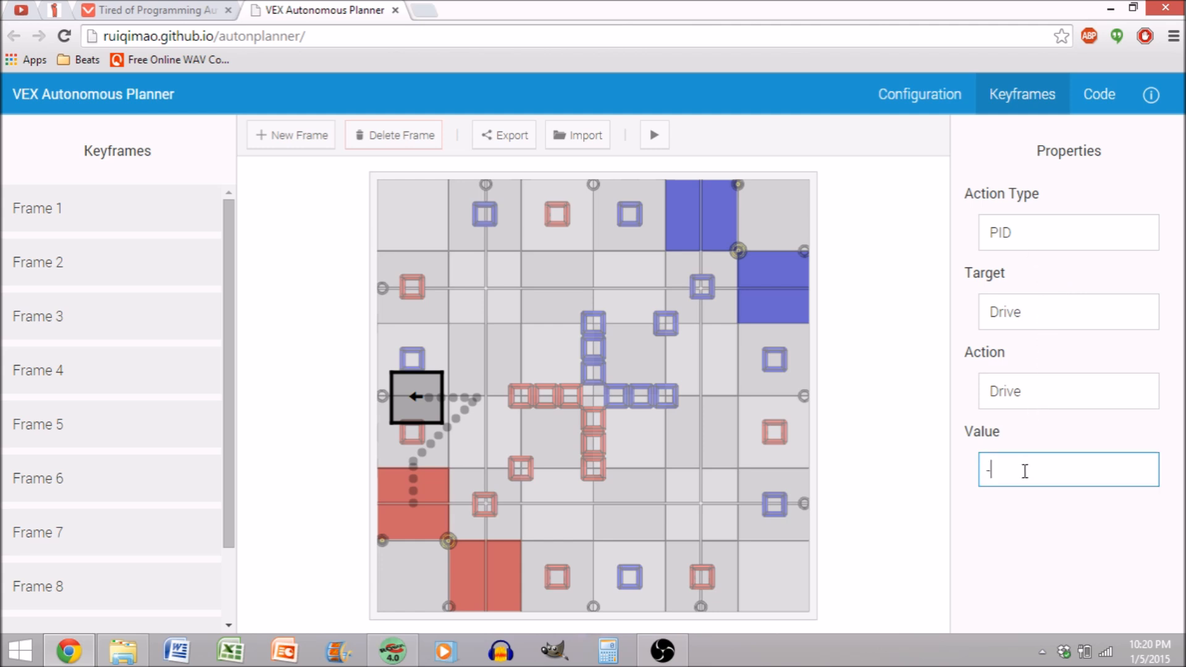
{"action": "type", "text": "6"}
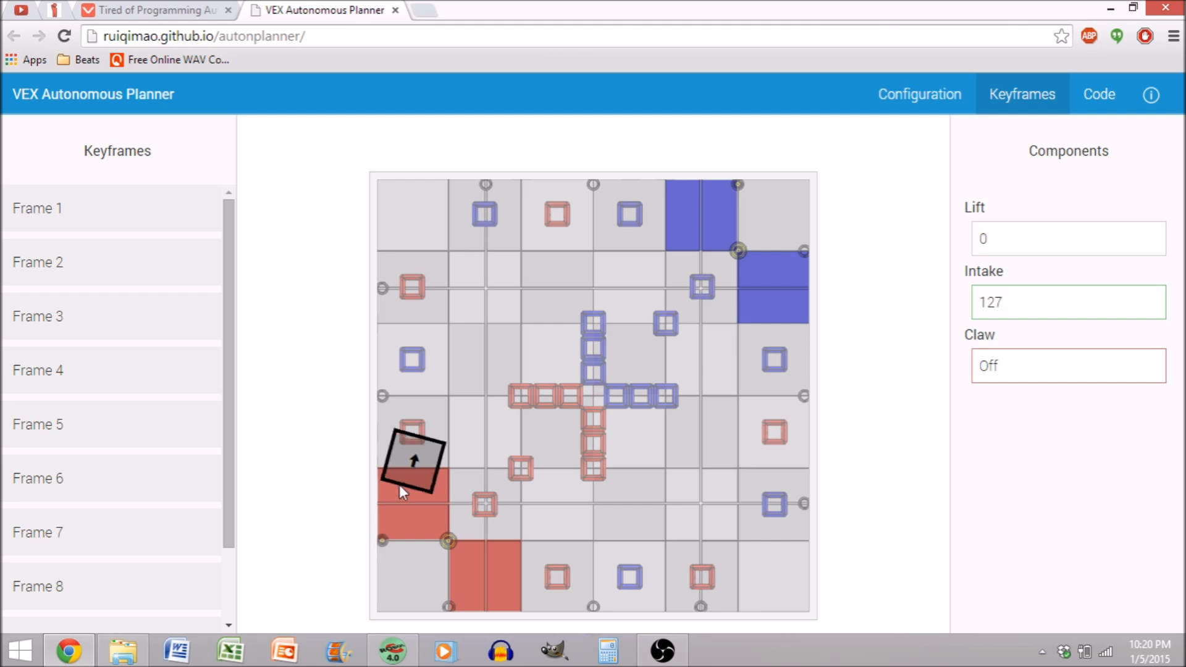
{"action": "left_click_drag", "start_coordinate": [413, 460], "coordinate": [477, 396]}
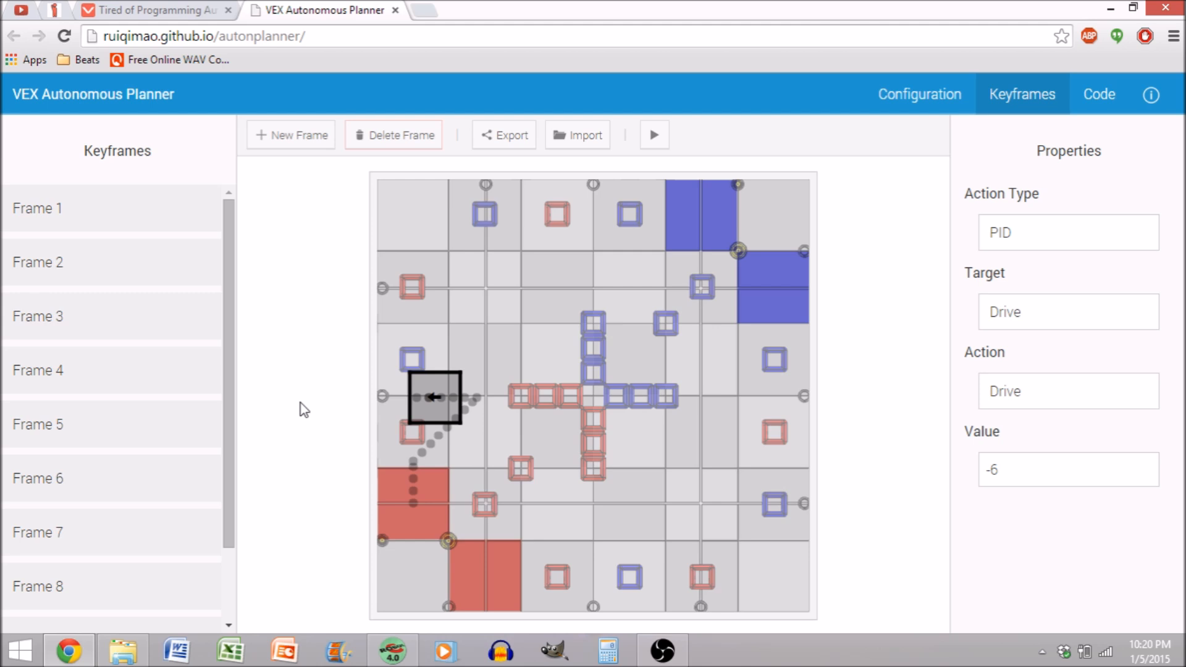
- Show the Drive component's four motor ports and Digital 1 and 2 encoders in Configuration
{"action": "left_click", "coordinate": [919, 94]}
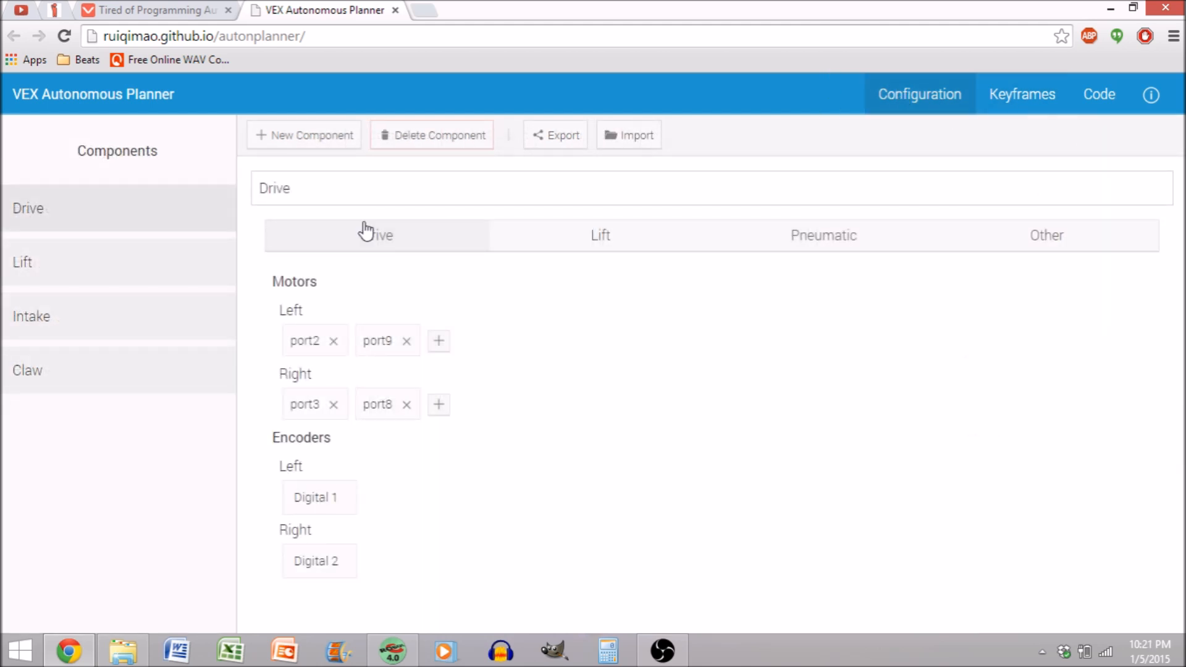
{"action": "mouse_move", "coordinate": [148, 230]}
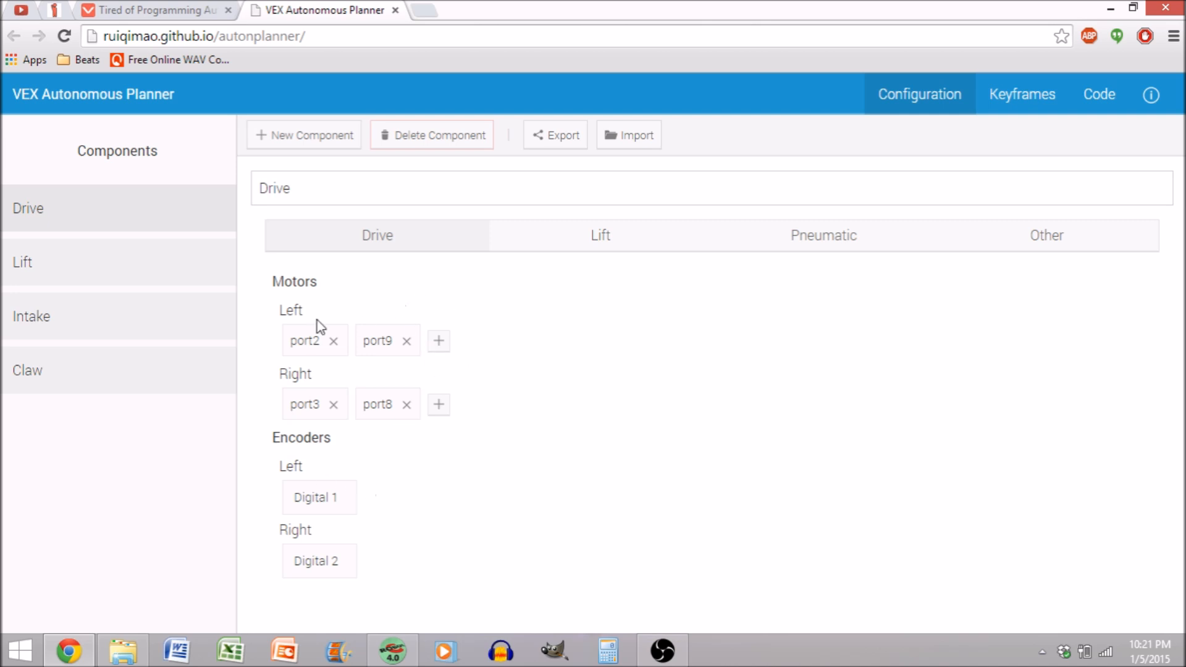
{"action": "mouse_move", "coordinate": [422, 414]}
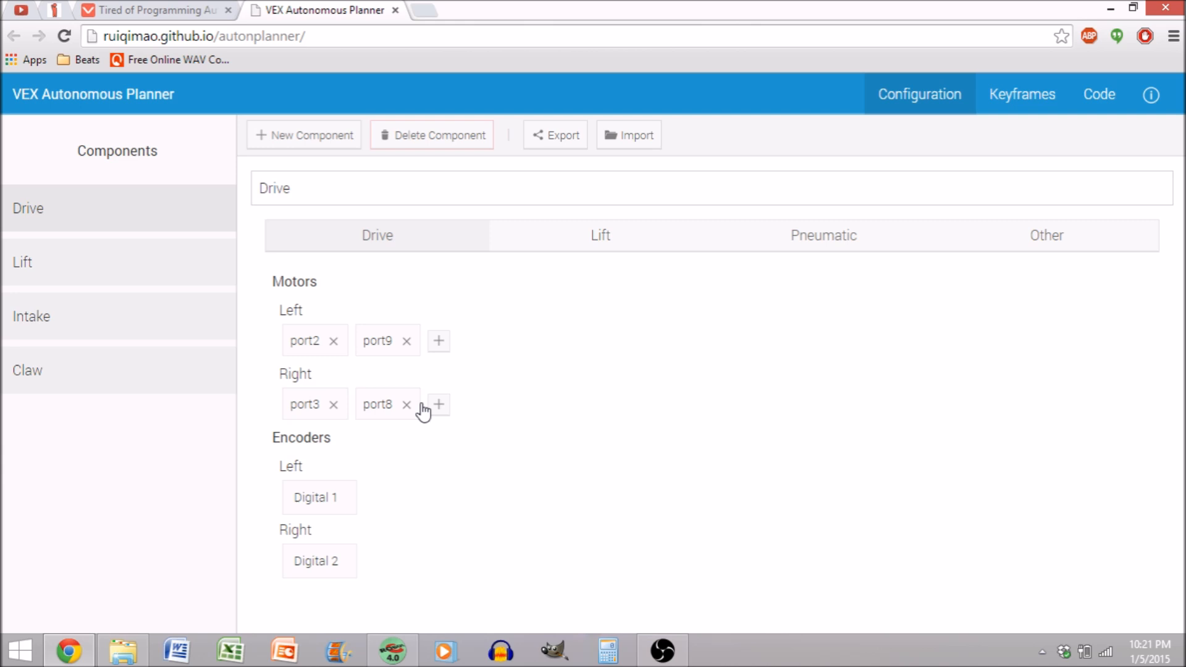
{"action": "mouse_move", "coordinate": [655, 352]}
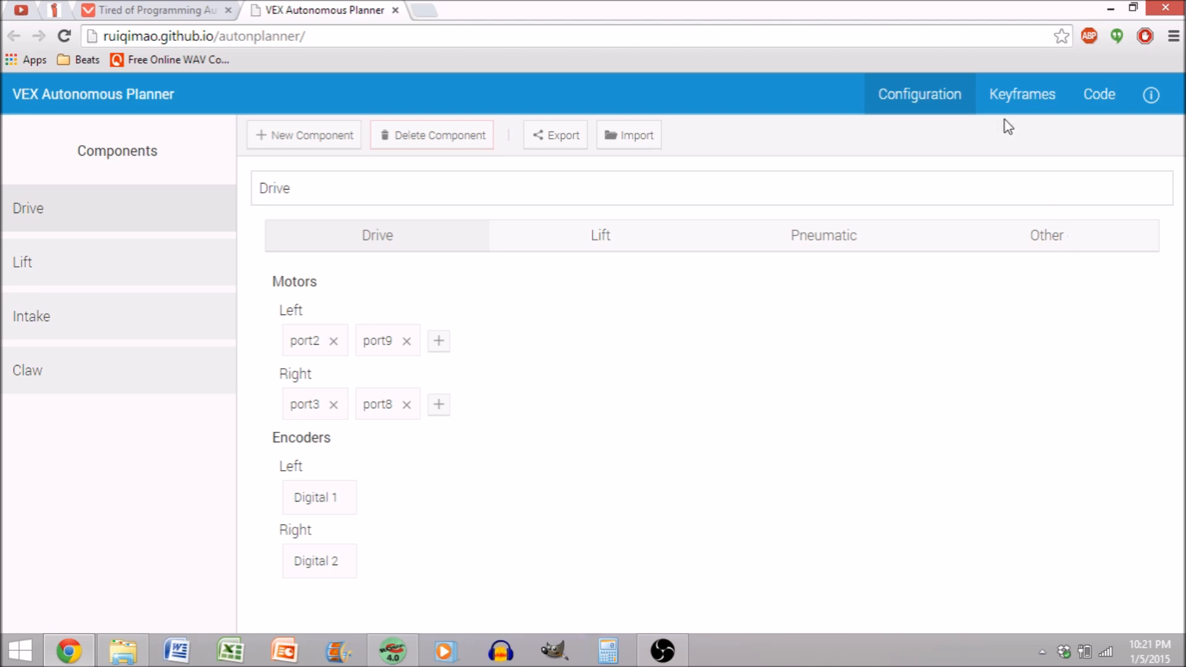
{"action": "mouse_move", "coordinate": [1018, 102]}
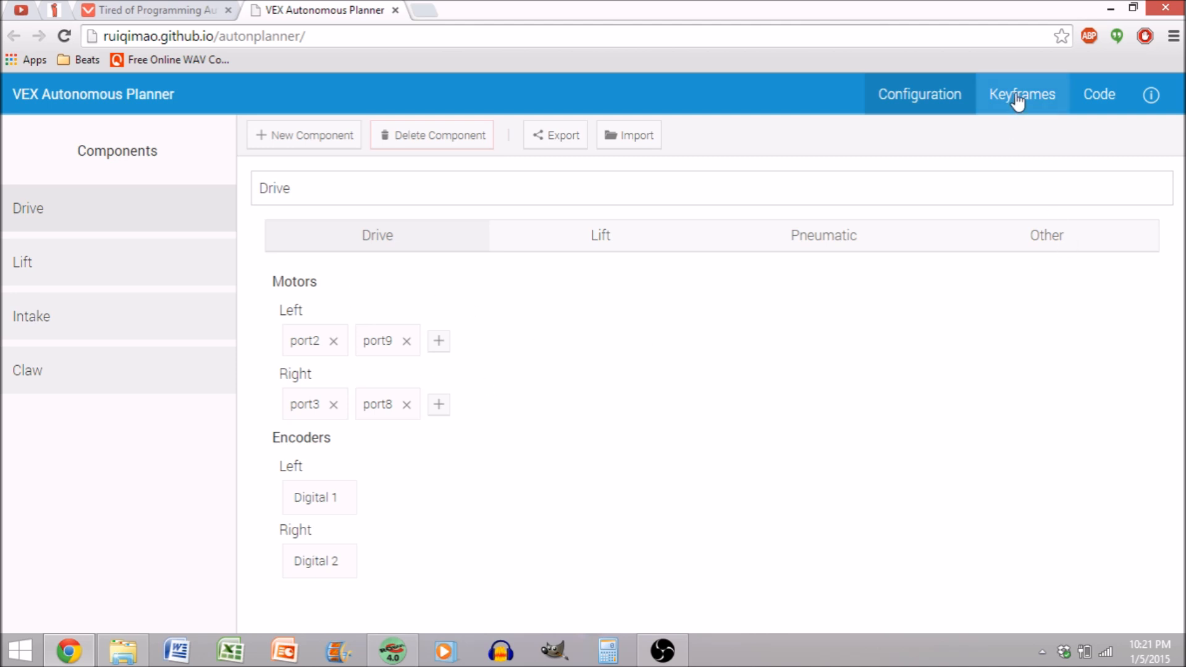
- Return to the Keyframes view with the robot's planned path on the field
{"action": "left_click", "coordinate": [1022, 94]}
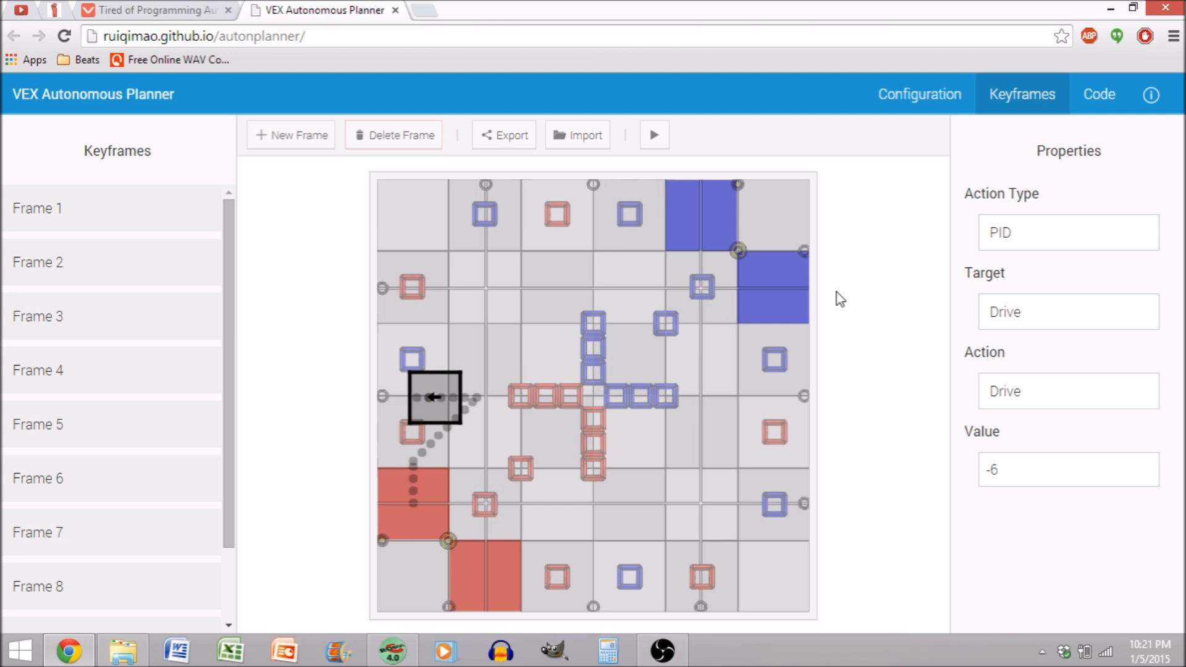
{"action": "mouse_move", "coordinate": [802, 316]}
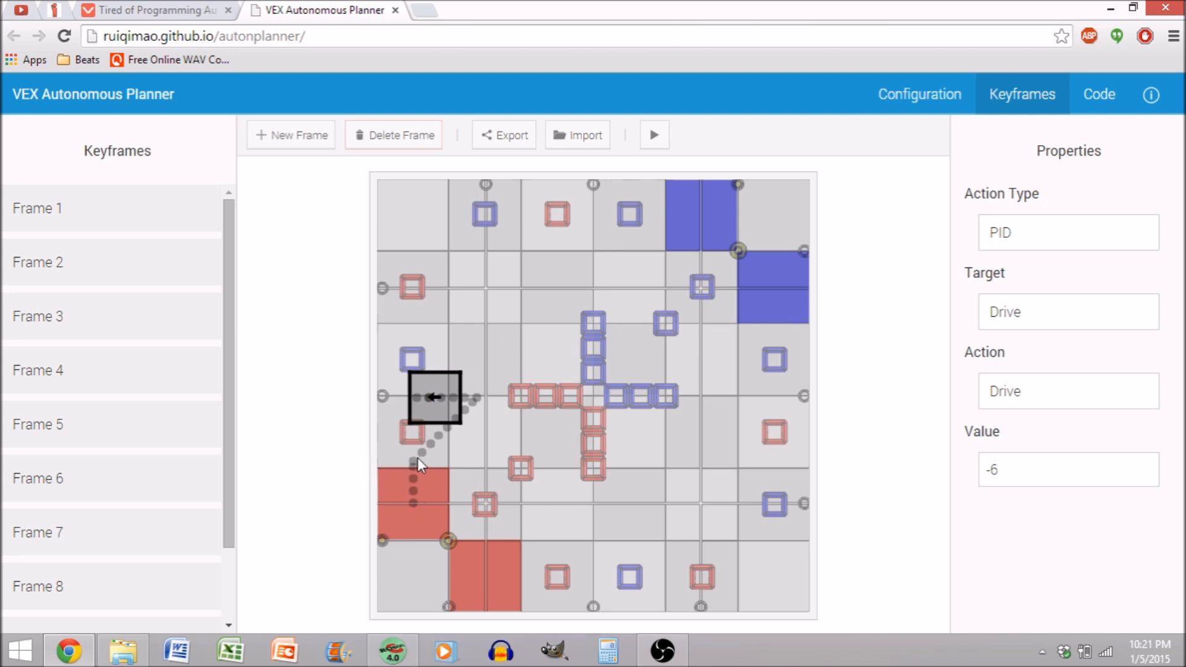
{"action": "mouse_move", "coordinate": [406, 403]}
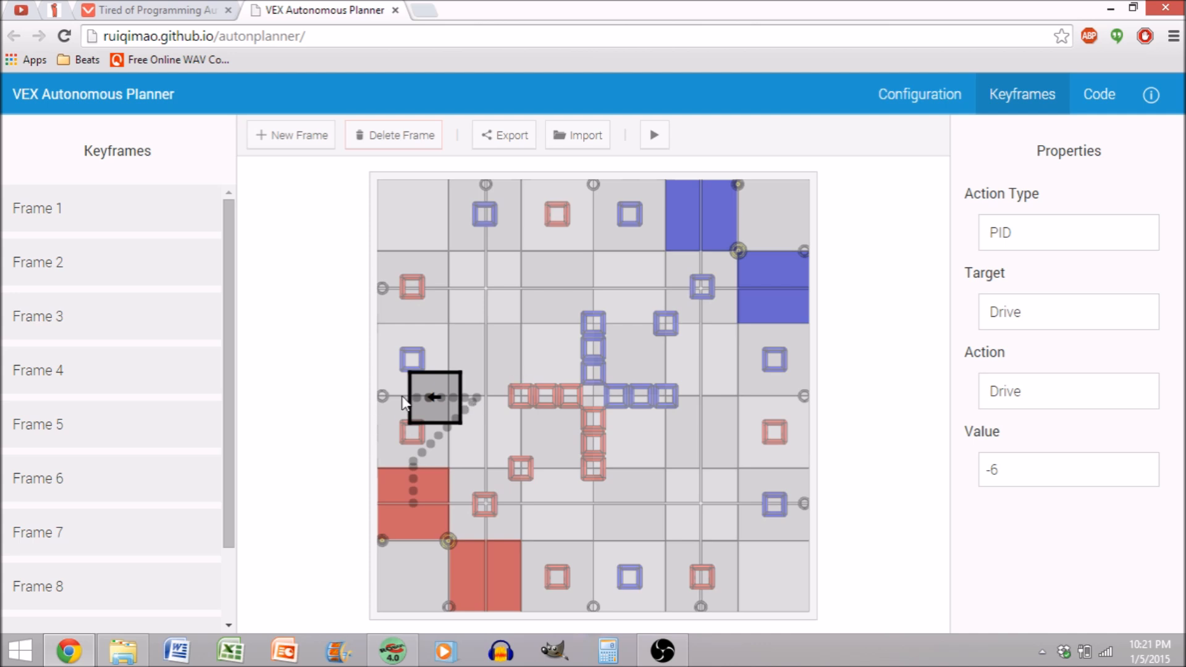
{"action": "mouse_move", "coordinate": [541, 456]}
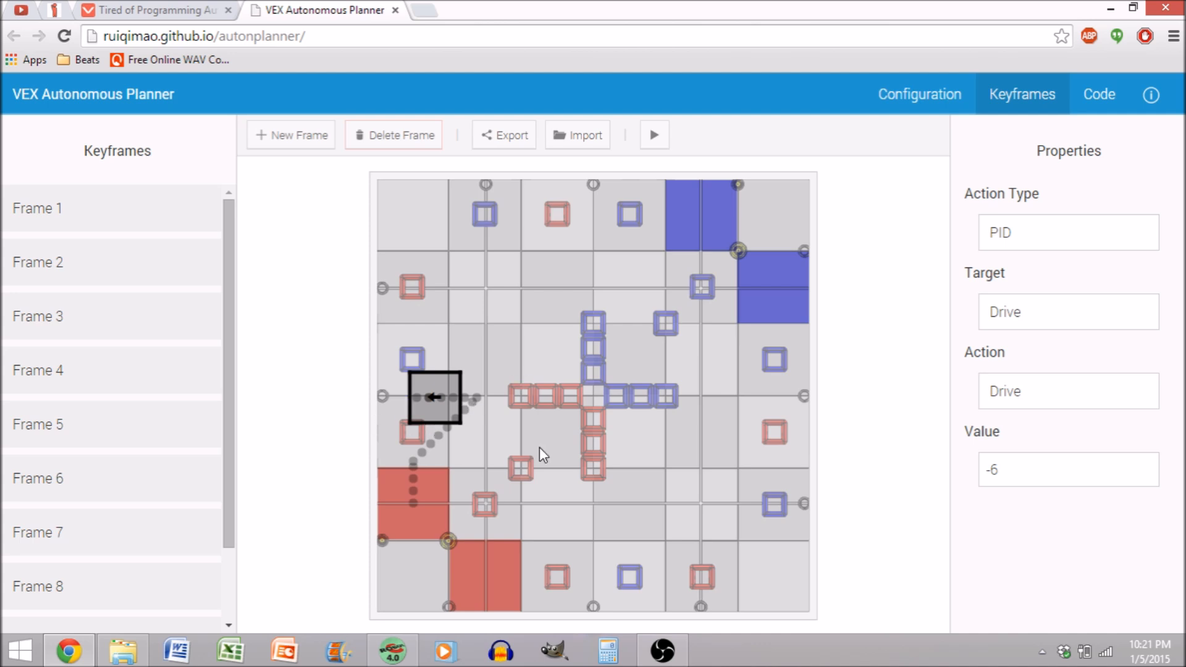
{"action": "mouse_move", "coordinate": [462, 415]}
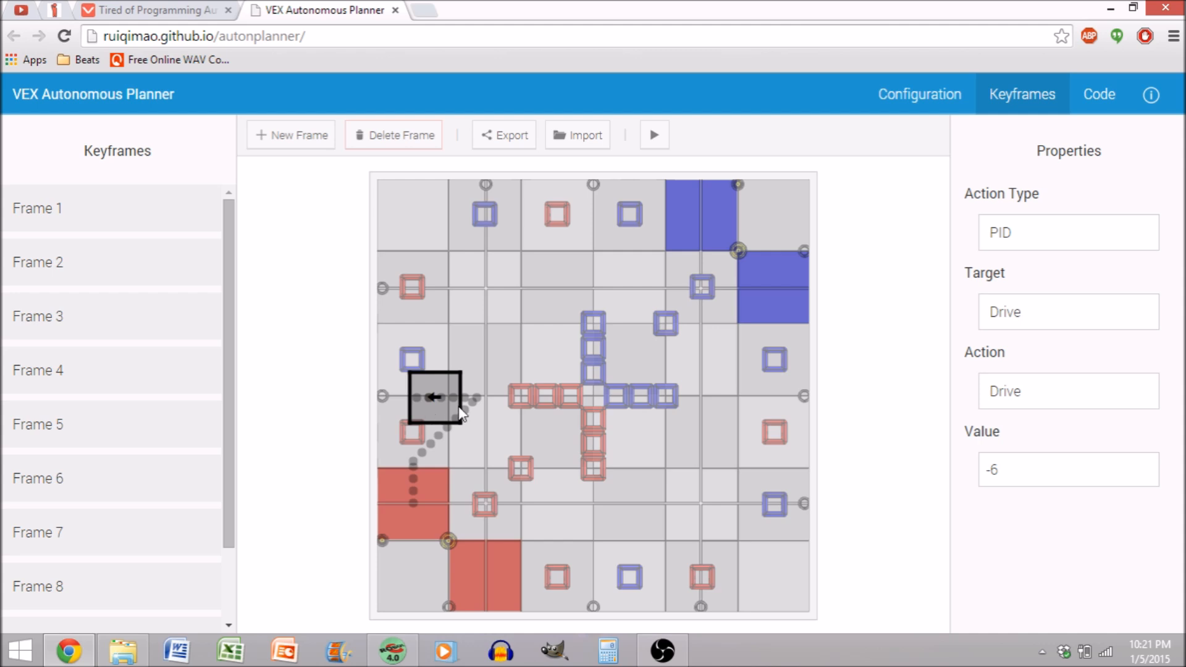
{"action": "mouse_move", "coordinate": [697, 417]}
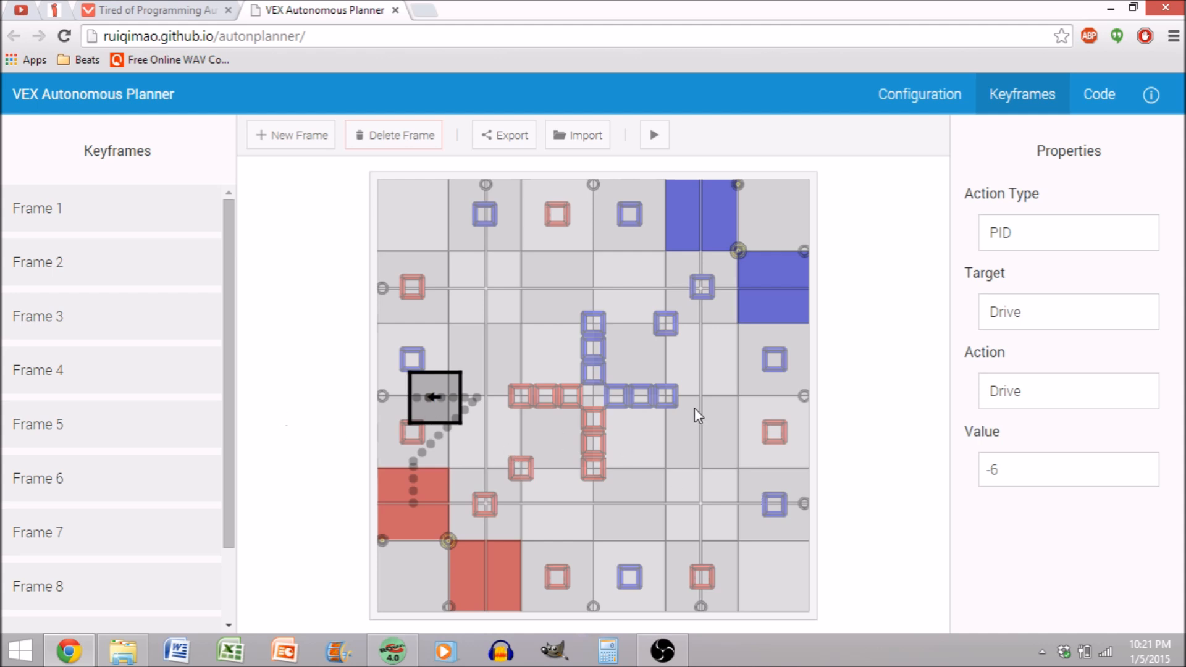
{"action": "mouse_move", "coordinate": [840, 277]}
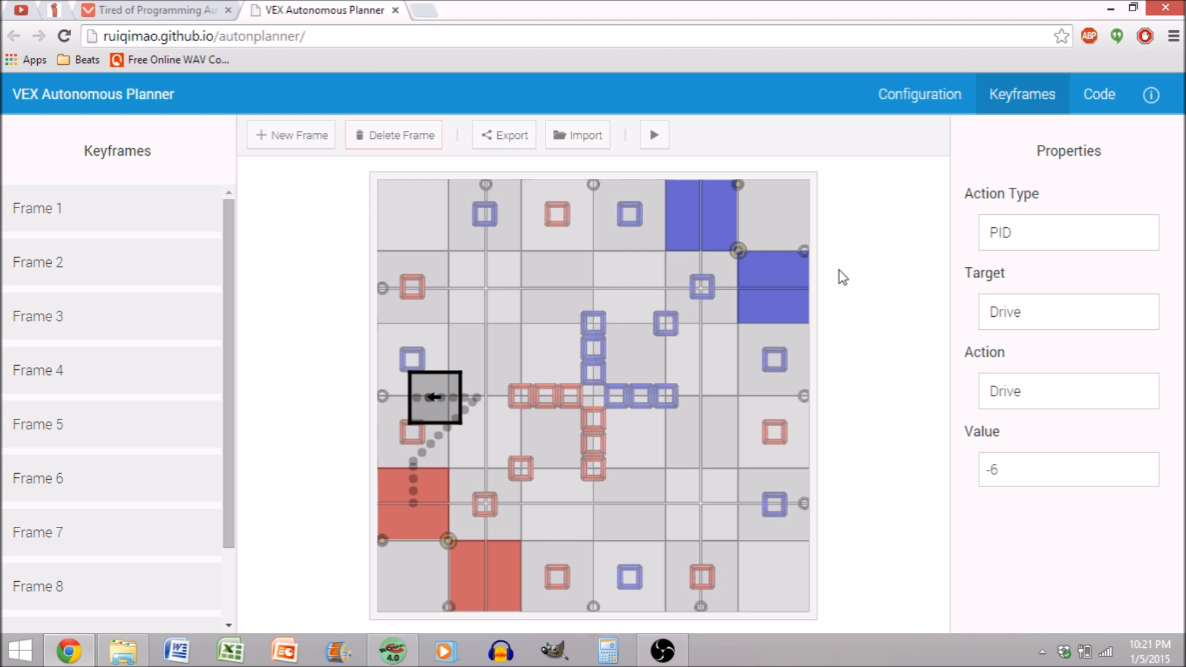
{"action": "mouse_move", "coordinate": [1035, 242]}
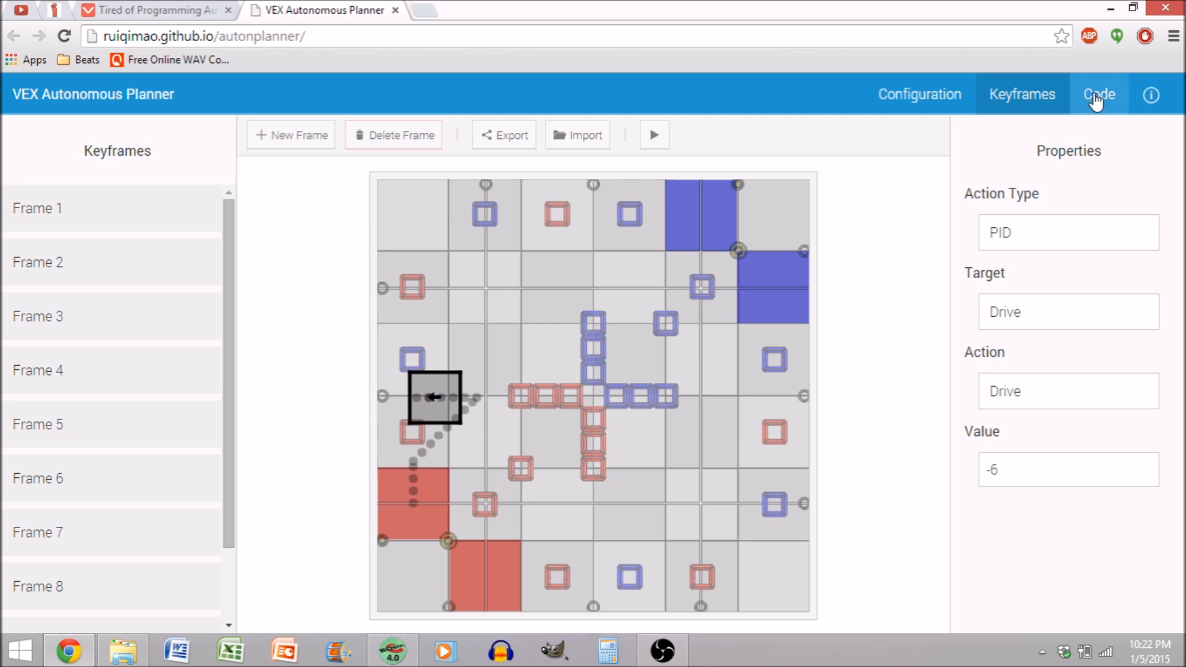
{"action": "left_click", "coordinate": [1098, 93]}
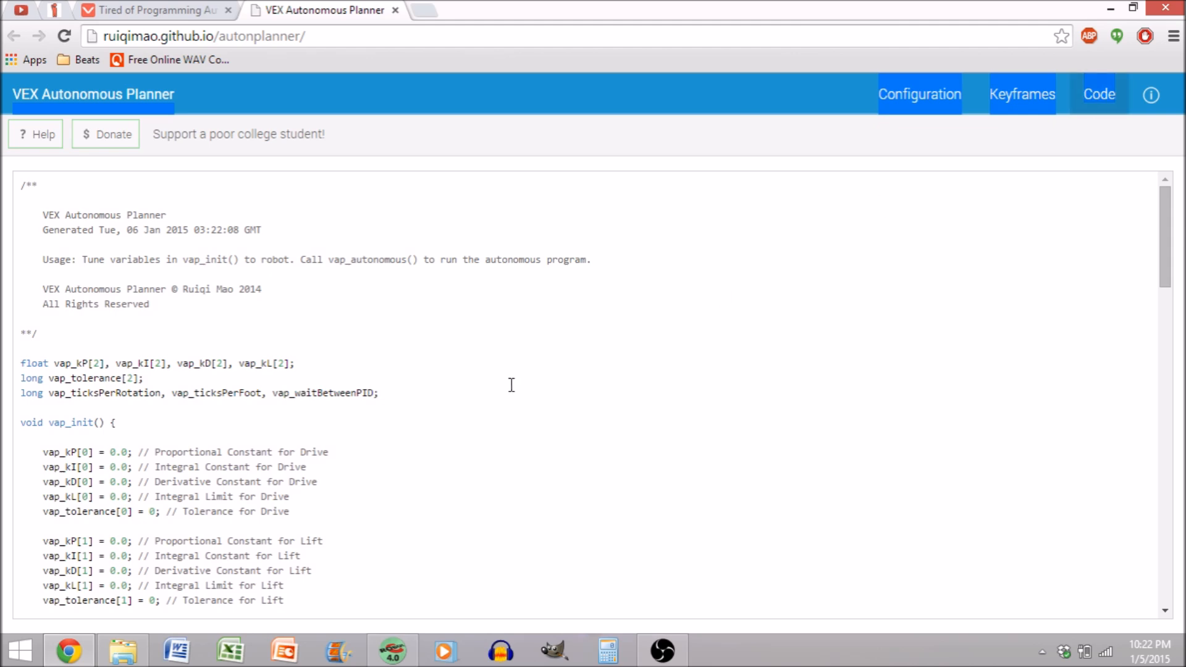
{"action": "scroll", "scroll_direction": "down", "scroll_amount": 3}
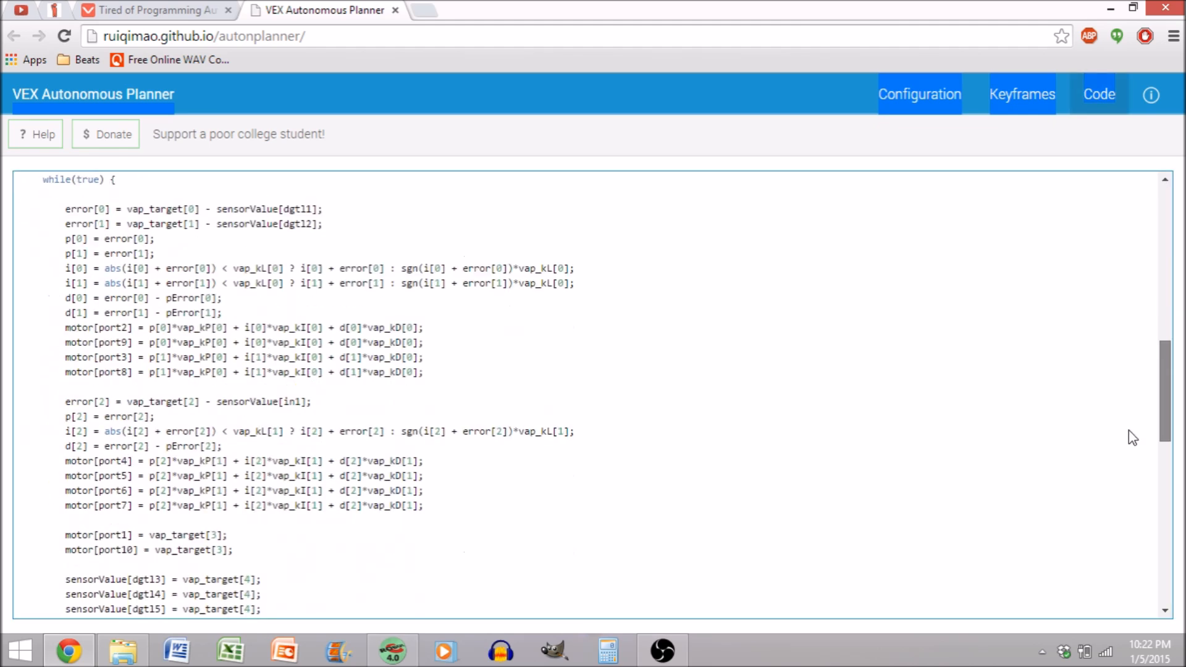
{"action": "scroll", "scroll_direction": "down", "scroll_amount": 3}
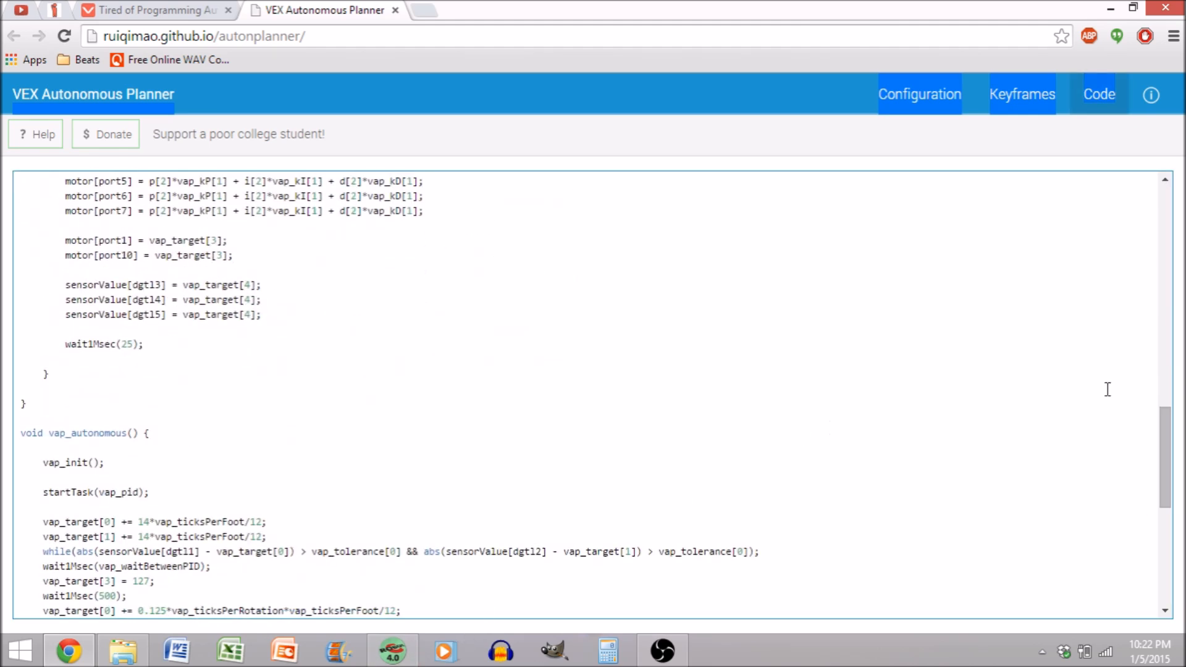
{"action": "scroll", "scroll_direction": "down", "scroll_amount": 3}
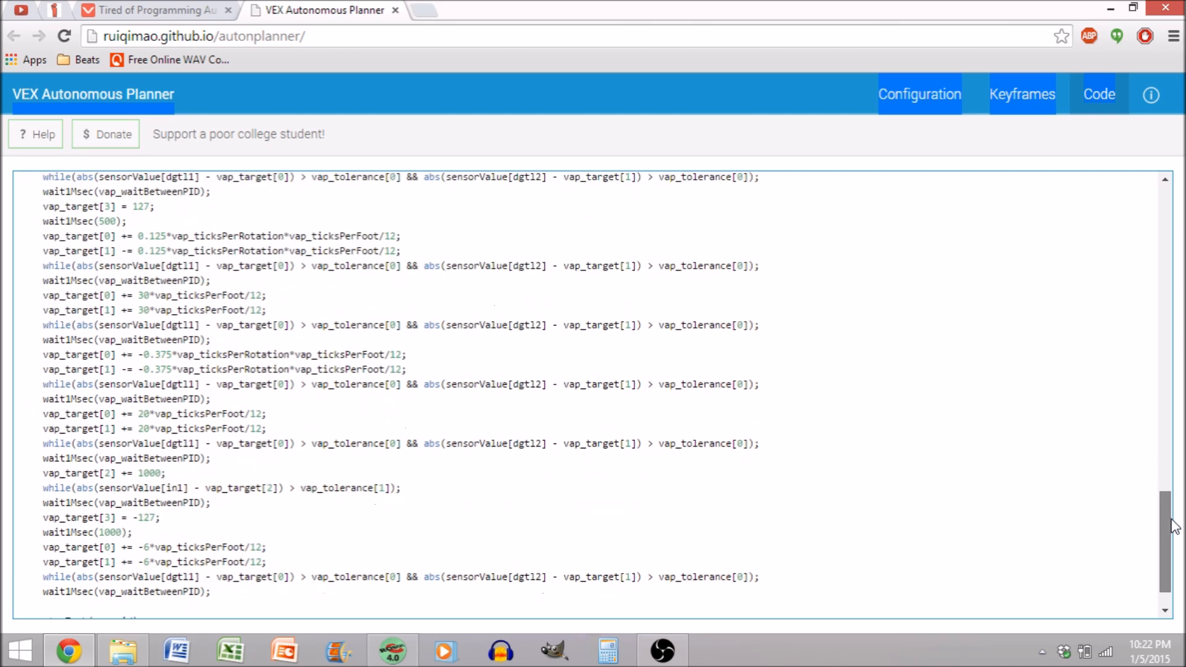
{"action": "scroll", "scroll_direction": "up", "scroll_amount": 3}
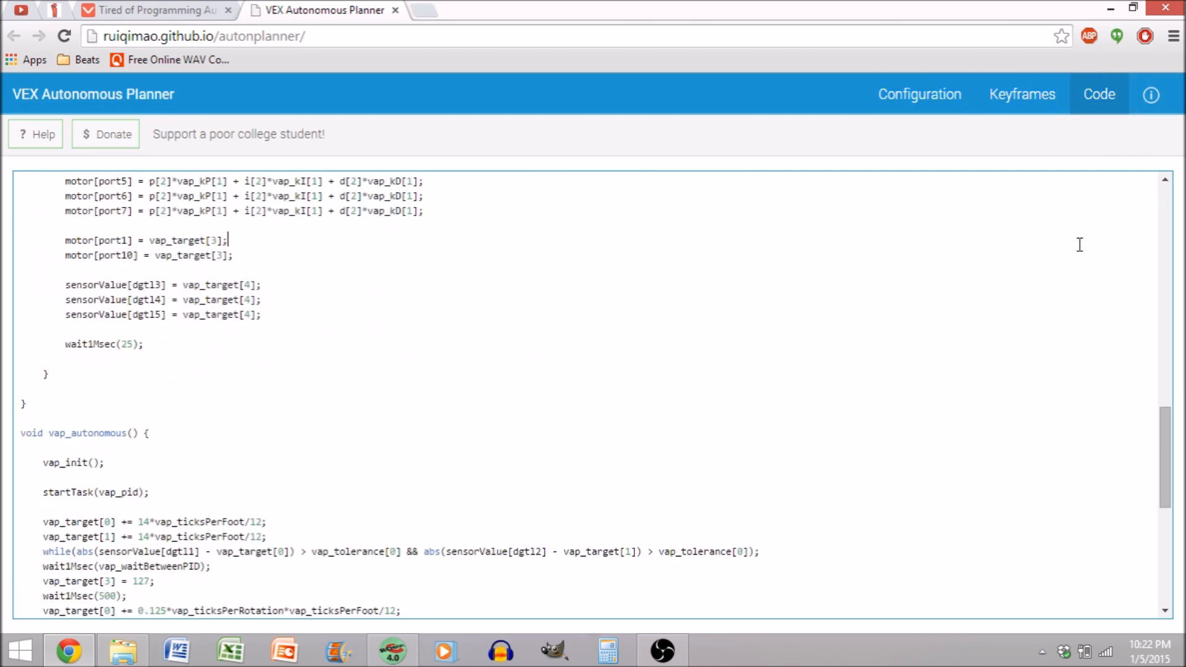
{"action": "mouse_move", "coordinate": [1155, 452]}
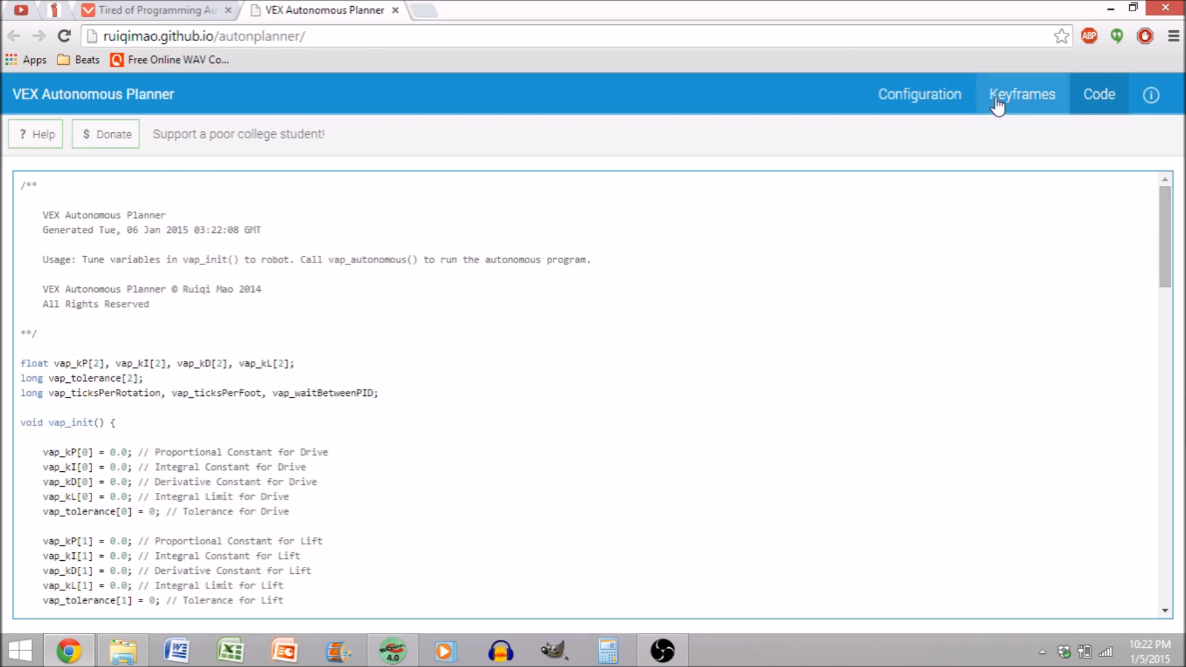
- Select Frame 1 showing the robot at Red Driver Side, rotation 0, and review Frames 1–10
{"action": "left_click", "coordinate": [1022, 94]}
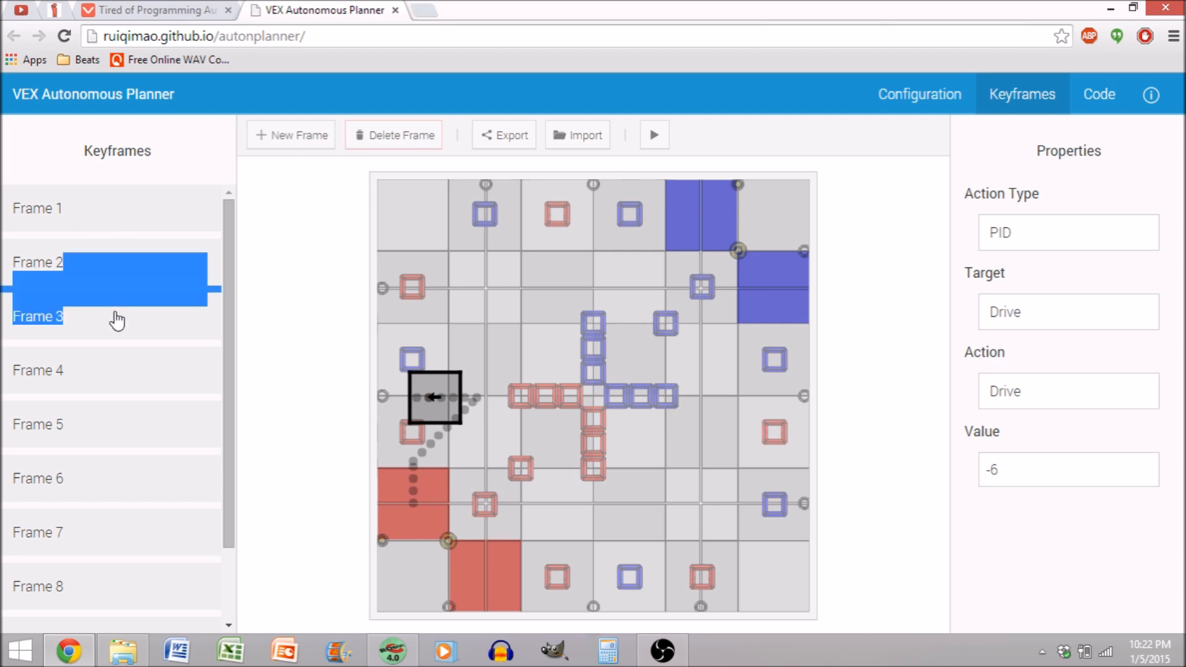
{"action": "left_click", "coordinate": [40, 368]}
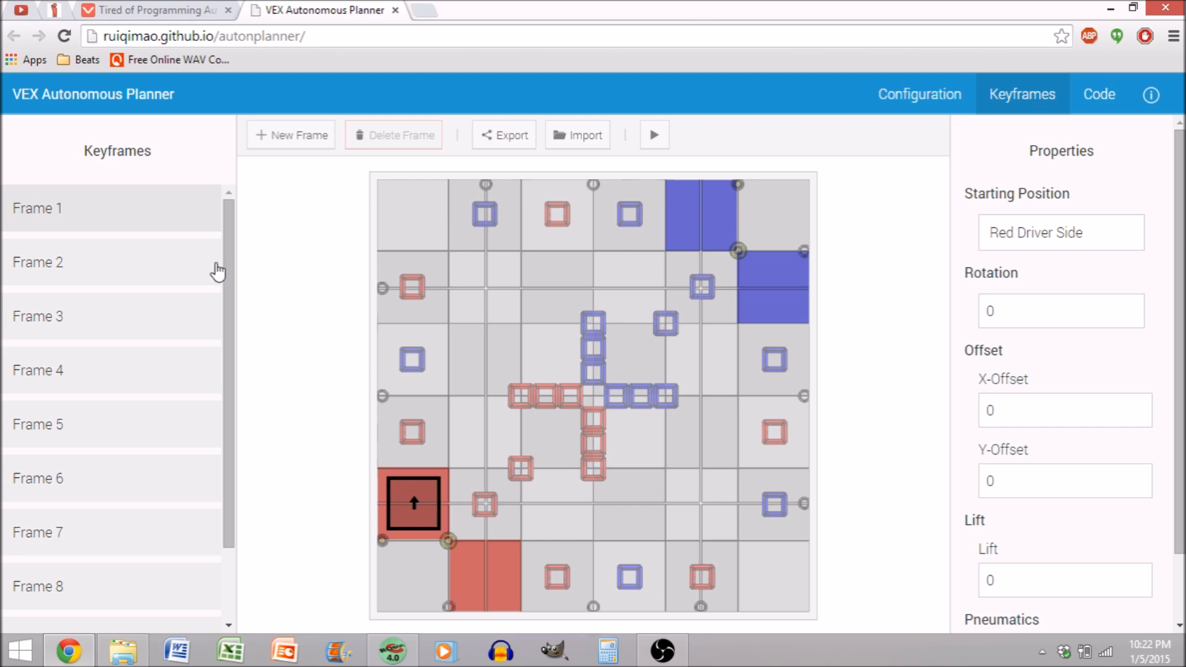
{"action": "scroll", "scroll_direction": "down", "scroll_amount": 3}
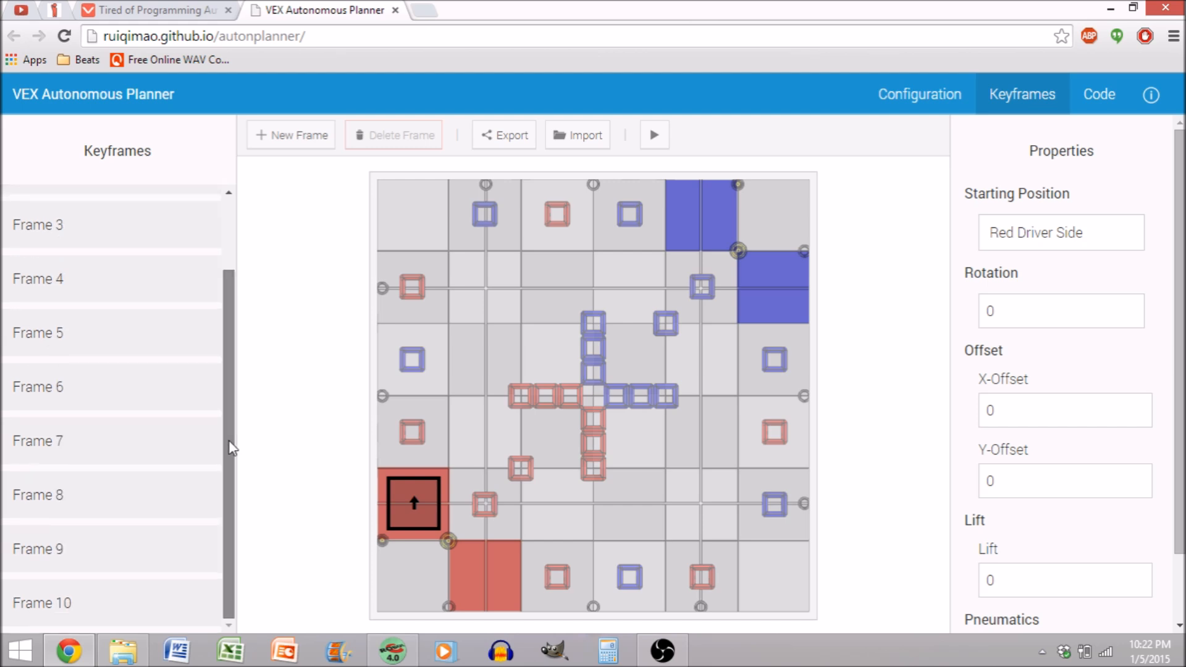
{"action": "scroll", "scroll_direction": "up", "scroll_amount": 3}
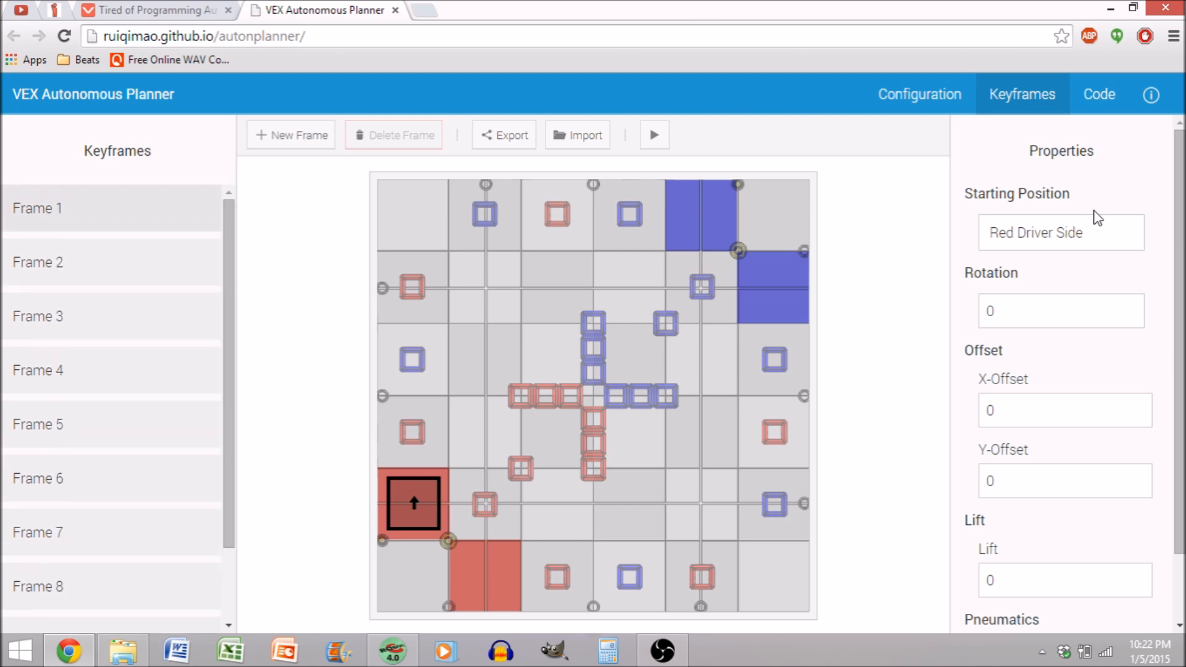
{"action": "scroll", "scroll_direction": "down", "scroll_amount": 3}
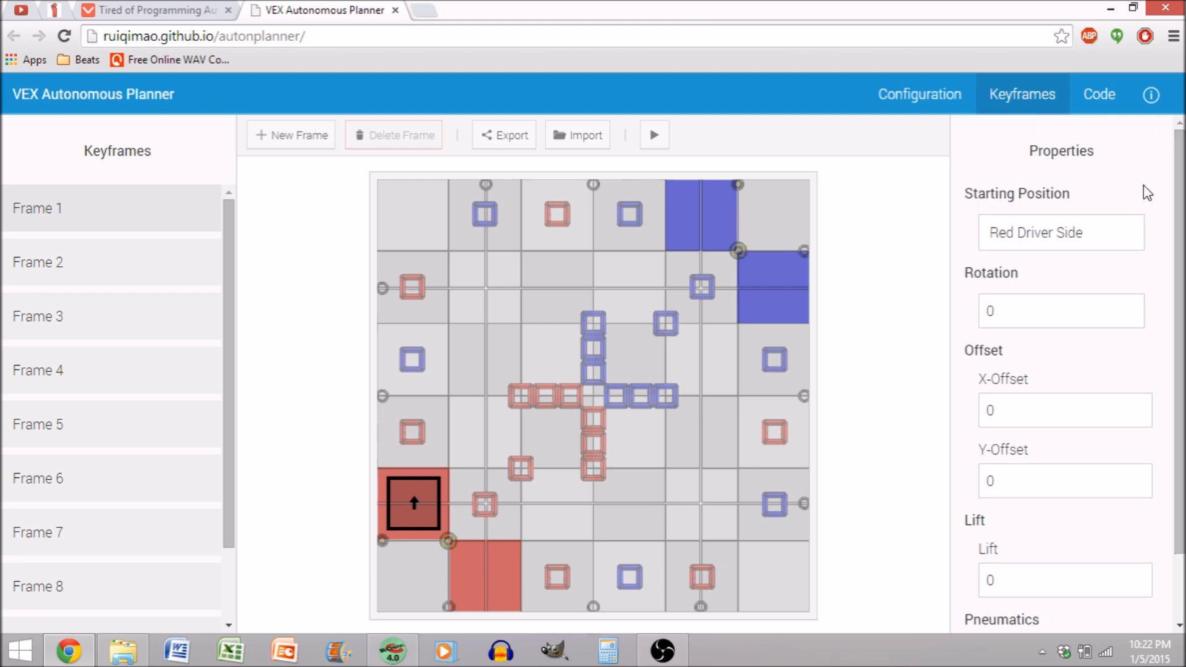
{"action": "mouse_move", "coordinate": [178, 422]}
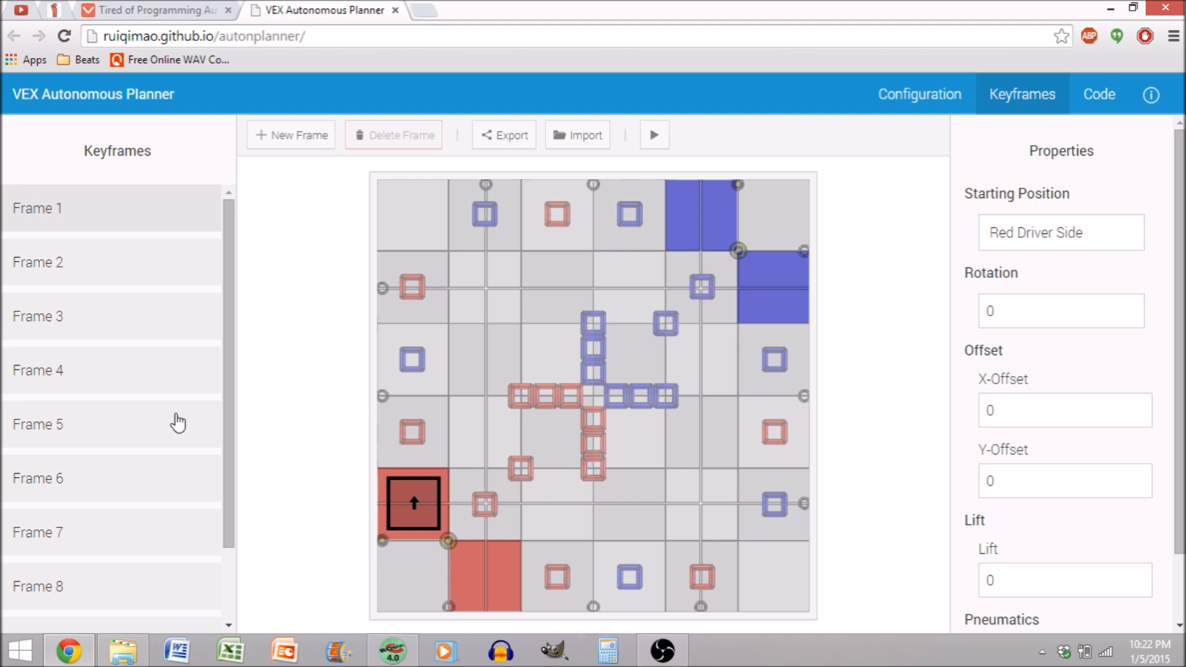
{"action": "mouse_move", "coordinate": [778, 94]}
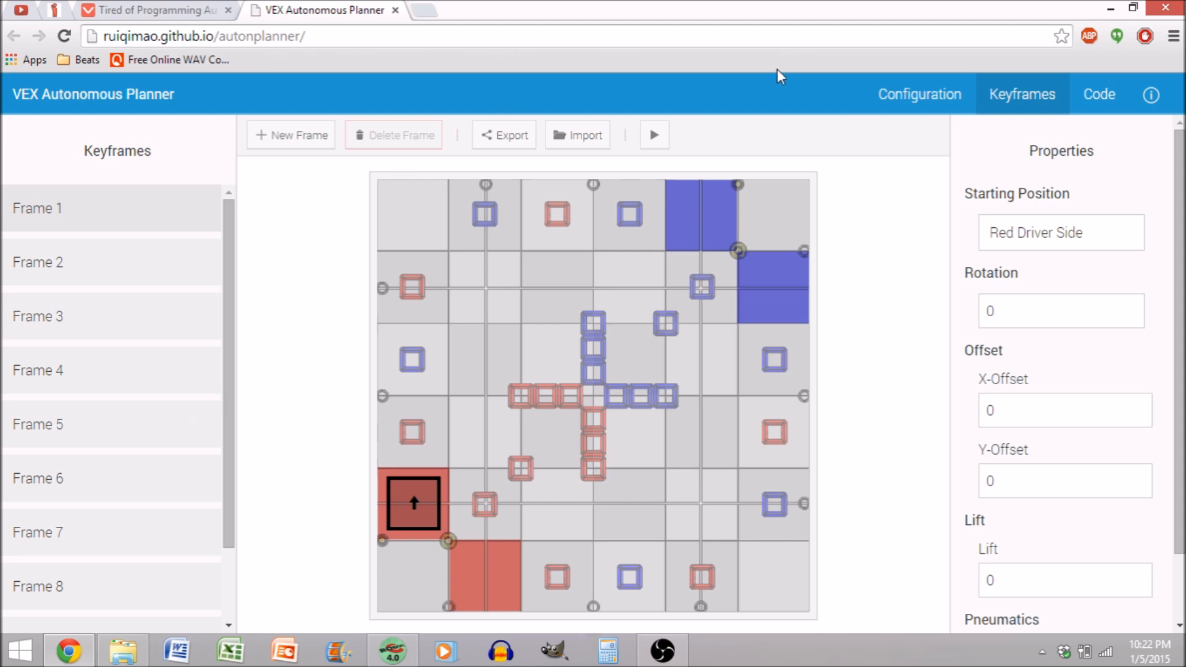
- Export the robot's component configuration as a downloaded .vcfg file
{"action": "left_click", "coordinate": [919, 94]}
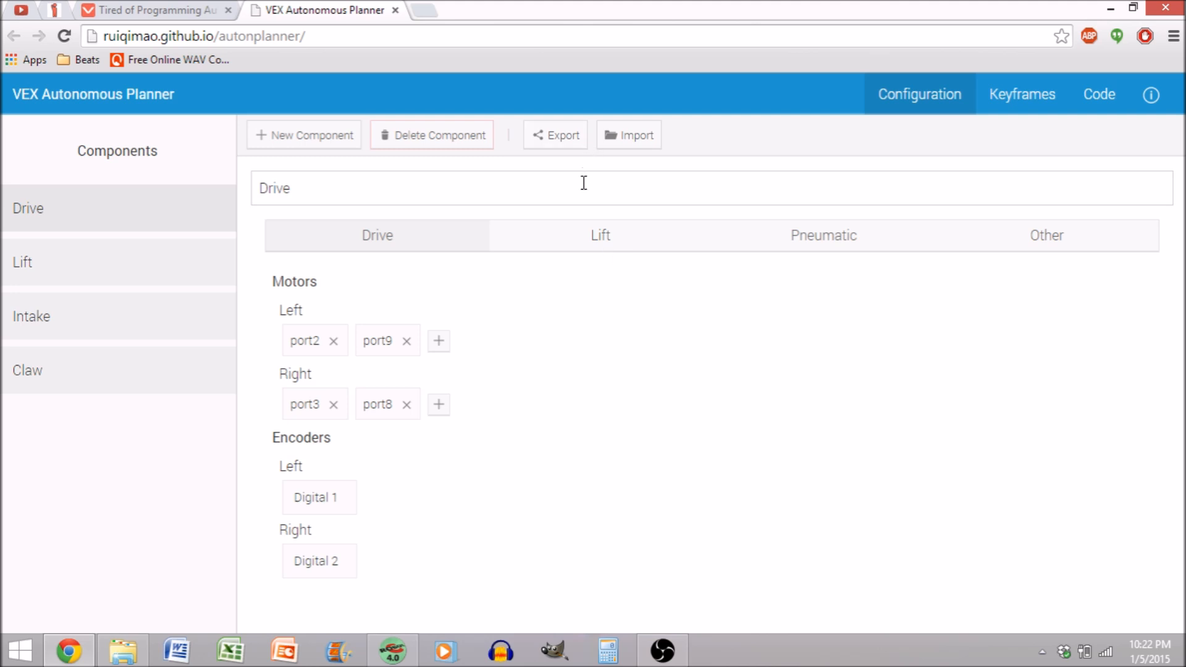
{"action": "mouse_move", "coordinate": [1025, 77]}
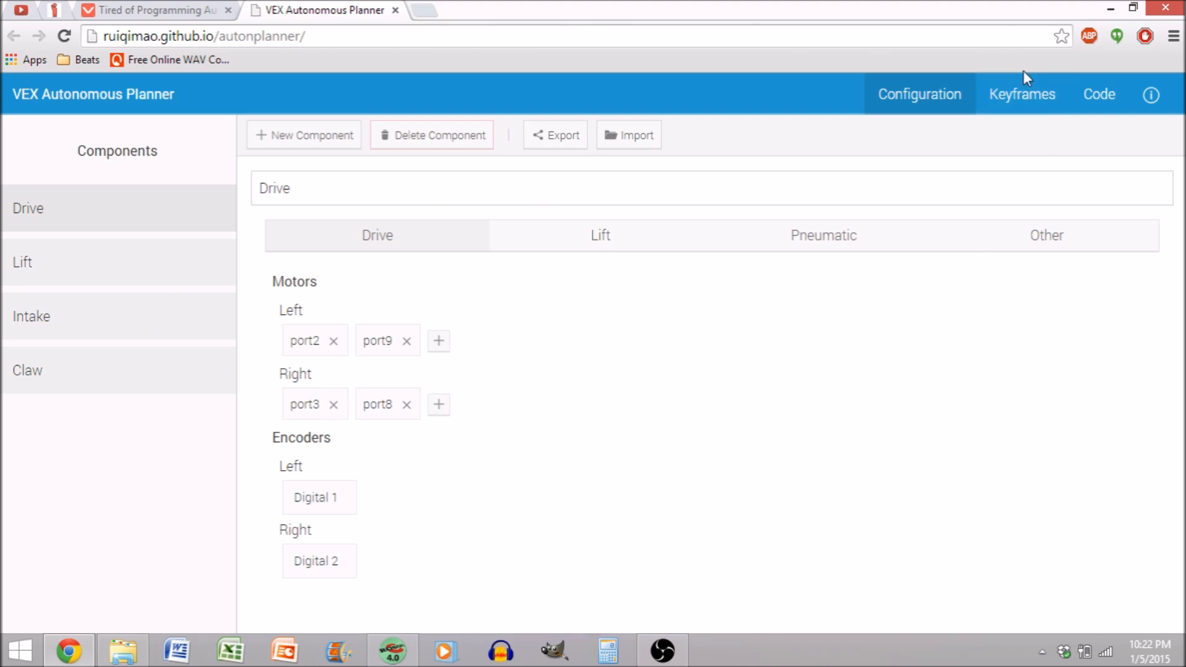
{"action": "mouse_move", "coordinate": [582, 117]}
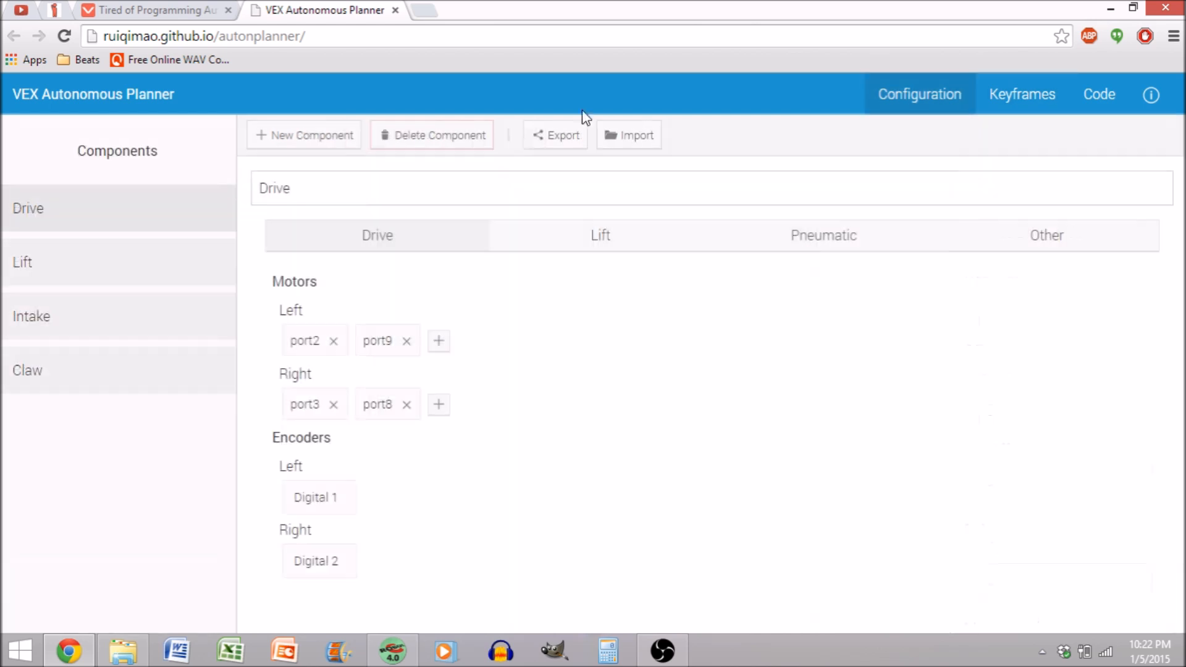
{"action": "left_click", "coordinate": [556, 134]}
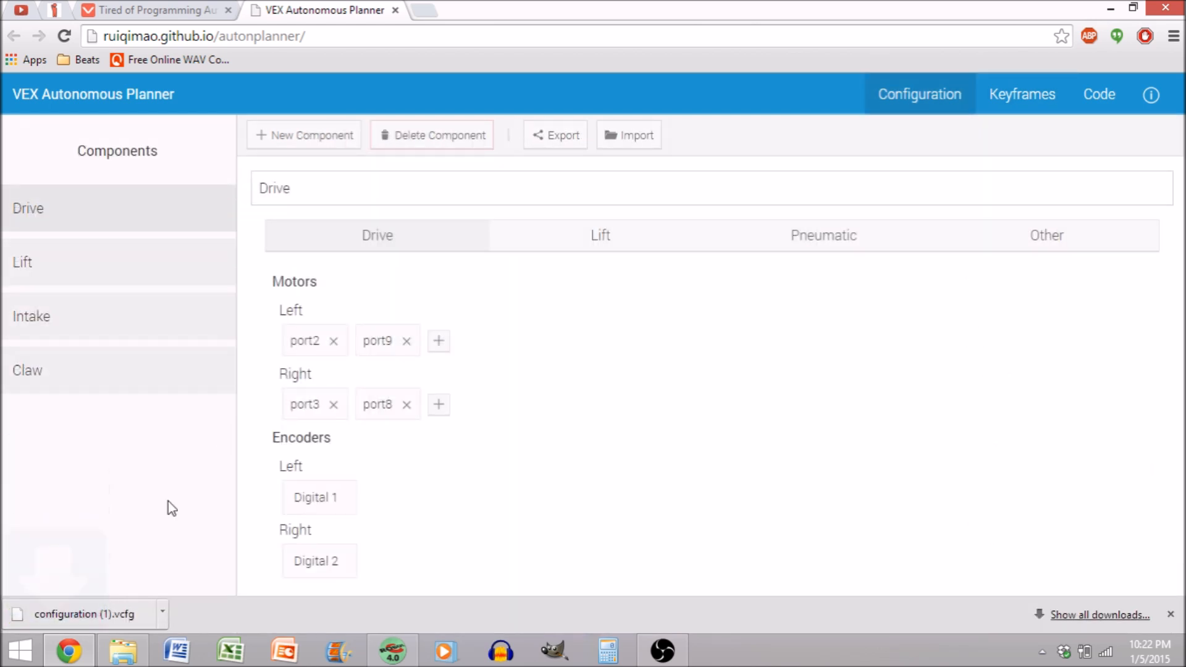
{"action": "mouse_move", "coordinate": [966, 523]}
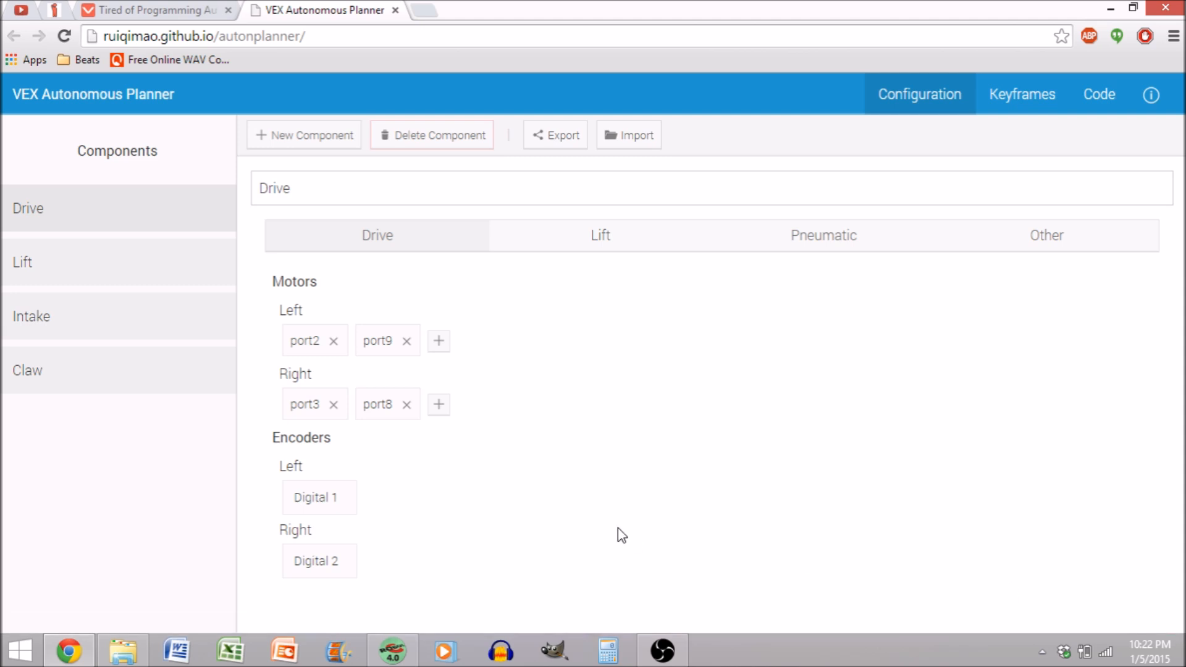
{"action": "mouse_move", "coordinate": [653, 304]}
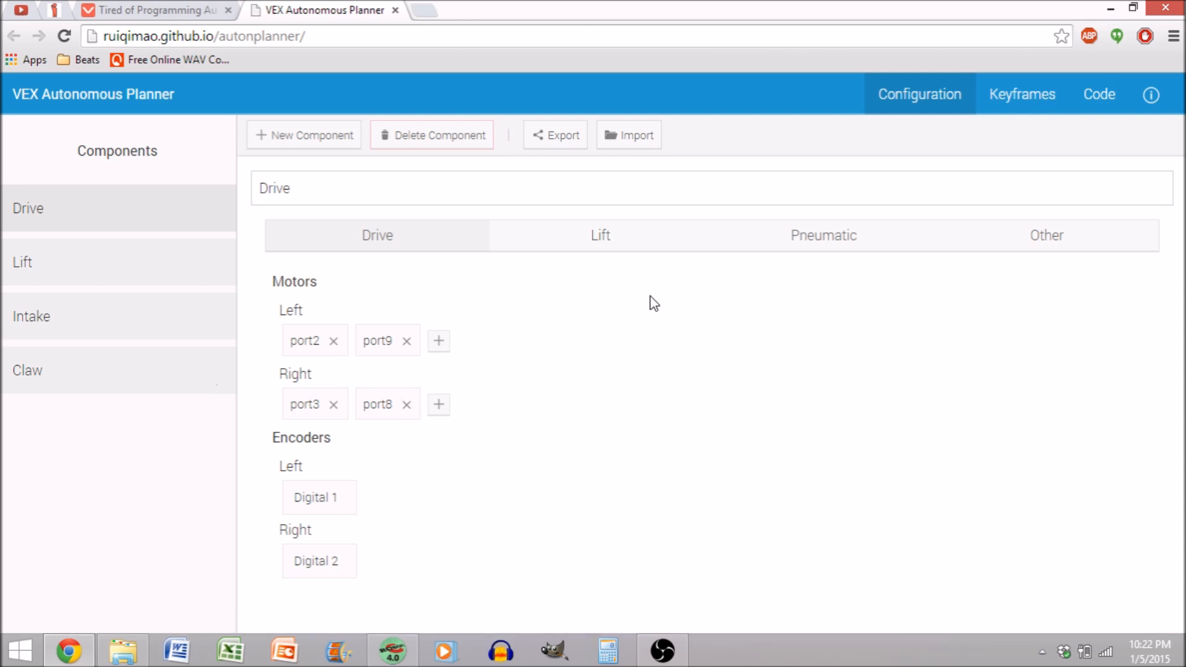
{"action": "mouse_move", "coordinate": [840, 92]}
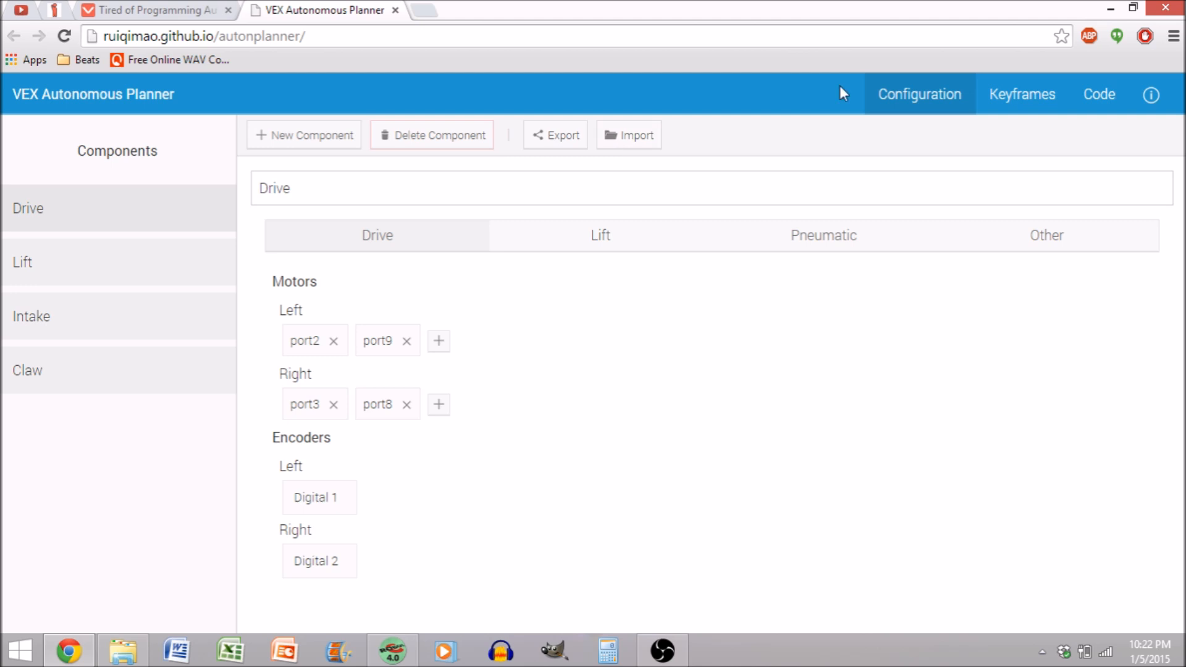
- Return to the keyframe plan and export the planned keyframe routine
{"action": "left_click", "coordinate": [1021, 94]}
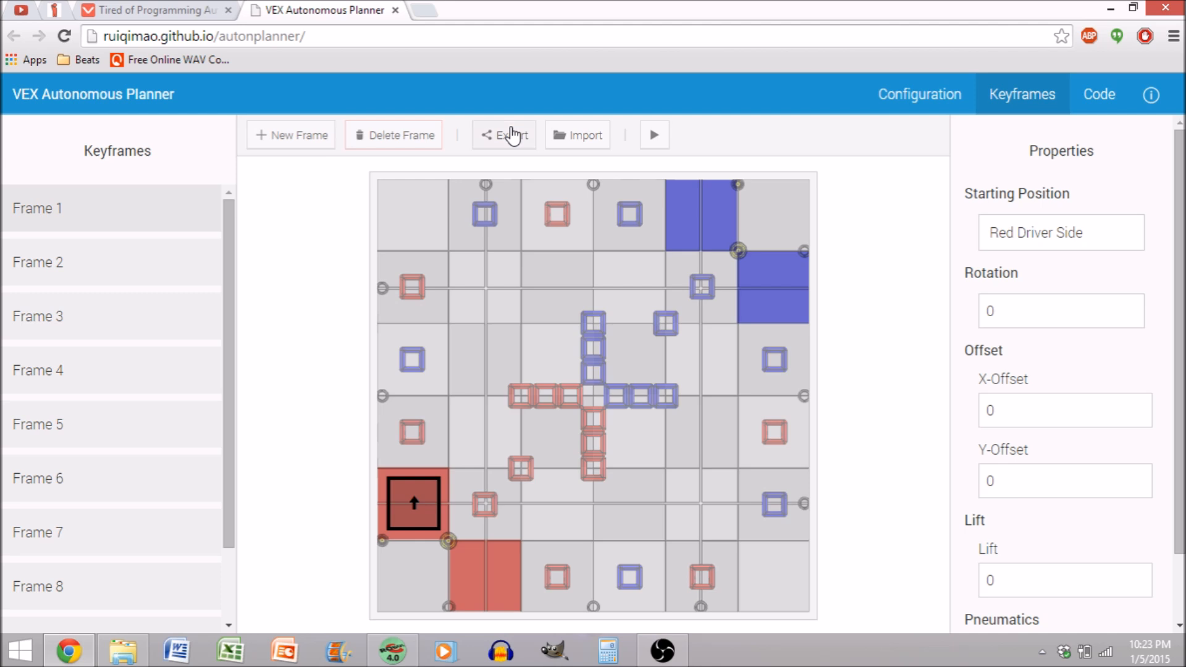
{"action": "left_click", "coordinate": [504, 136]}
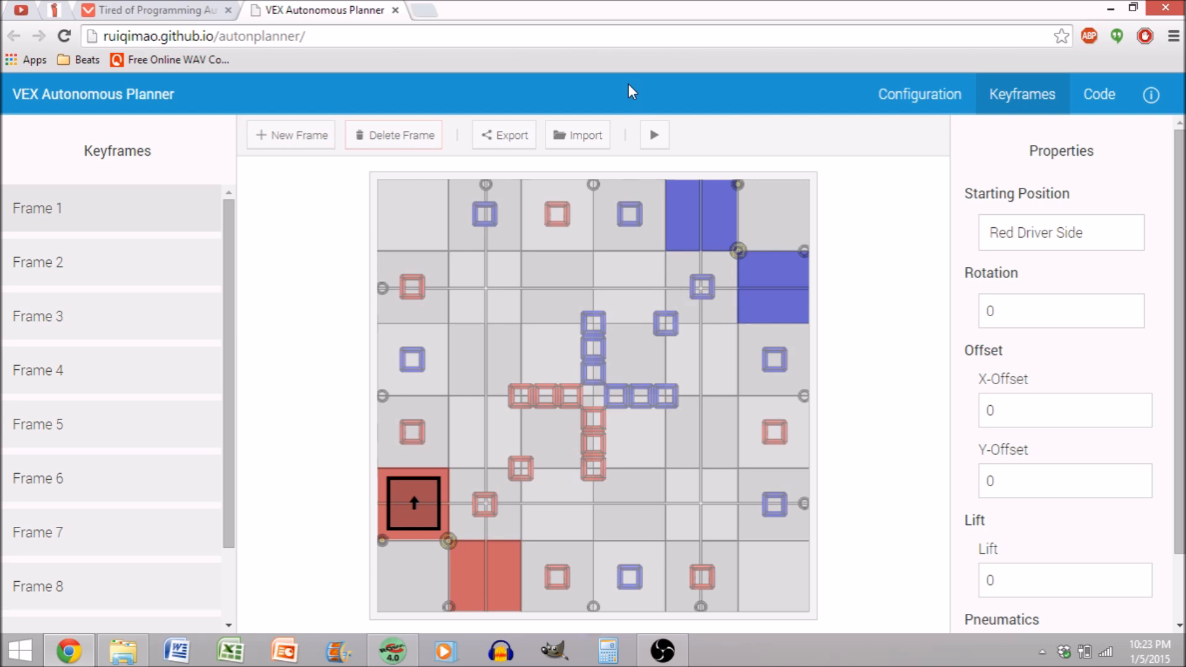
{"action": "mouse_move", "coordinate": [585, 142]}
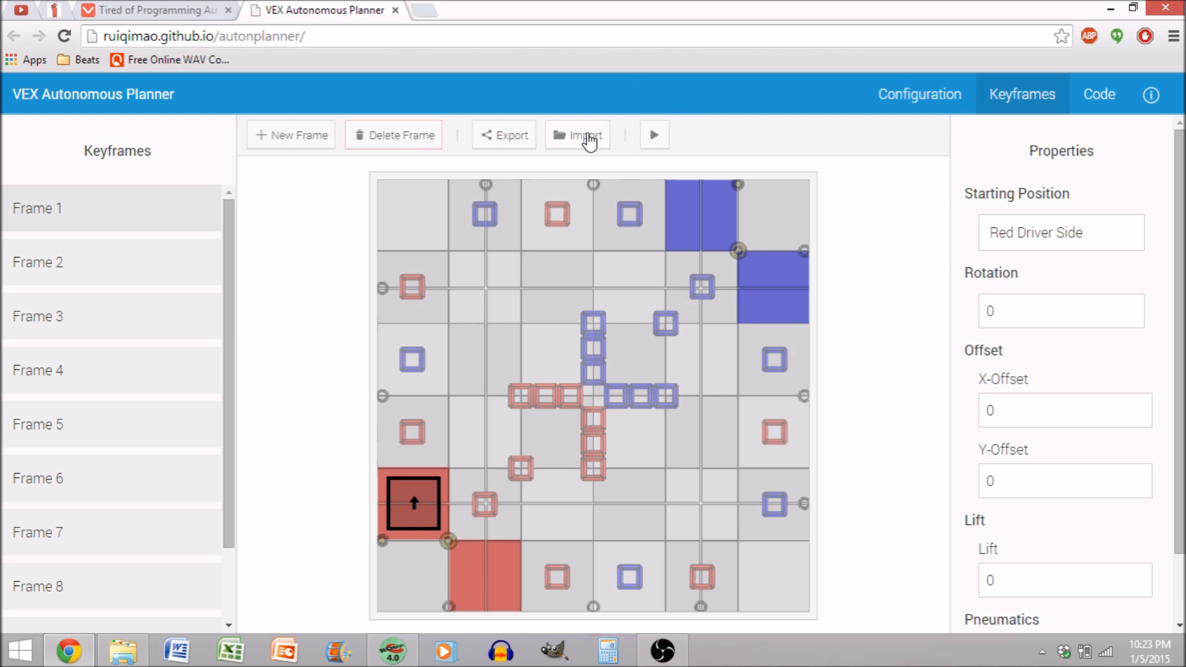
{"action": "mouse_move", "coordinate": [1086, 273]}
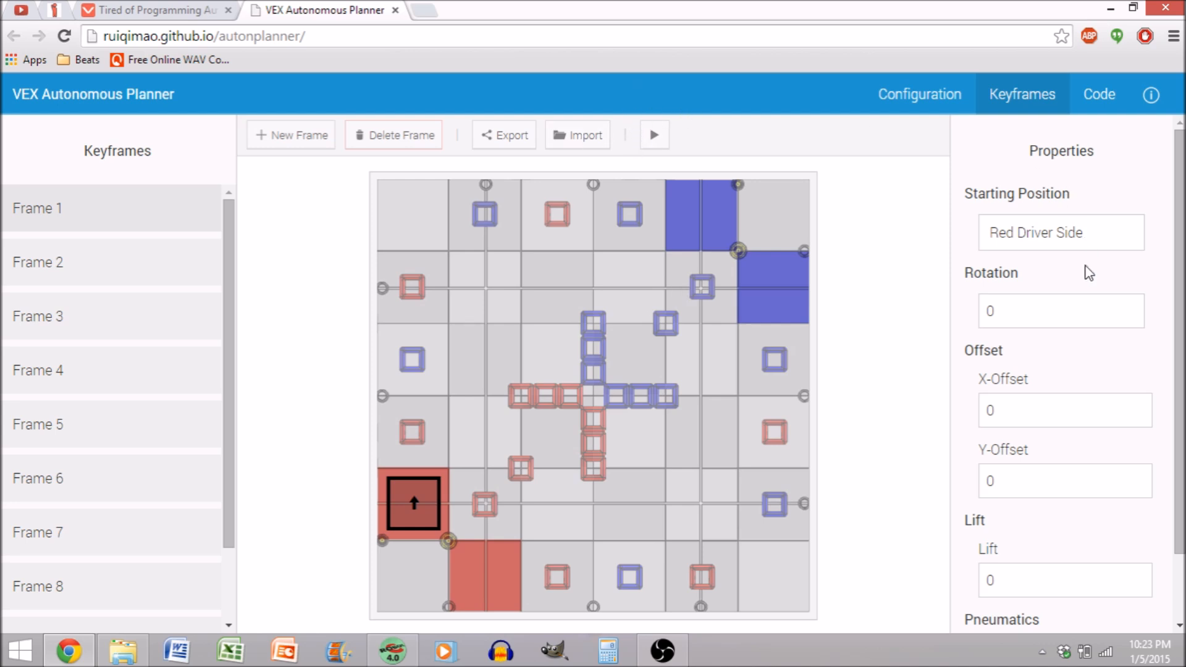
{"action": "mouse_move", "coordinate": [1084, 274]}
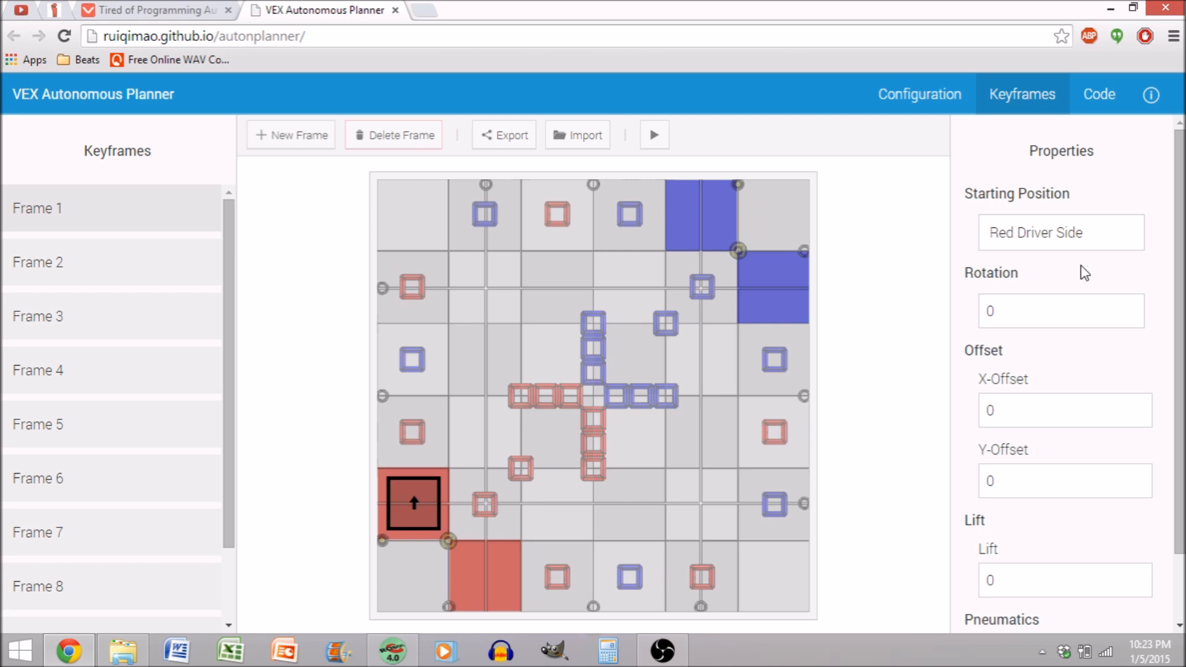
{"action": "mouse_move", "coordinate": [909, 277]}
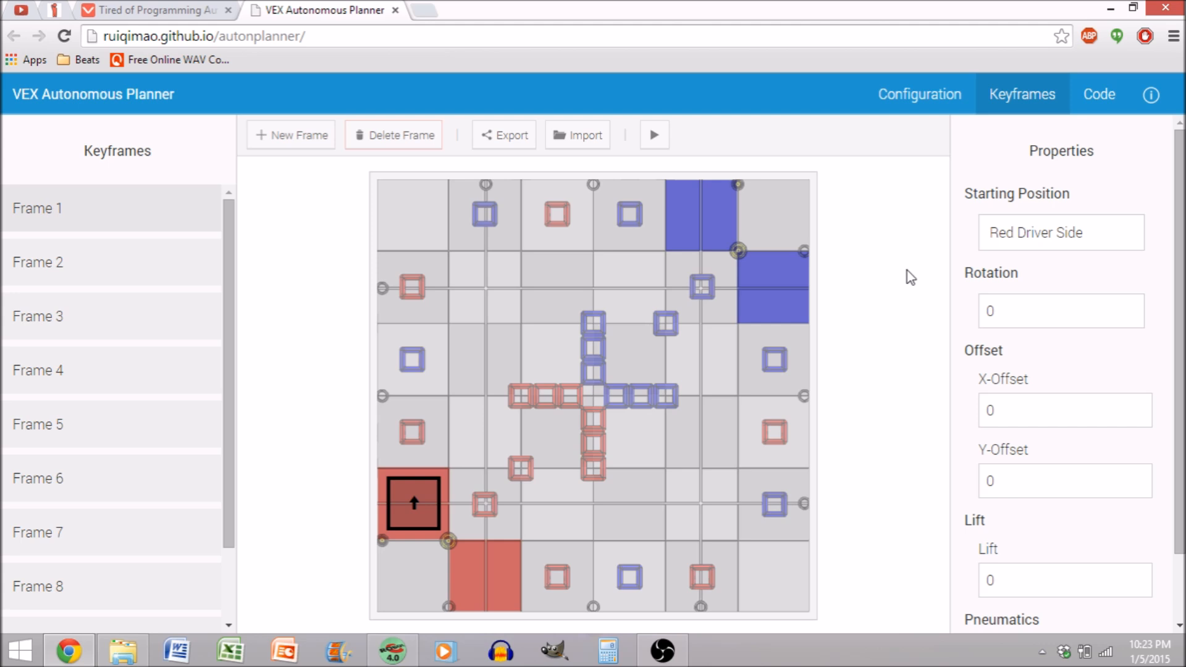
{"action": "mouse_move", "coordinate": [361, 17]}
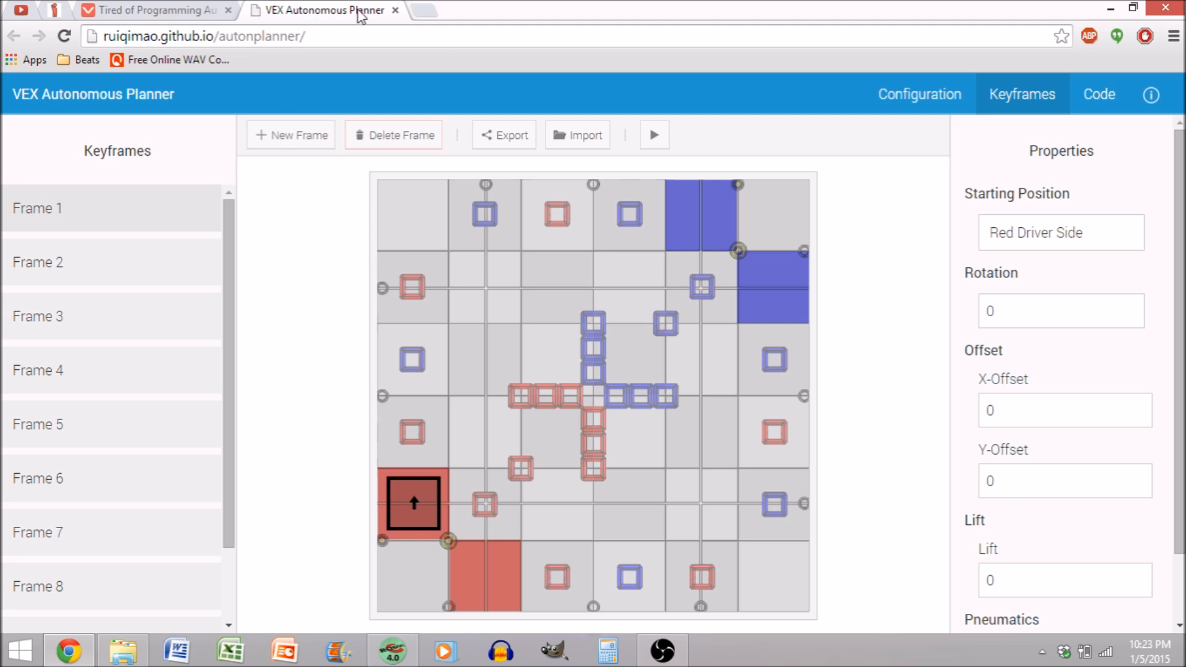
{"action": "mouse_move", "coordinate": [394, 11]}
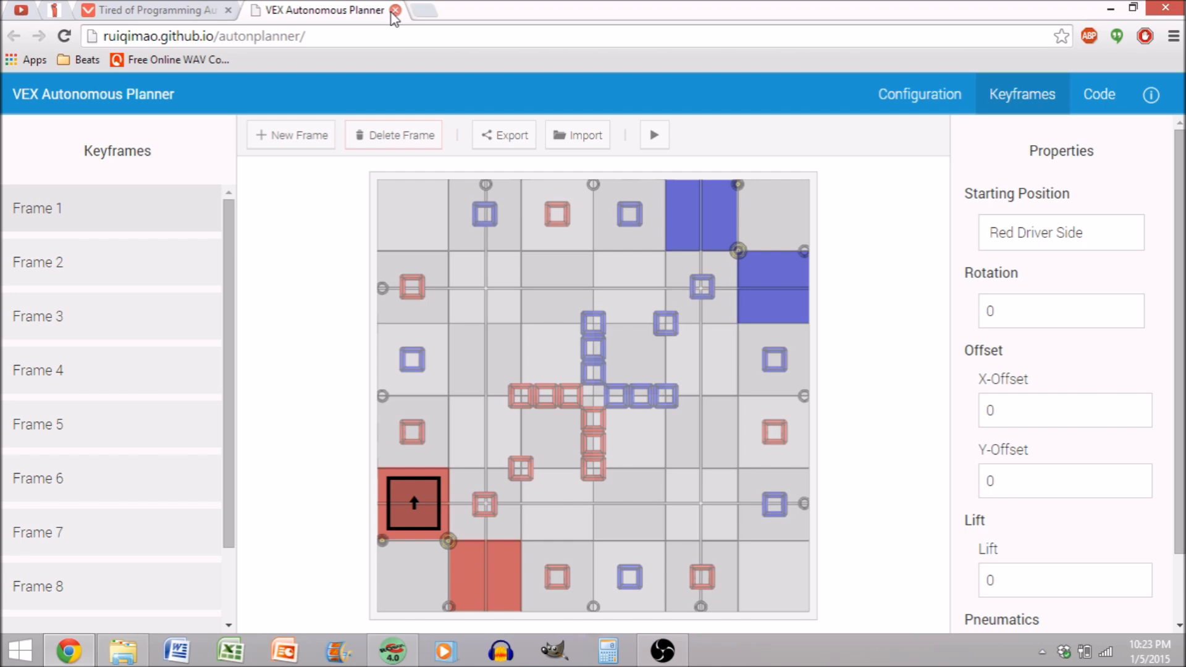
- Close the planner tab, revealing the vexforum.com announcement thread
{"action": "left_click", "coordinate": [392, 10]}
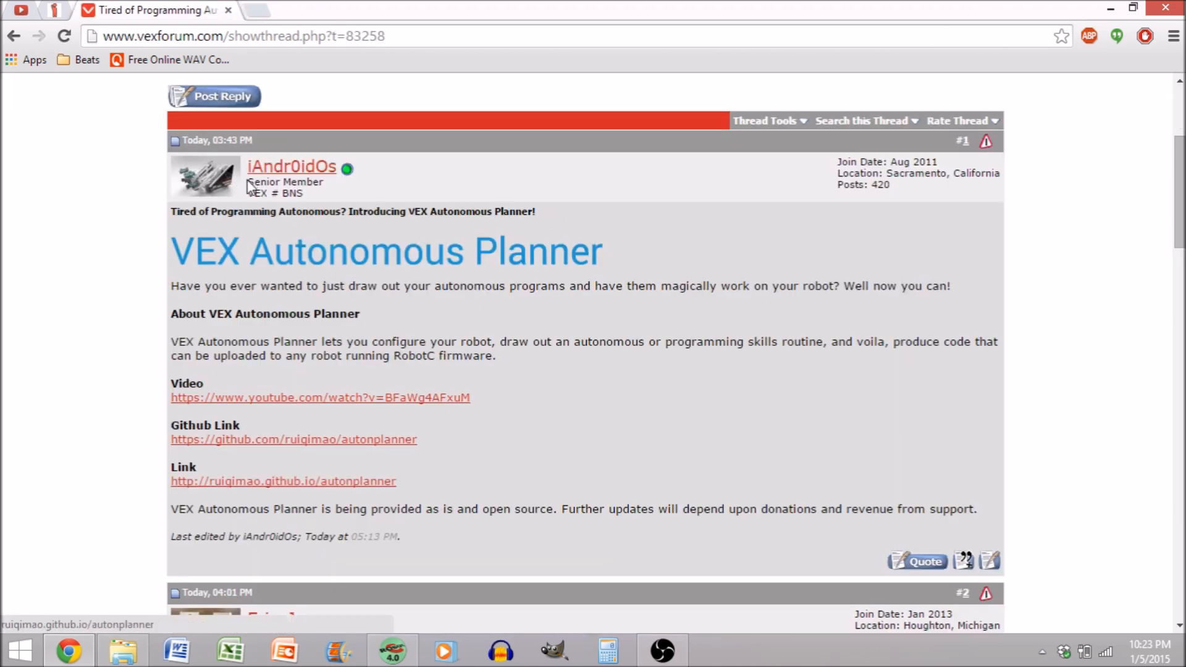
{"action": "mouse_move", "coordinate": [49, 200]}
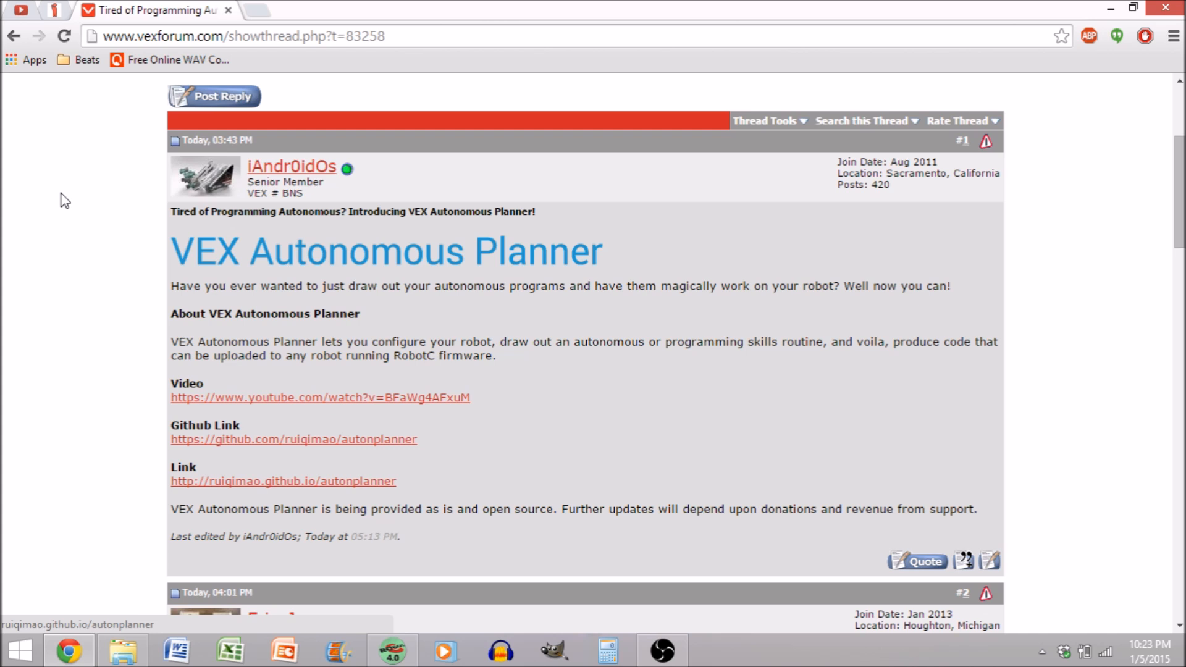